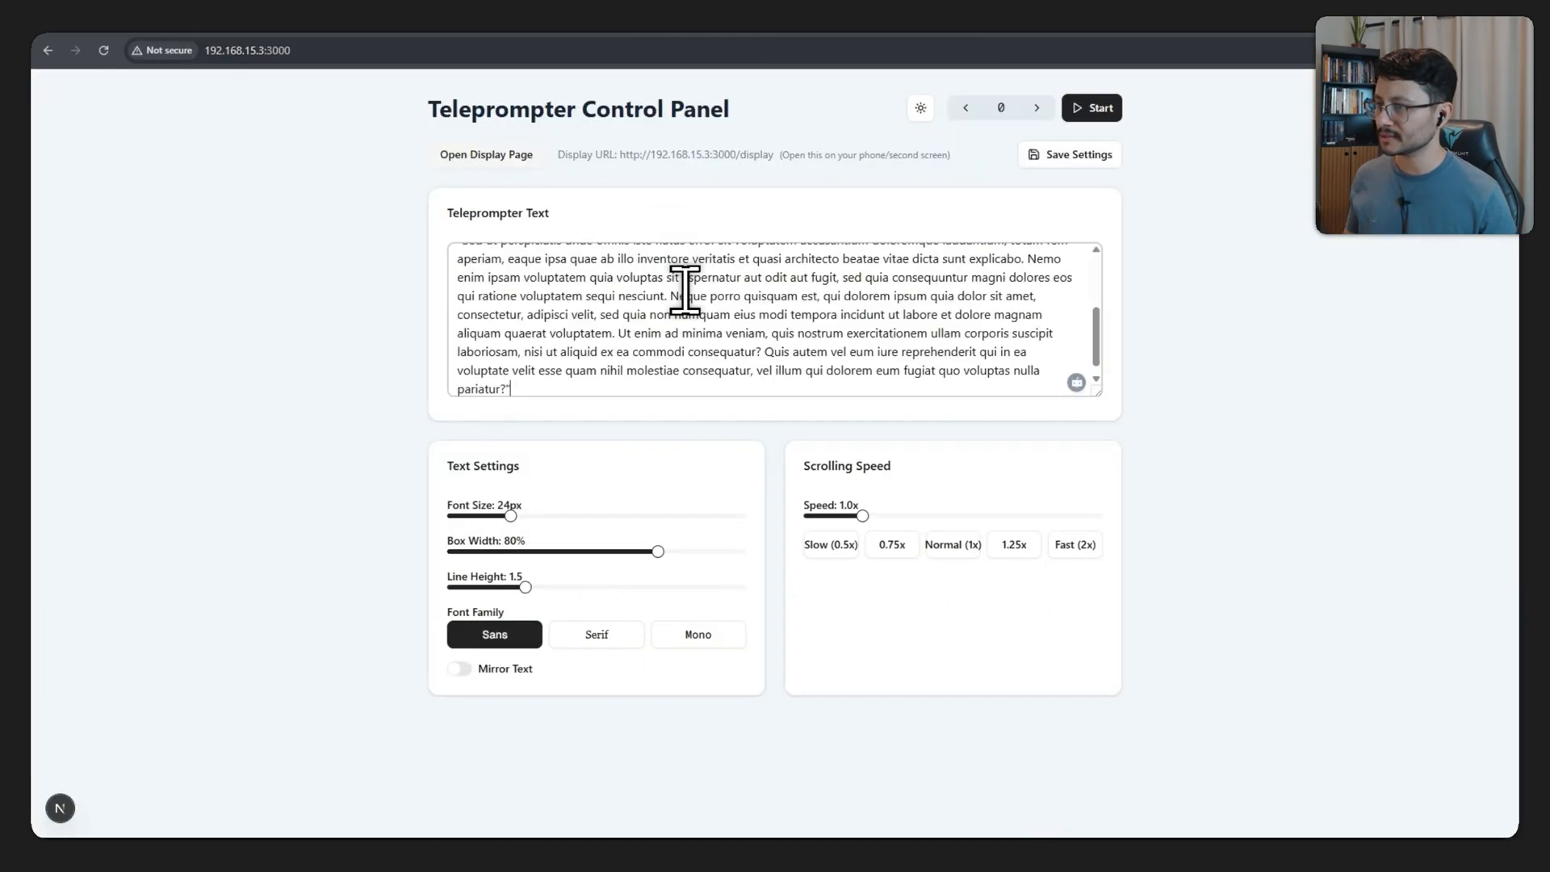
# Start, pause, resume and pause the script scrolling on the teleprompter preview.
pyautogui.click(1091, 108)
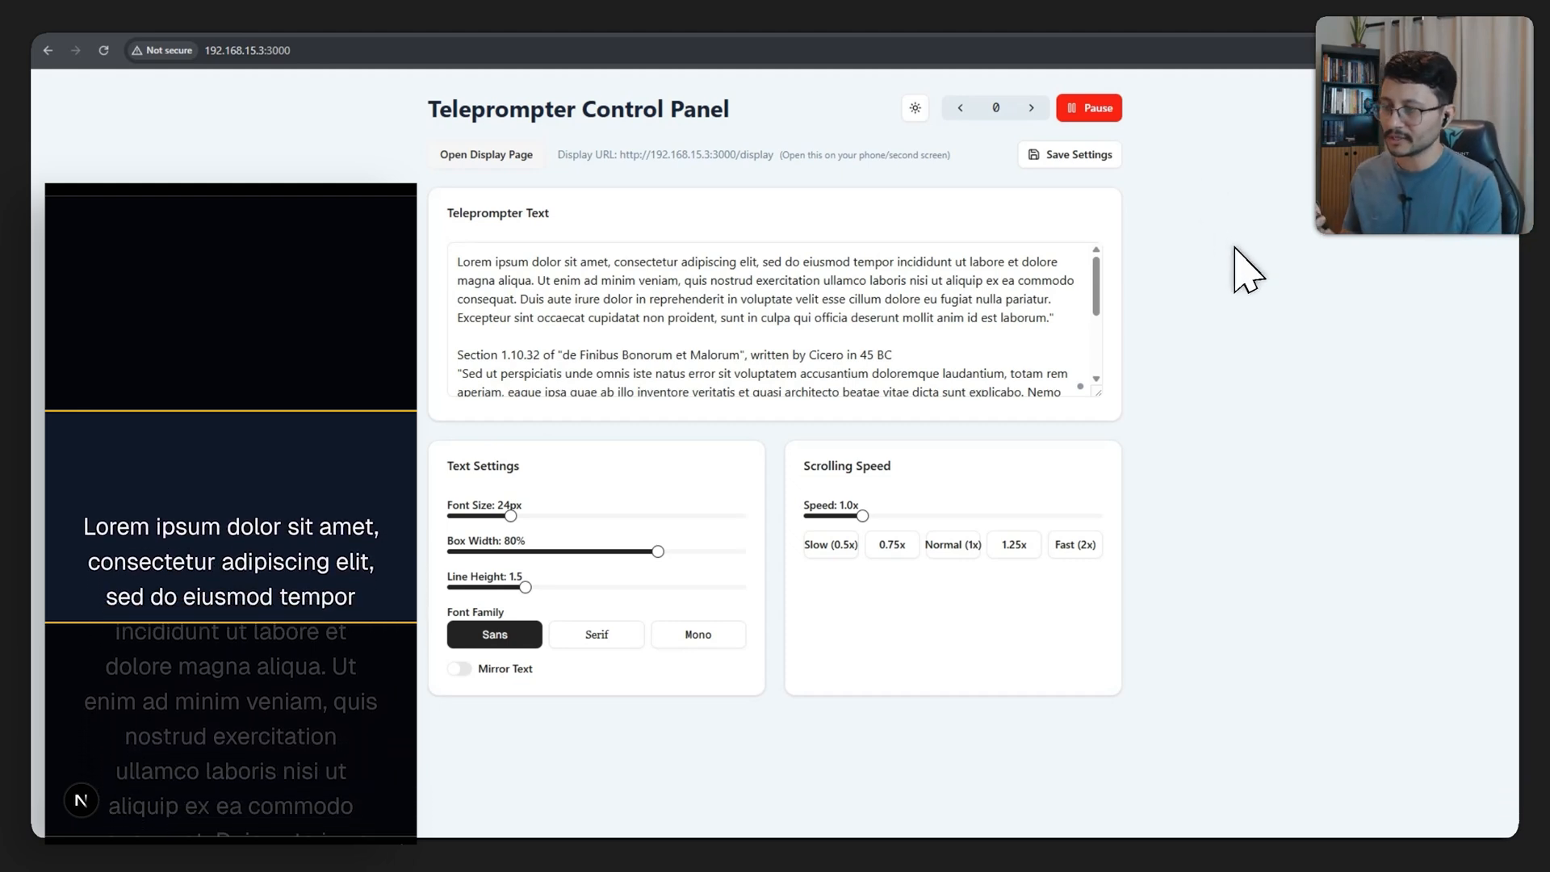
pyautogui.click(1088, 107)
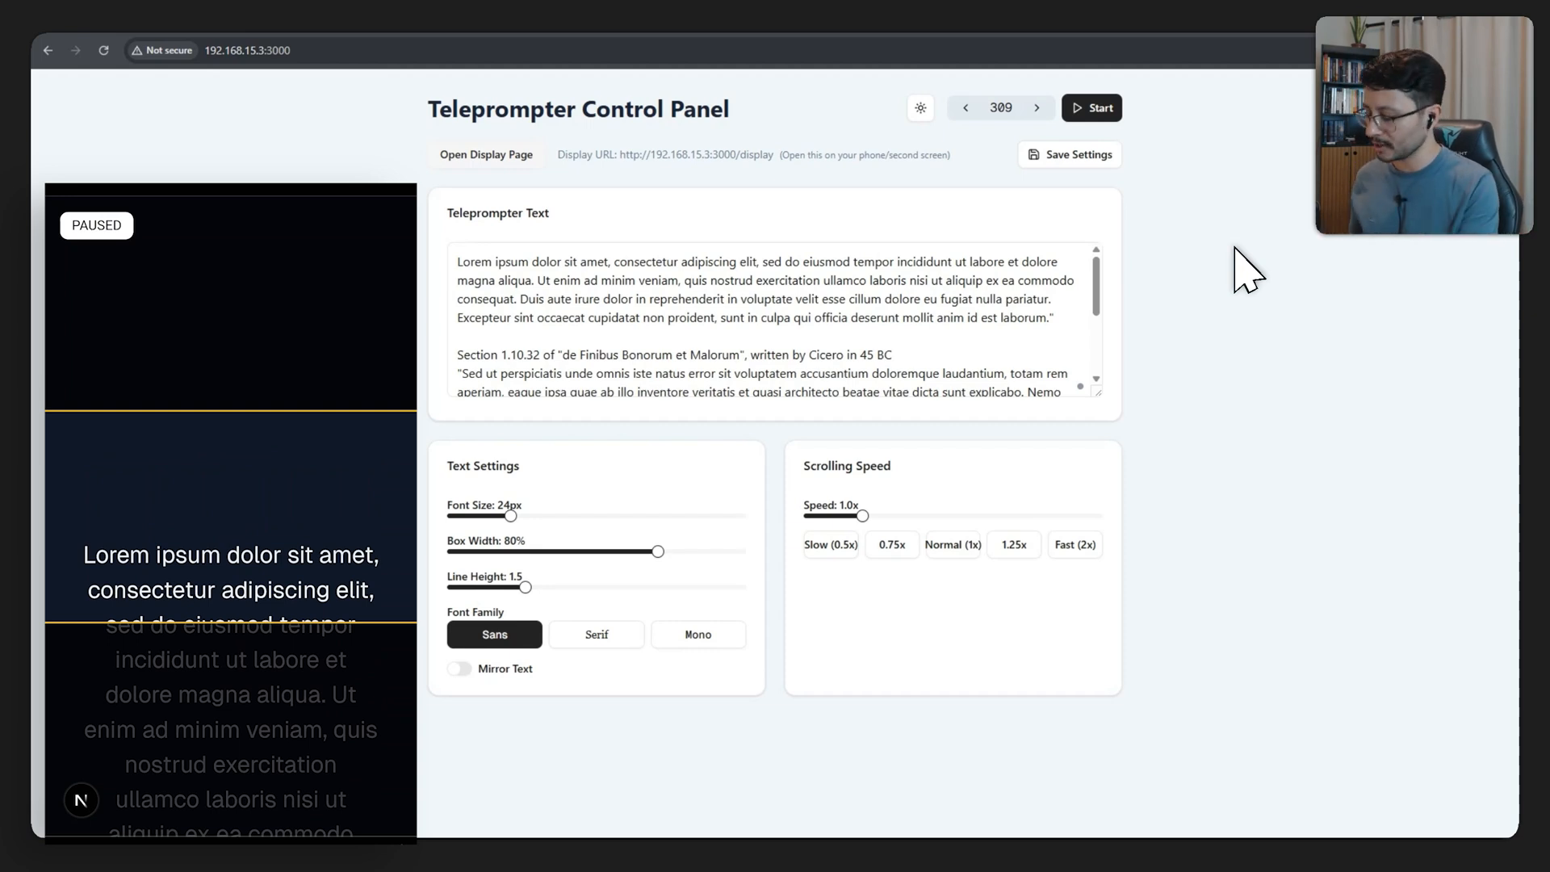
pyautogui.click(1091, 107)
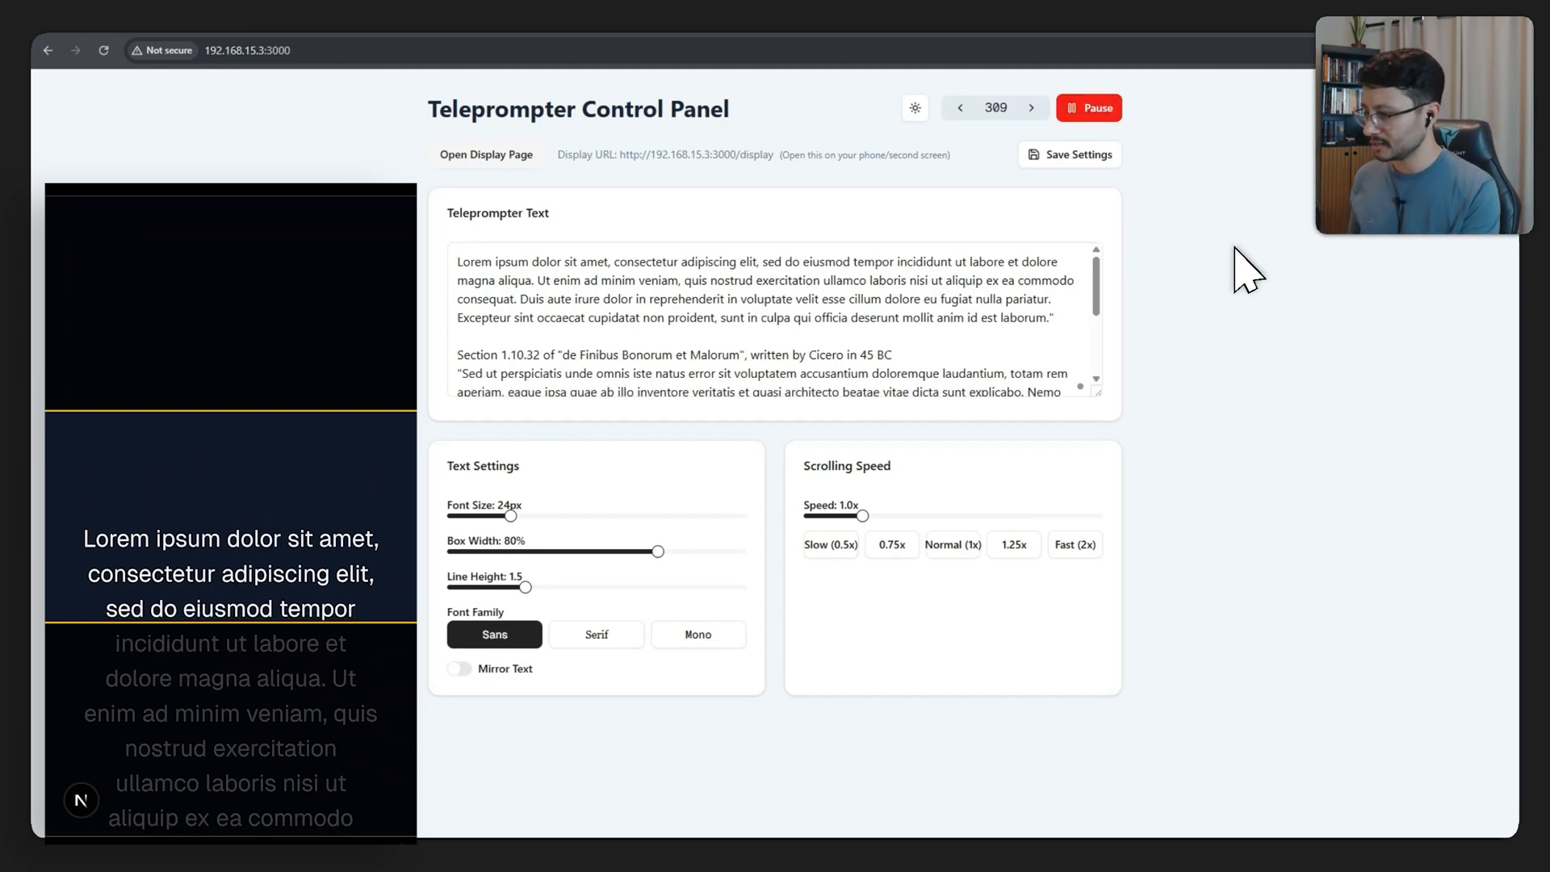
pyautogui.click(1088, 108)
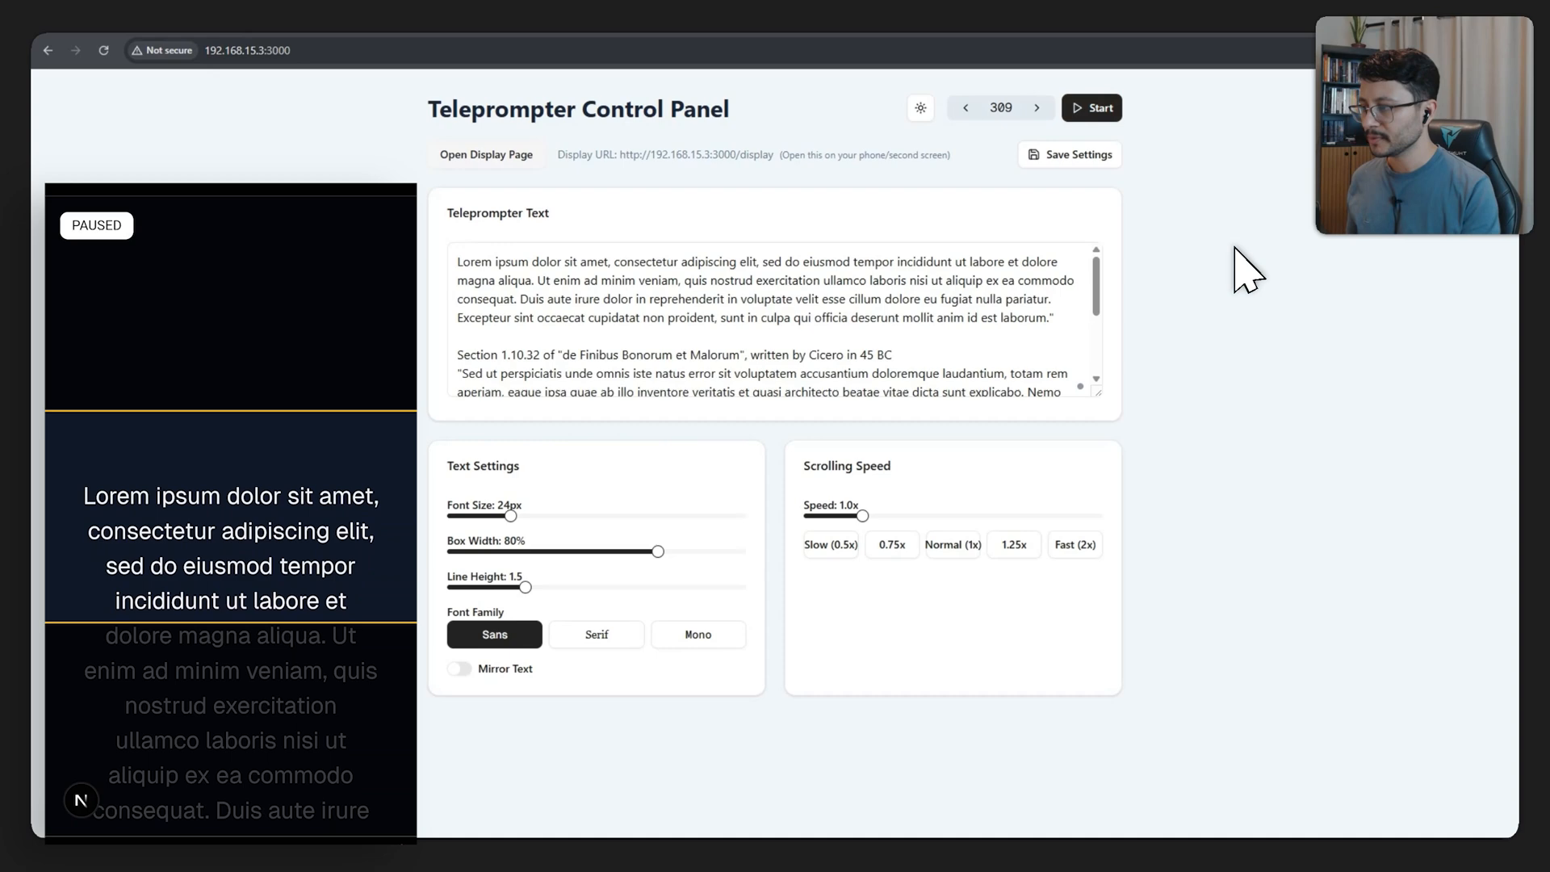
# Mirror the script text, resume scrolling, raise speed to 2.0x, then toggle mirroring off.
pyautogui.click(458, 669)
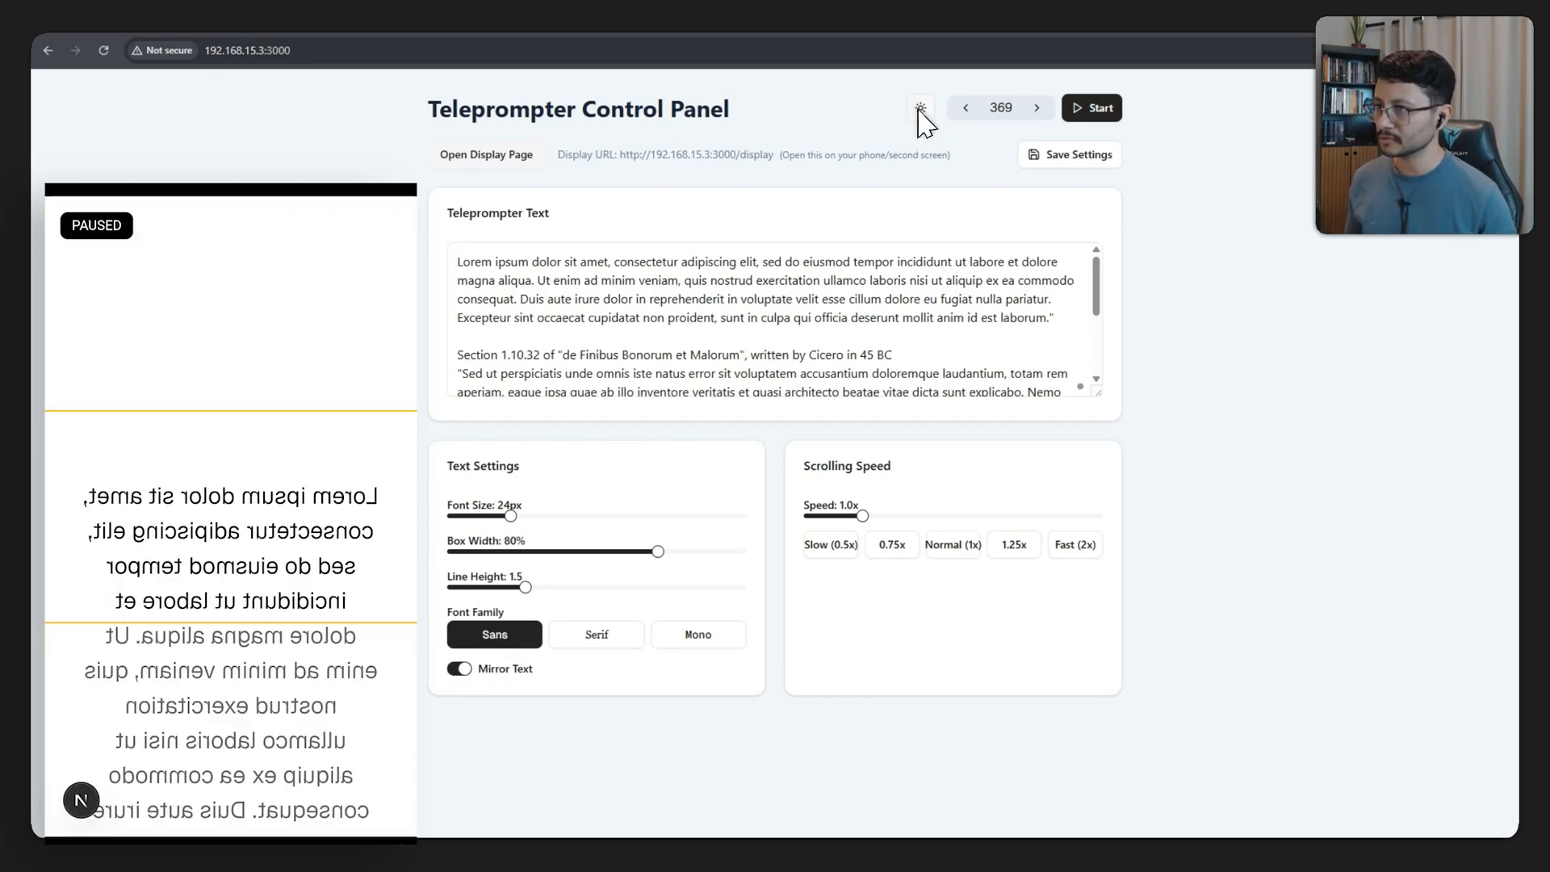
pyautogui.moveTo(920, 107)
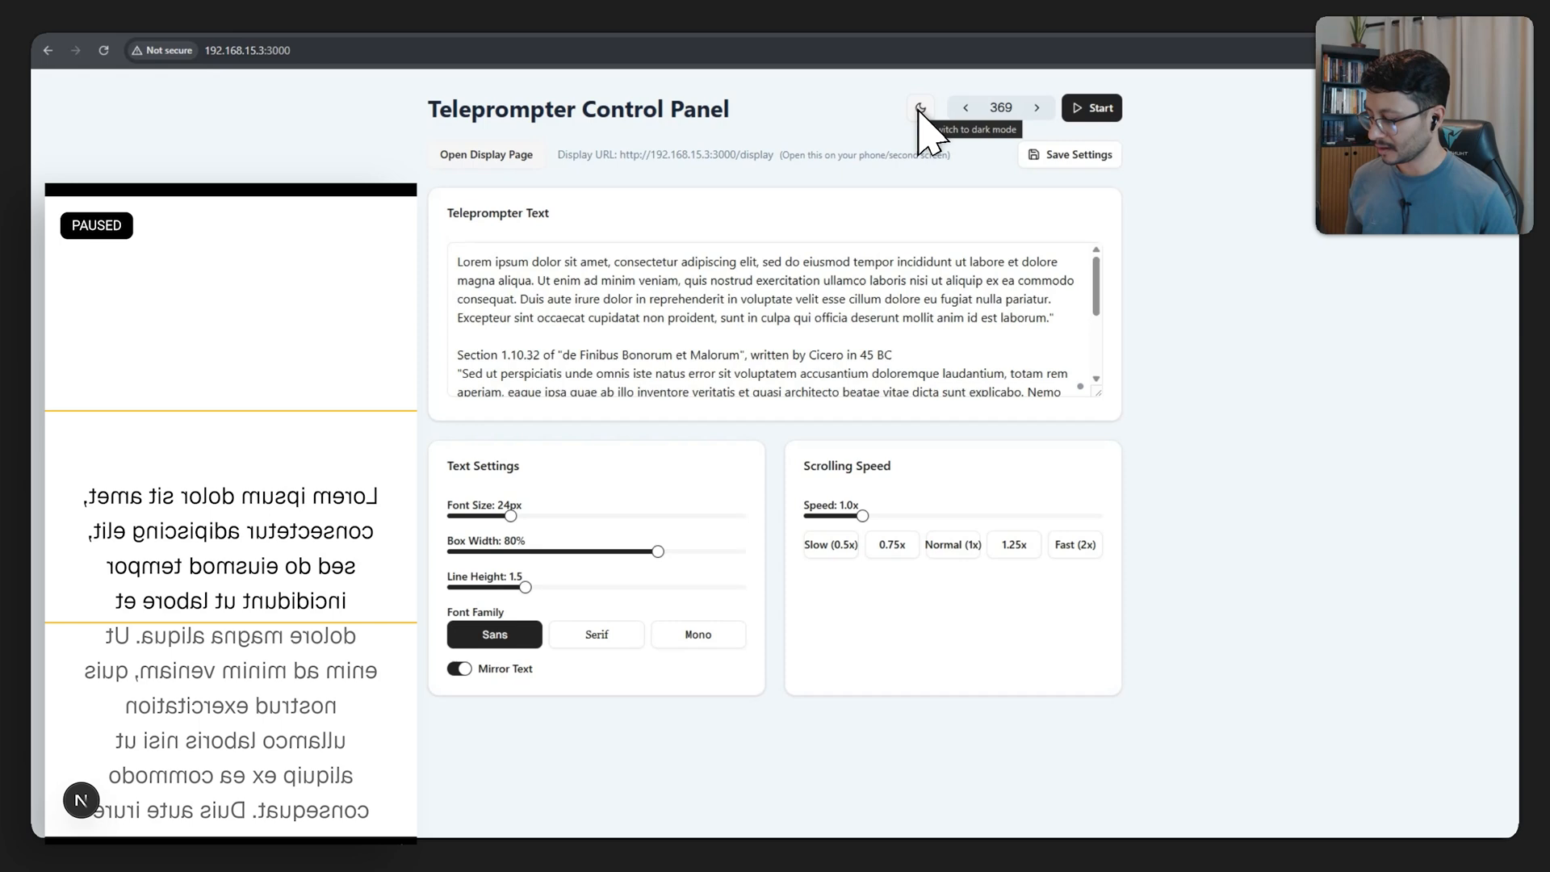
pyautogui.click(1090, 108)
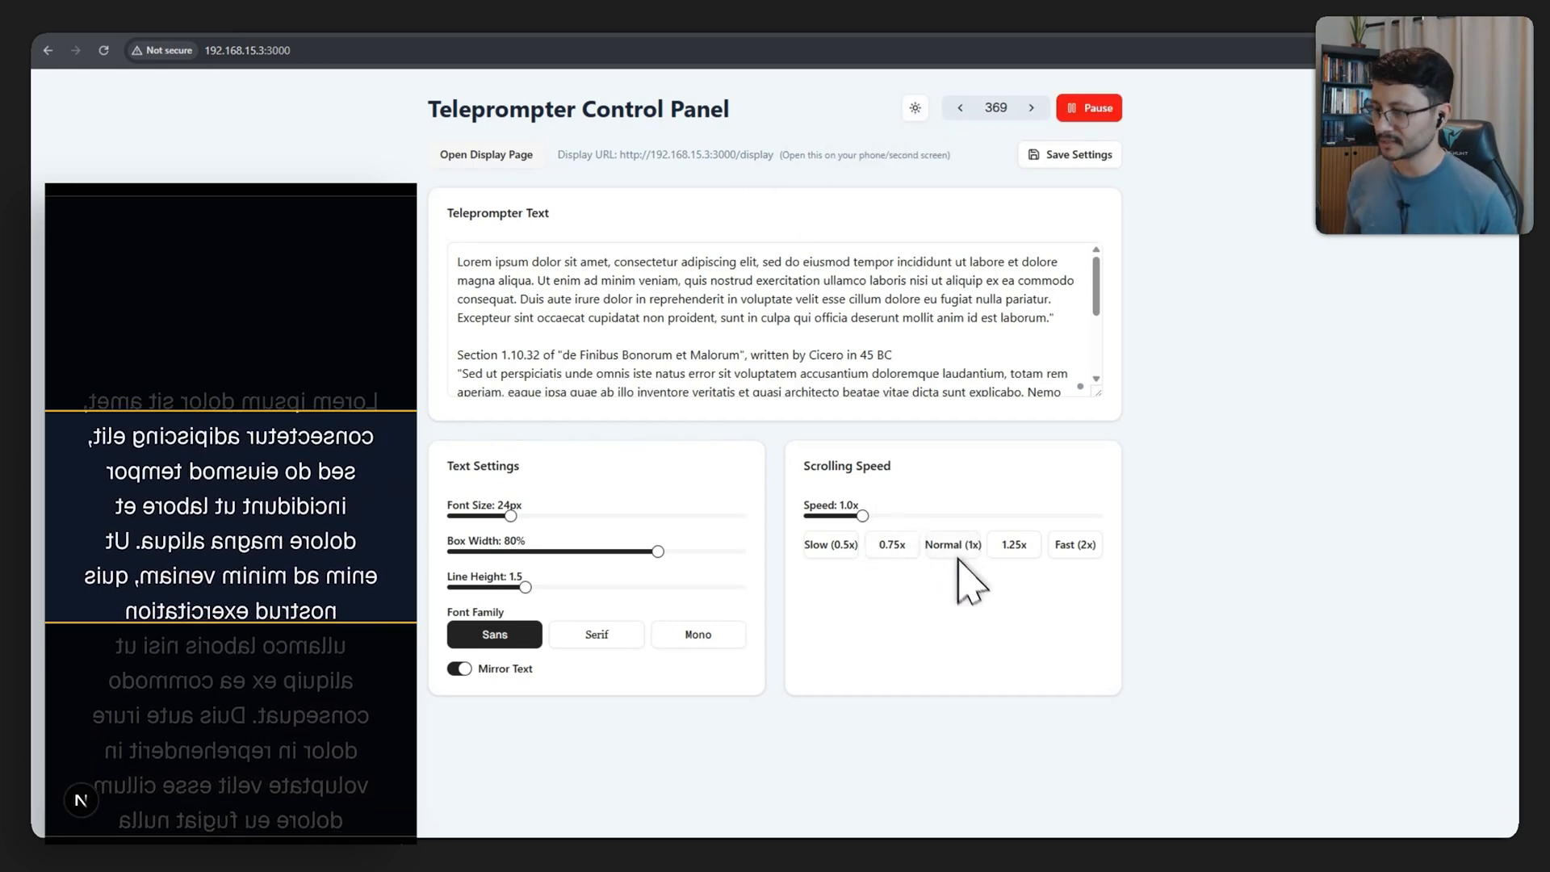
pyautogui.moveTo(867, 515); pyautogui.dragTo(878, 514)
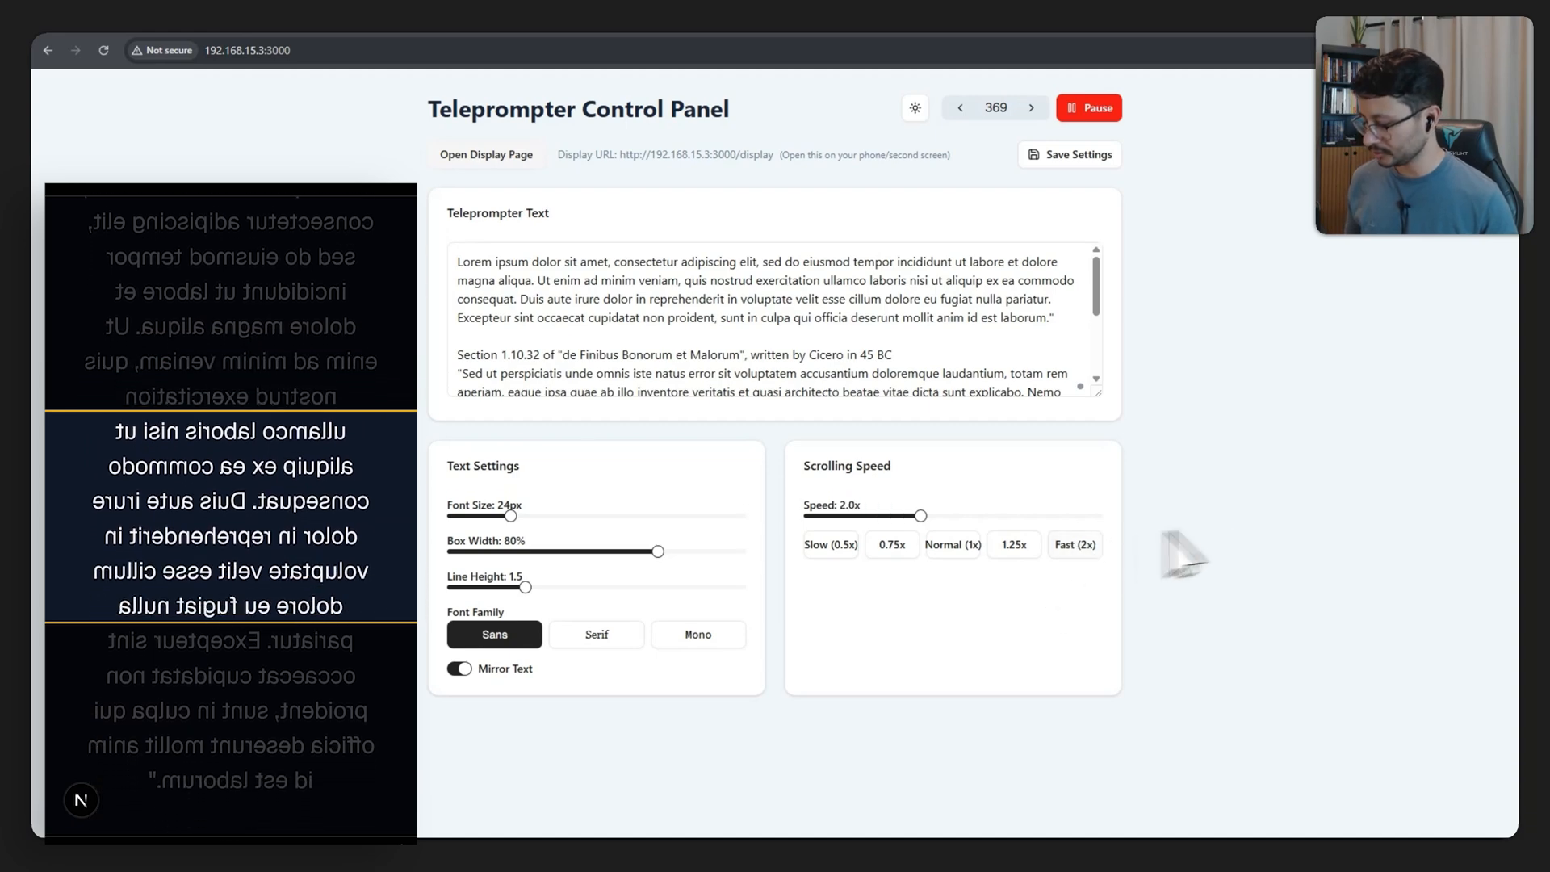
pyautogui.click(459, 668)
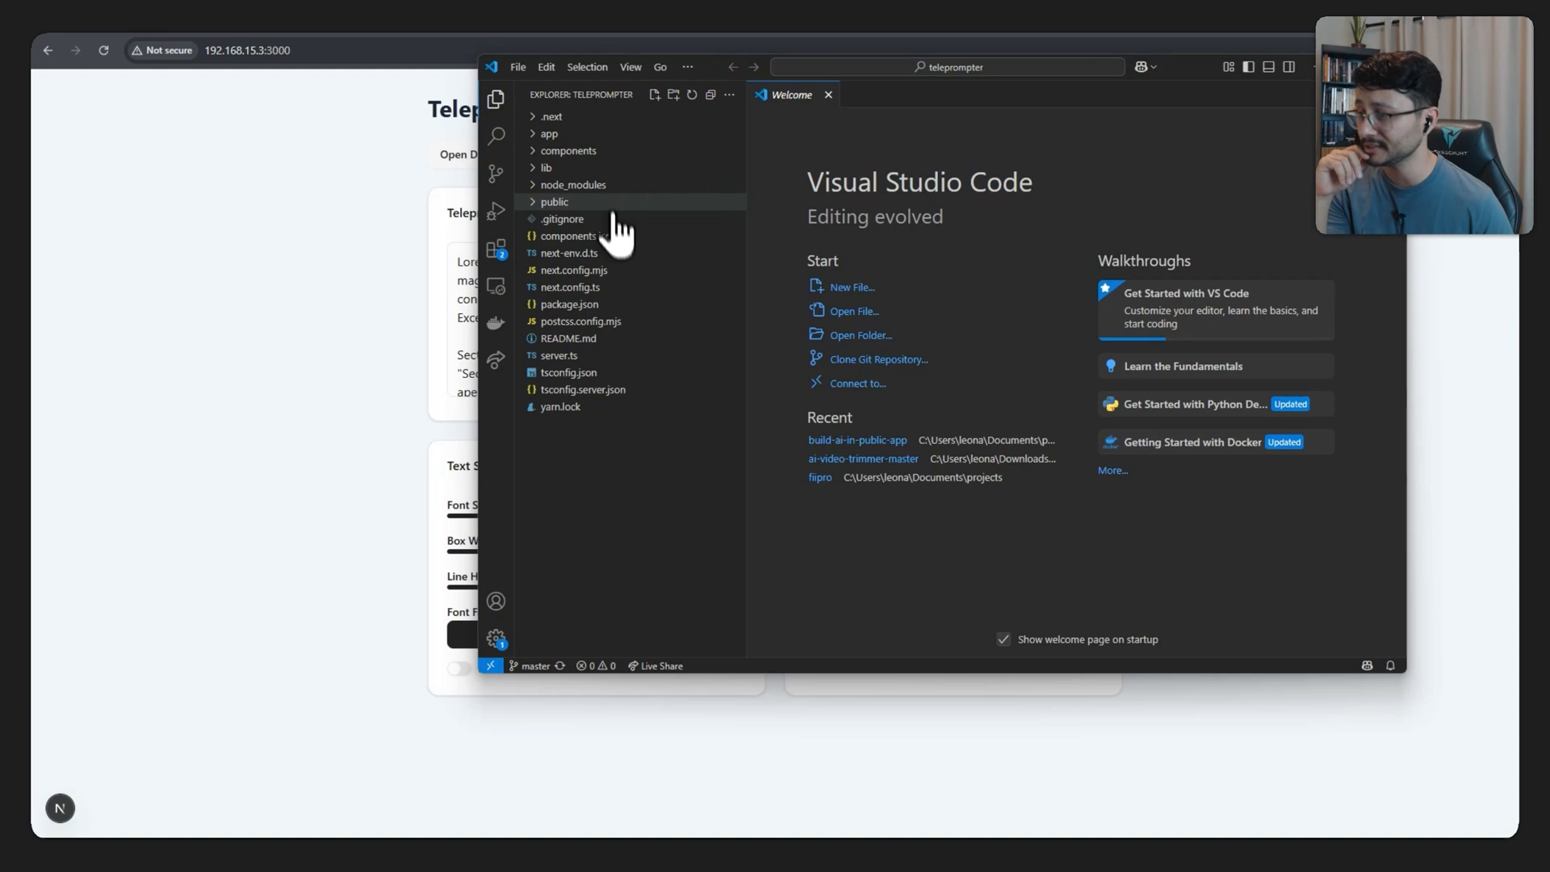
# Open package.json and select an entry in its dependencies list.
pyautogui.click(569, 304)
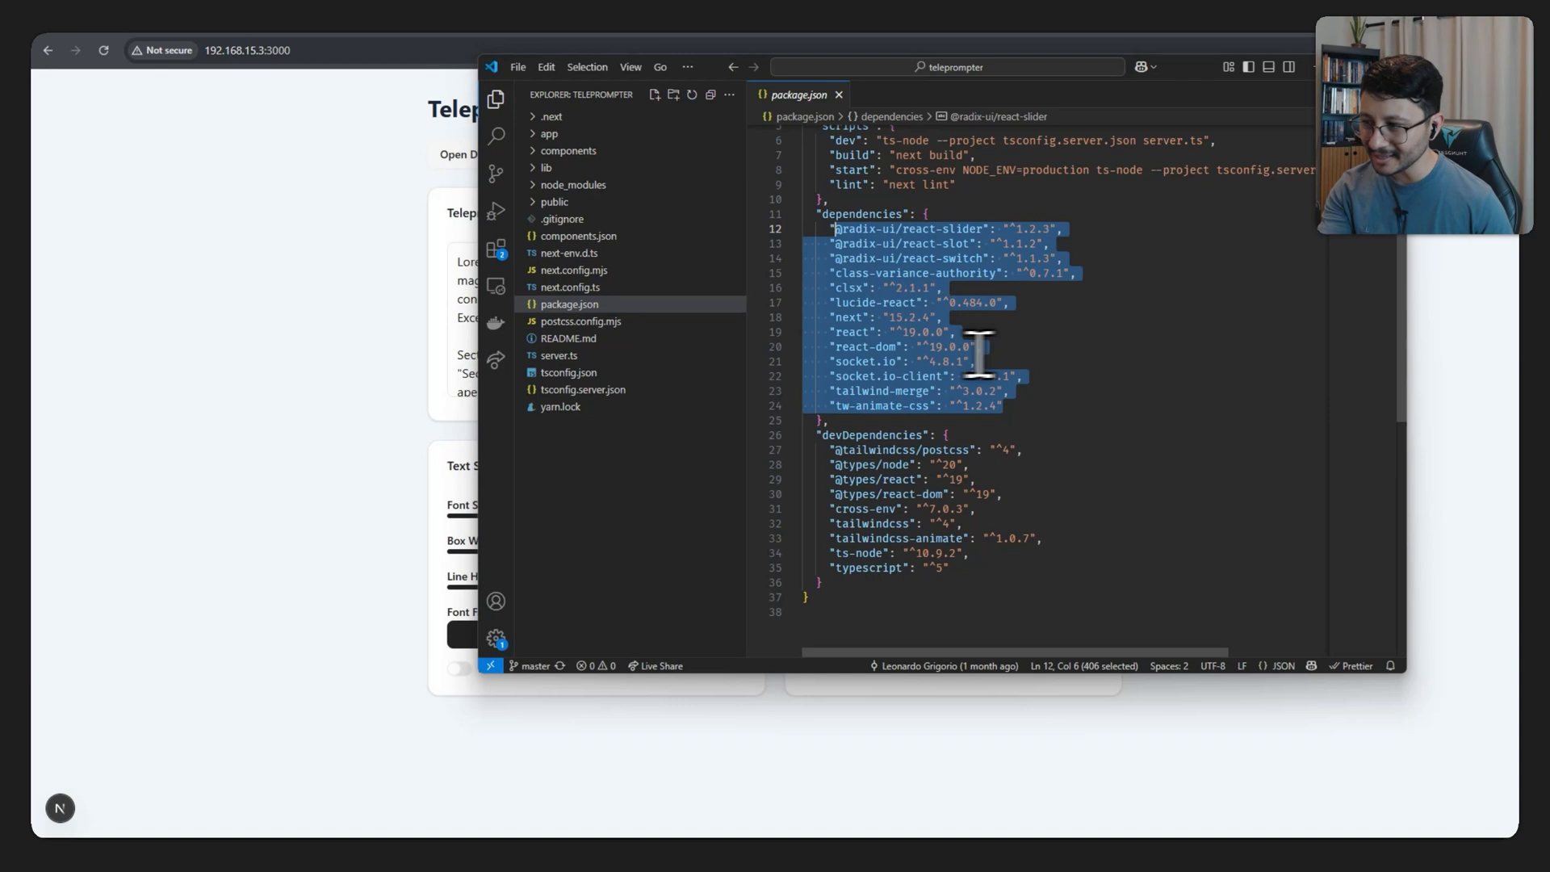
pyautogui.doubleClick(865, 361)
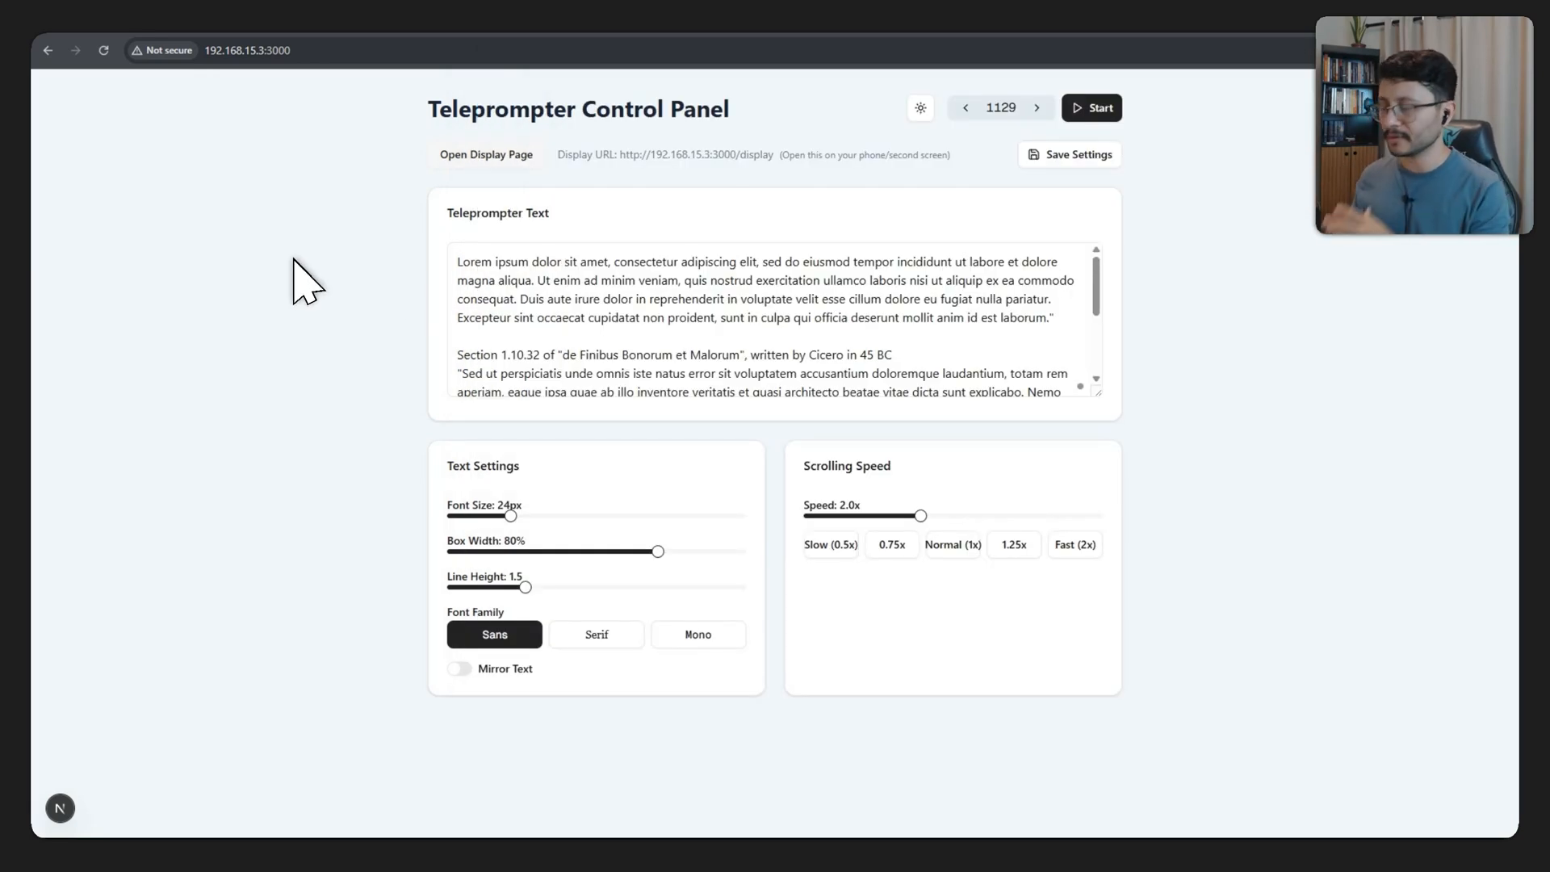
pyautogui.moveTo(1220, 180)
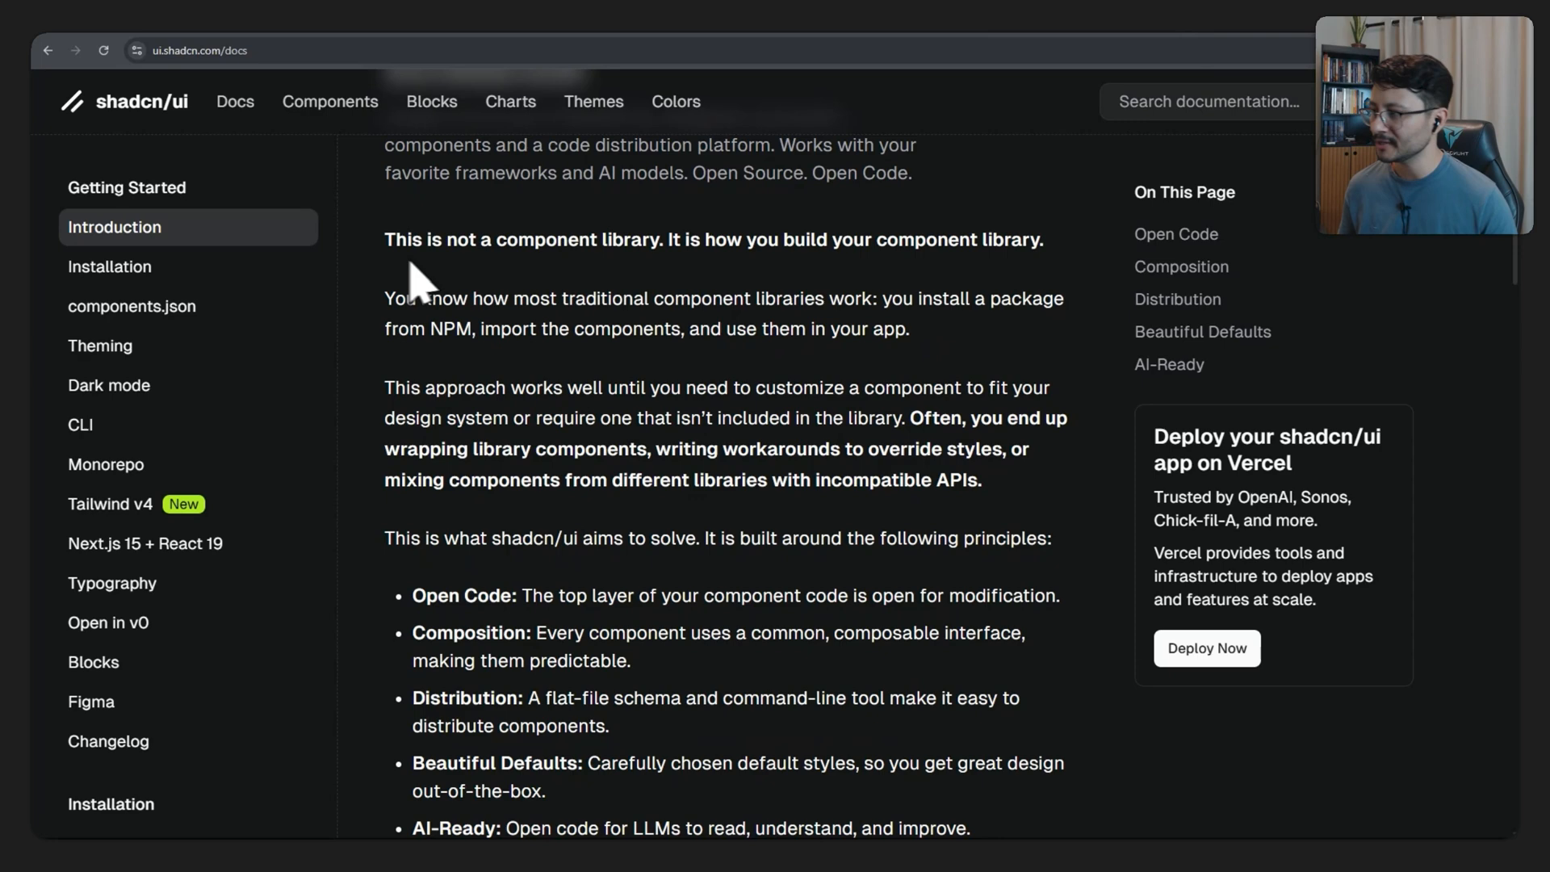
pyautogui.moveTo(384, 239); pyautogui.dragTo(622, 239)
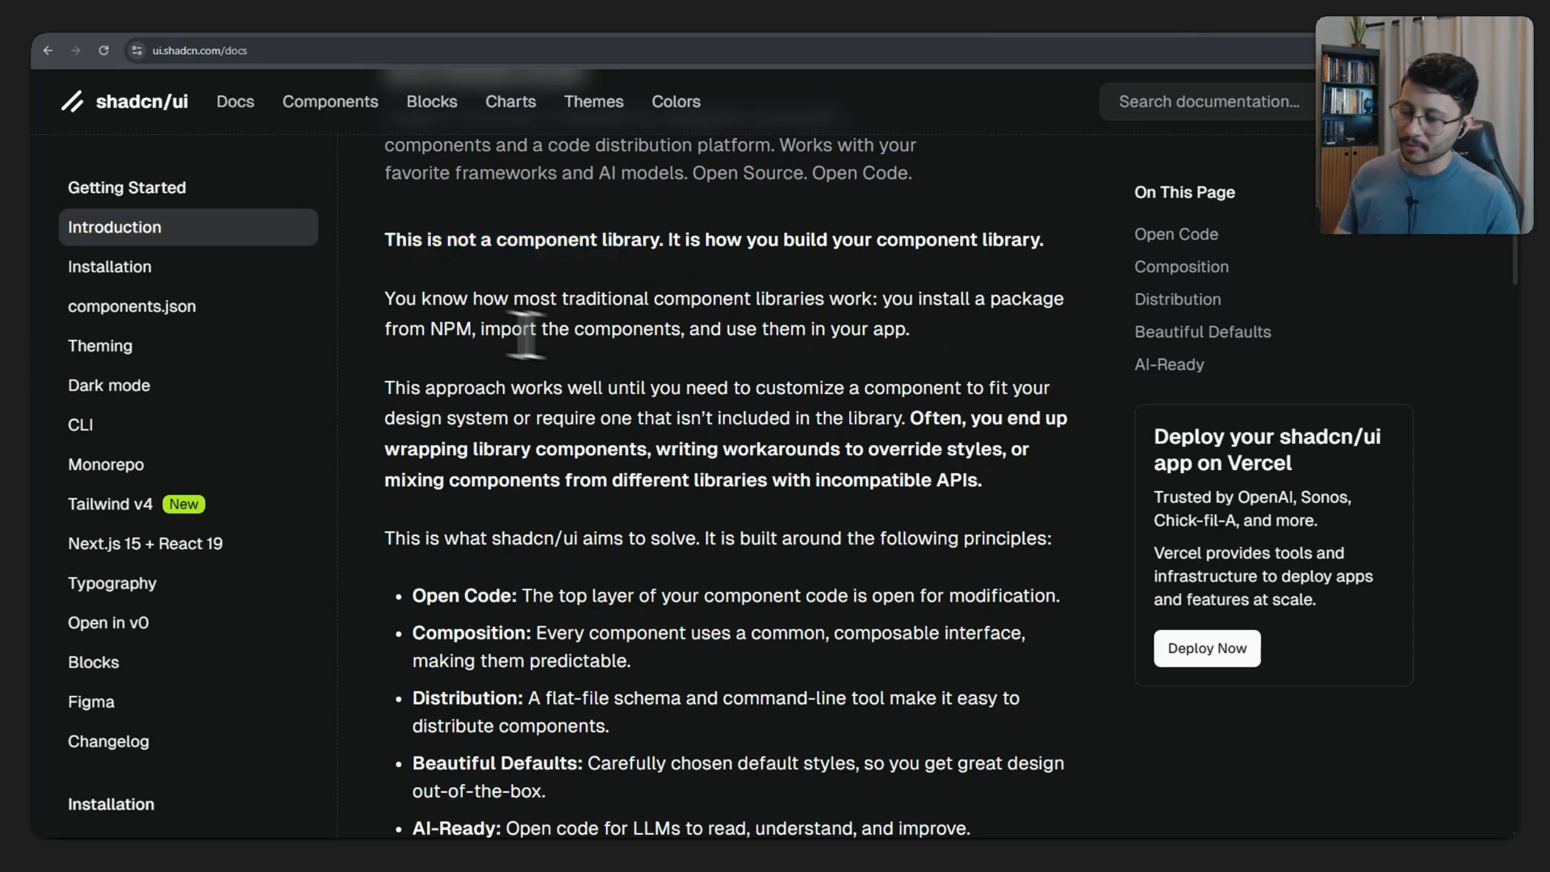
pyautogui.moveTo(885, 299)
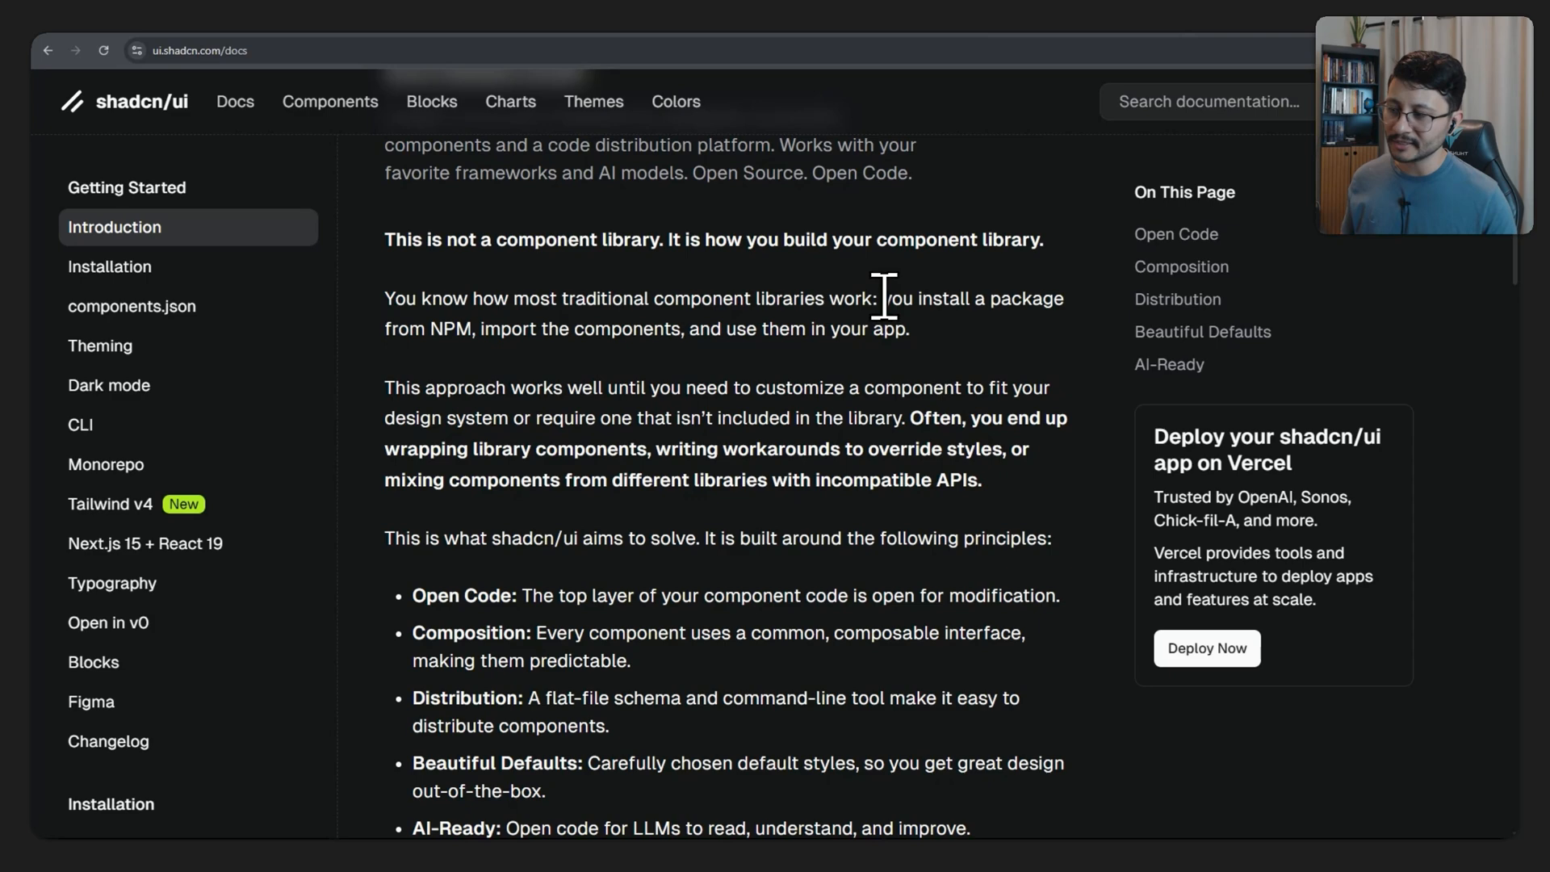
pyautogui.moveTo(881, 297); pyautogui.dragTo(613, 329)
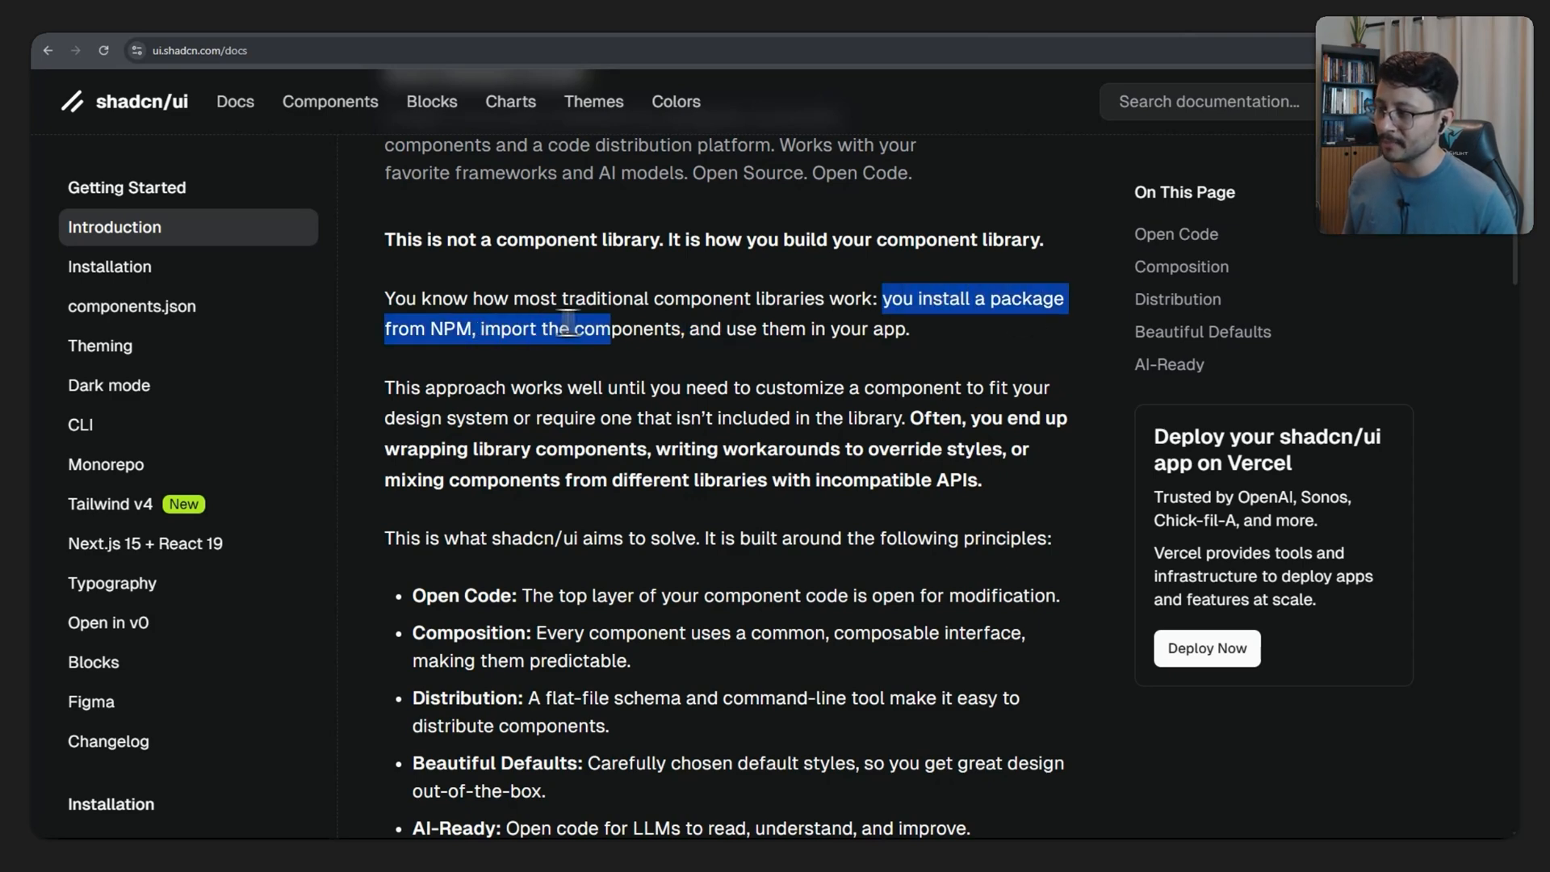
pyautogui.moveTo(558, 329); pyautogui.dragTo(845, 328)
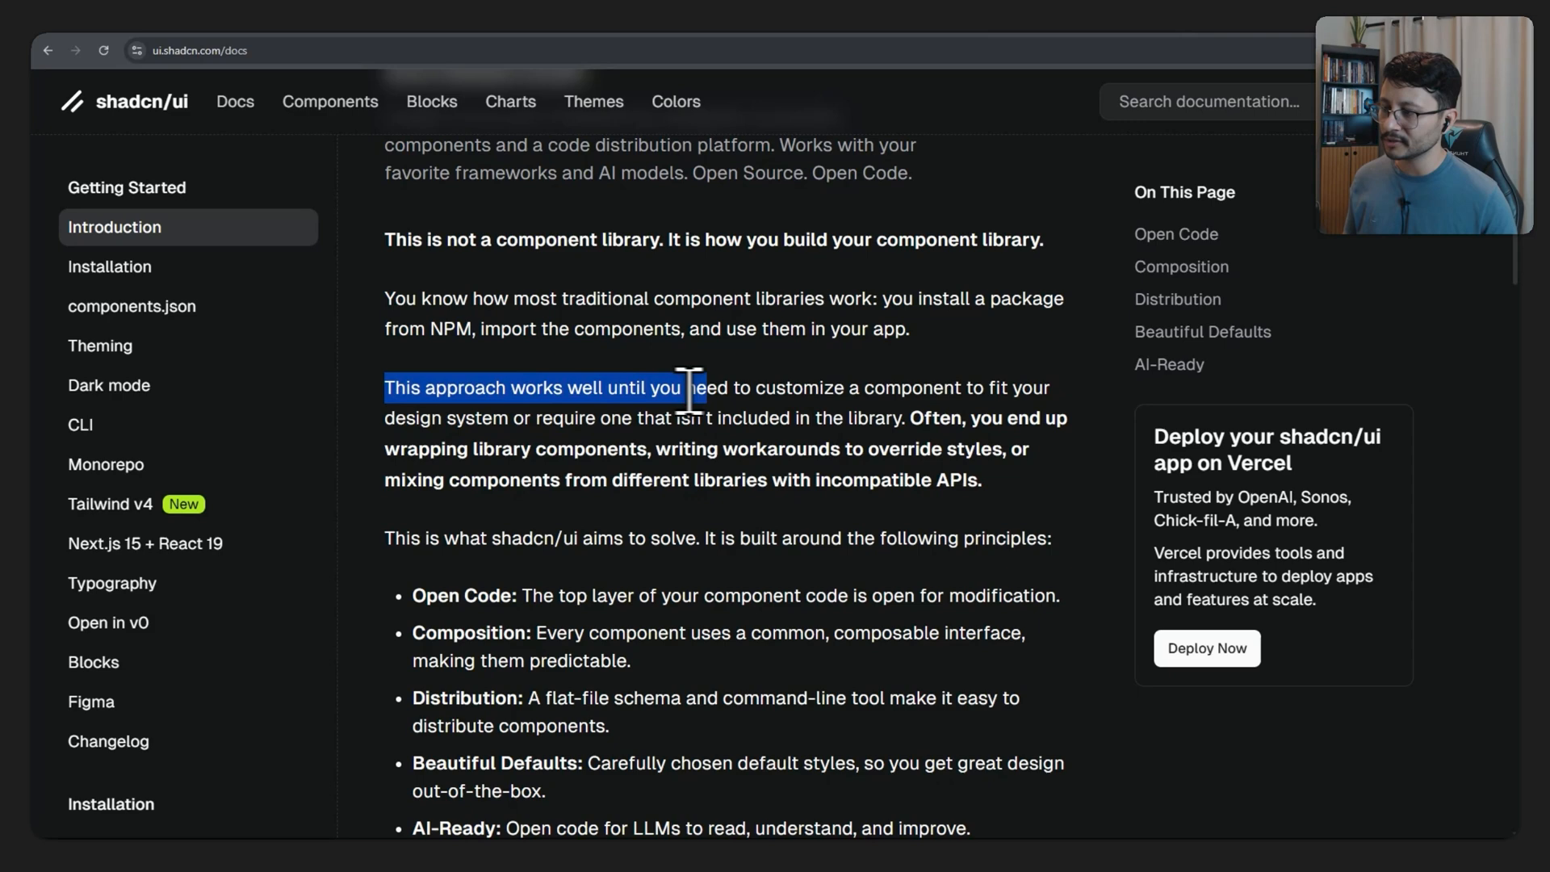
pyautogui.moveTo(692, 388); pyautogui.dragTo(1003, 388)
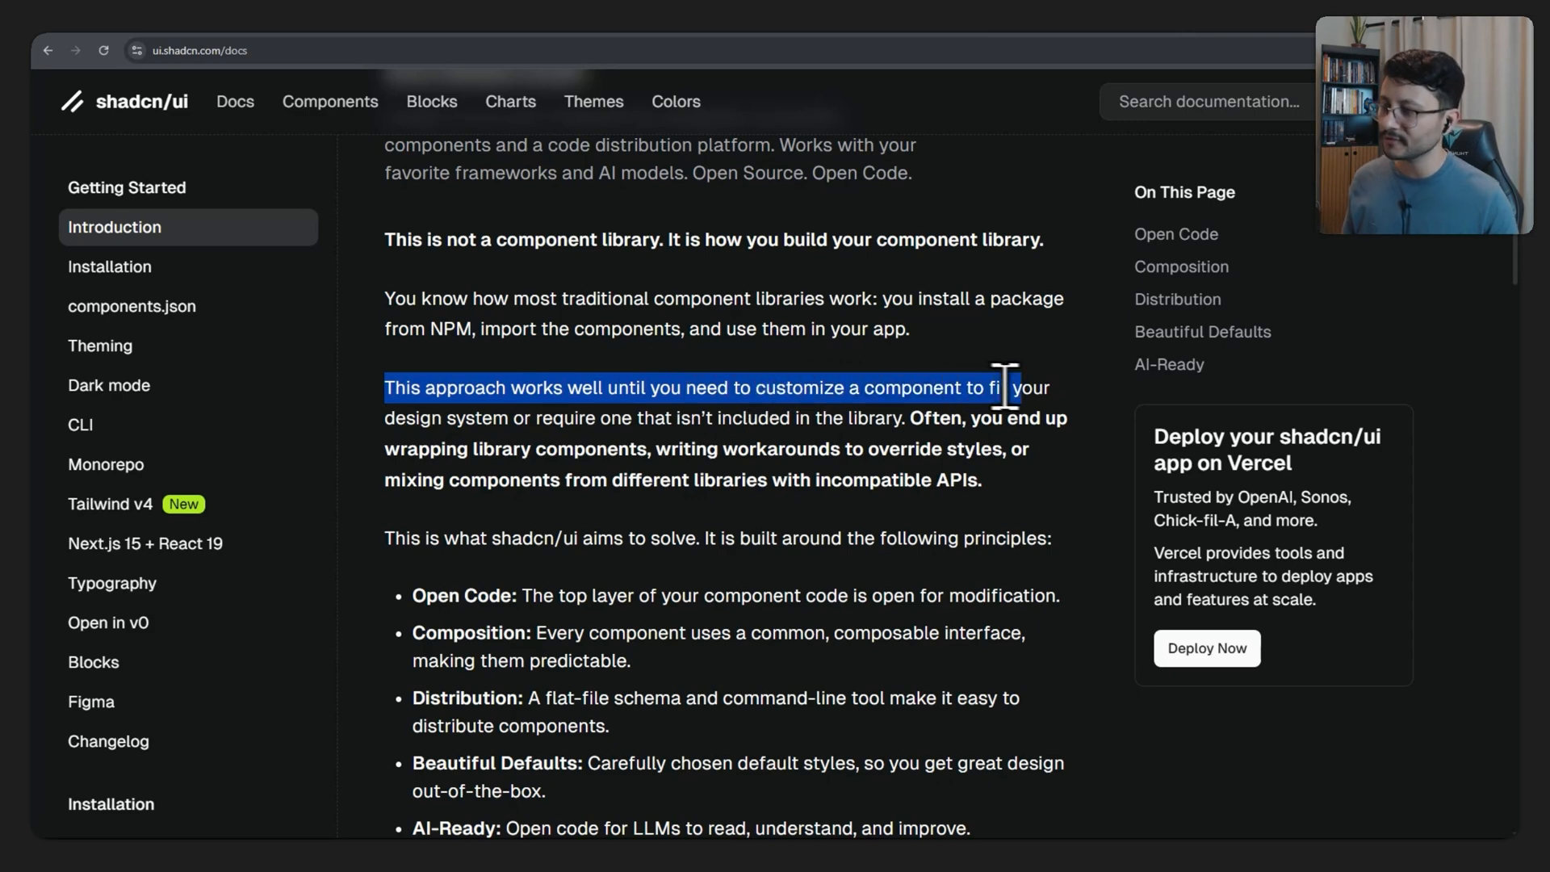
pyautogui.moveTo(1003, 387); pyautogui.dragTo(628, 417)
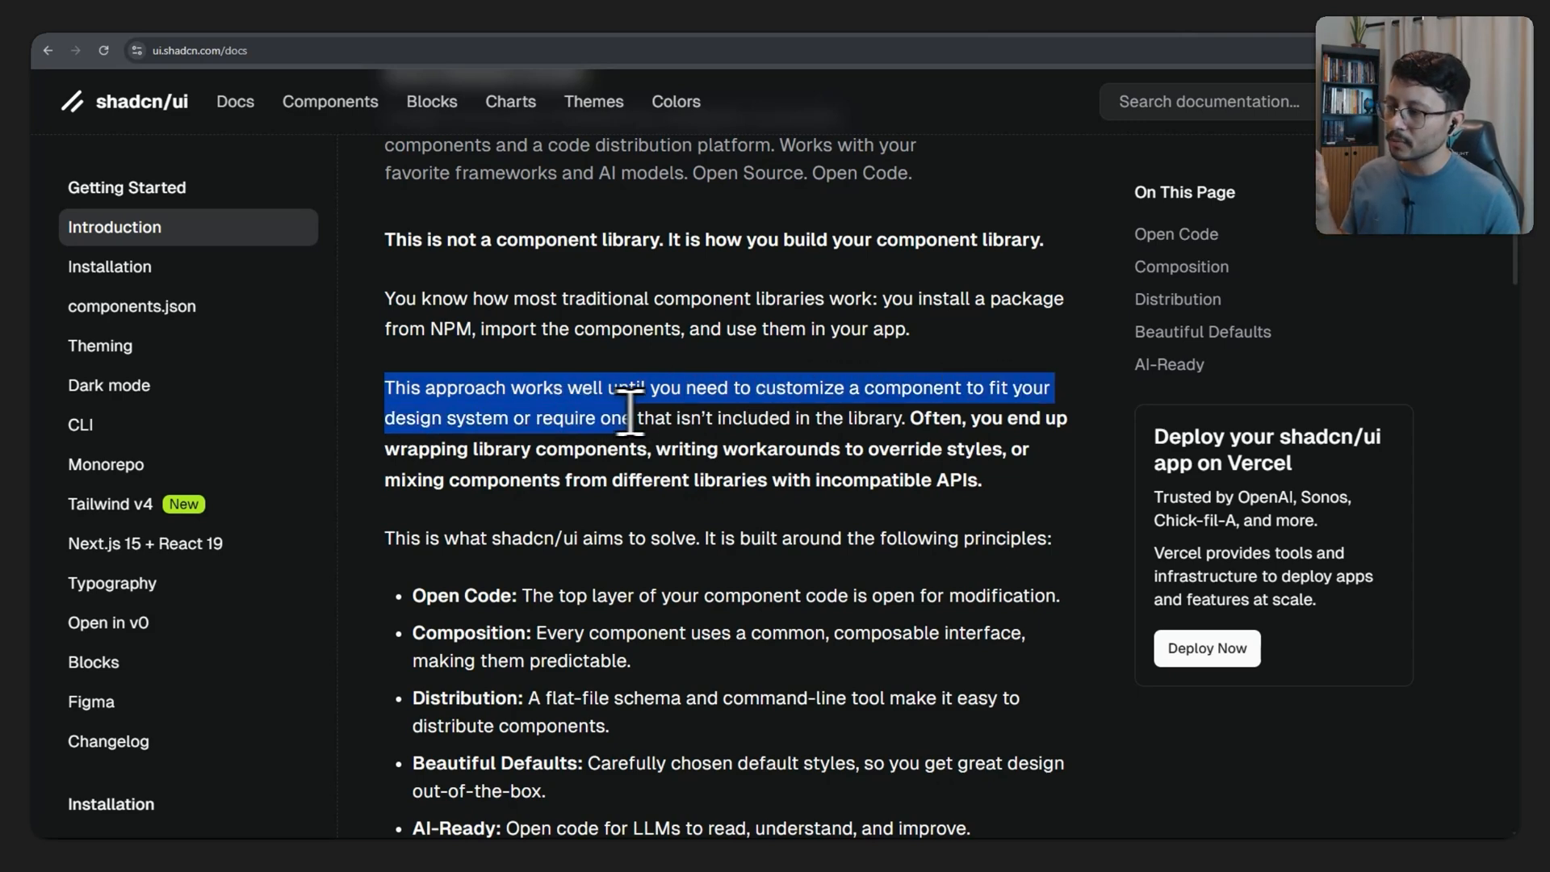
pyautogui.moveTo(632, 417); pyautogui.dragTo(894, 417)
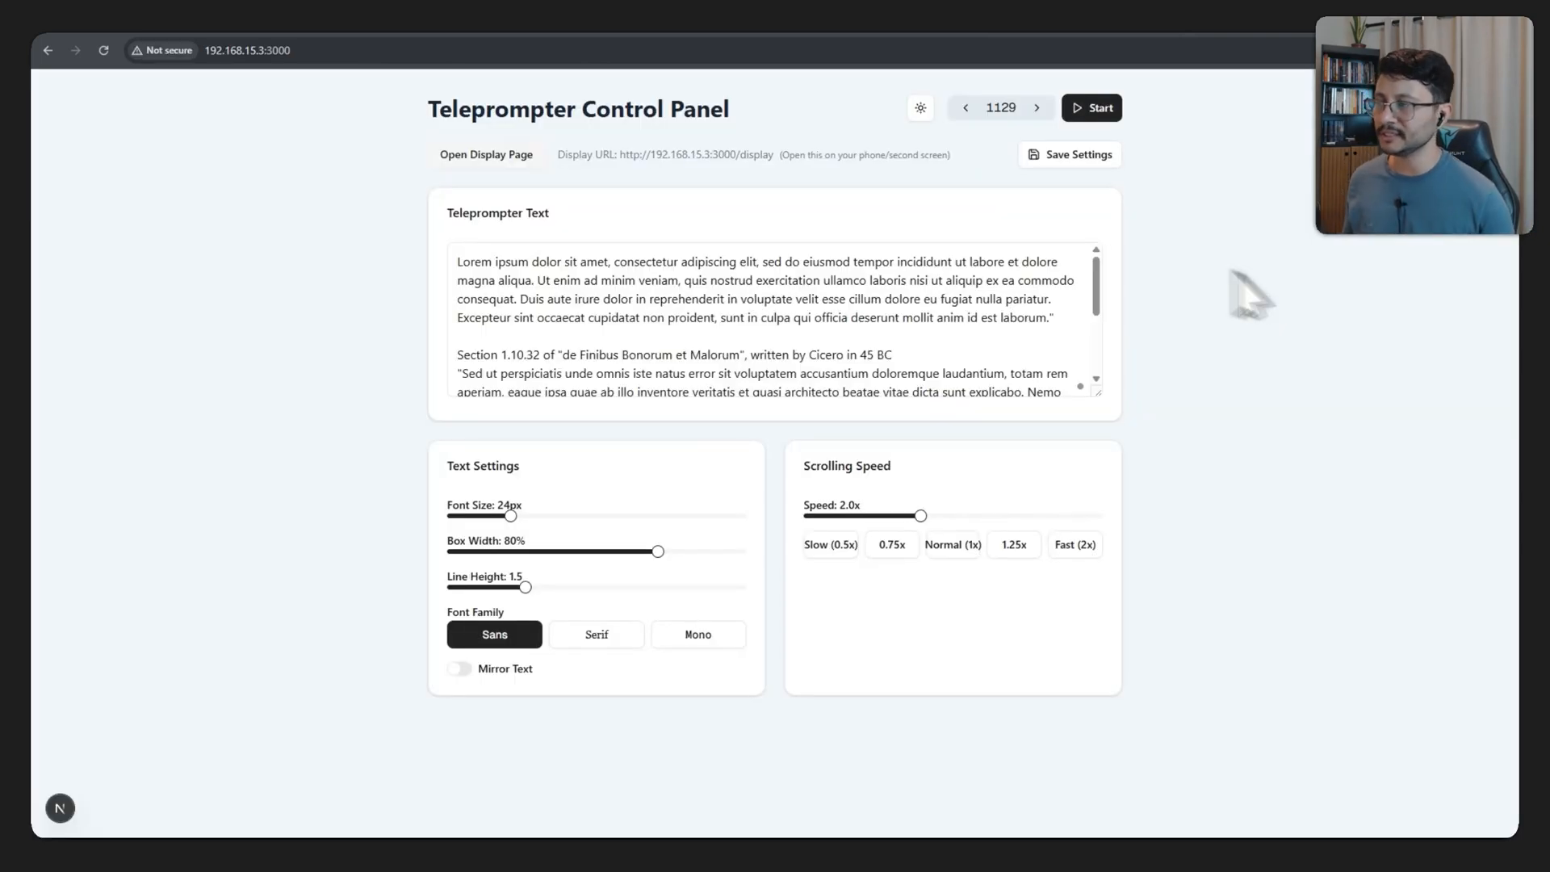
pyautogui.moveTo(1285, 581)
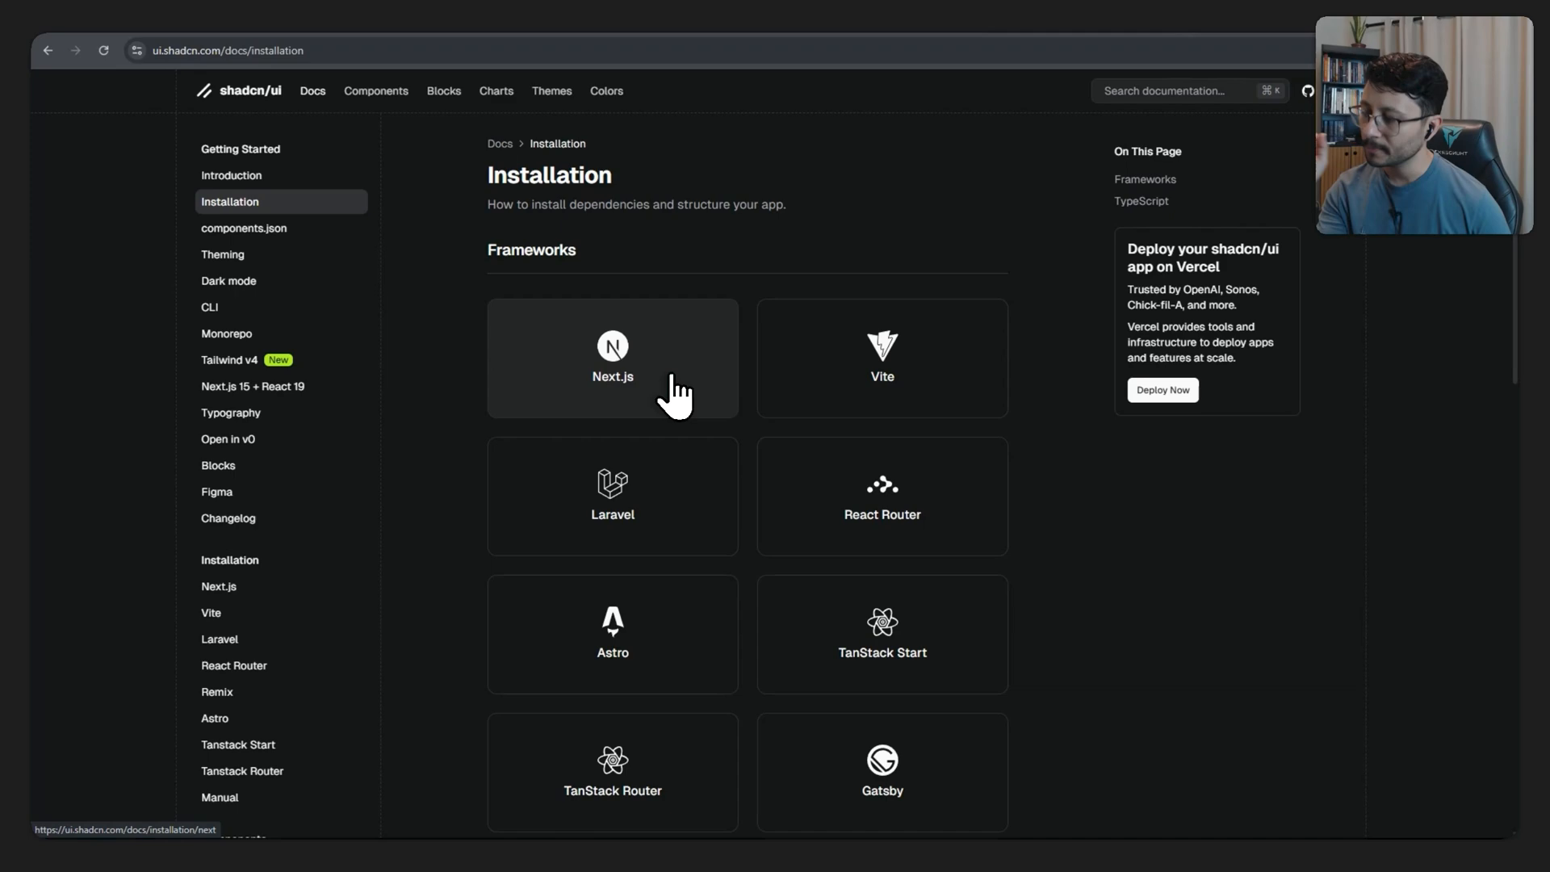
# Open the shadcn/ui Next.js installation guide and scroll down through it.
pyautogui.click(612, 358)
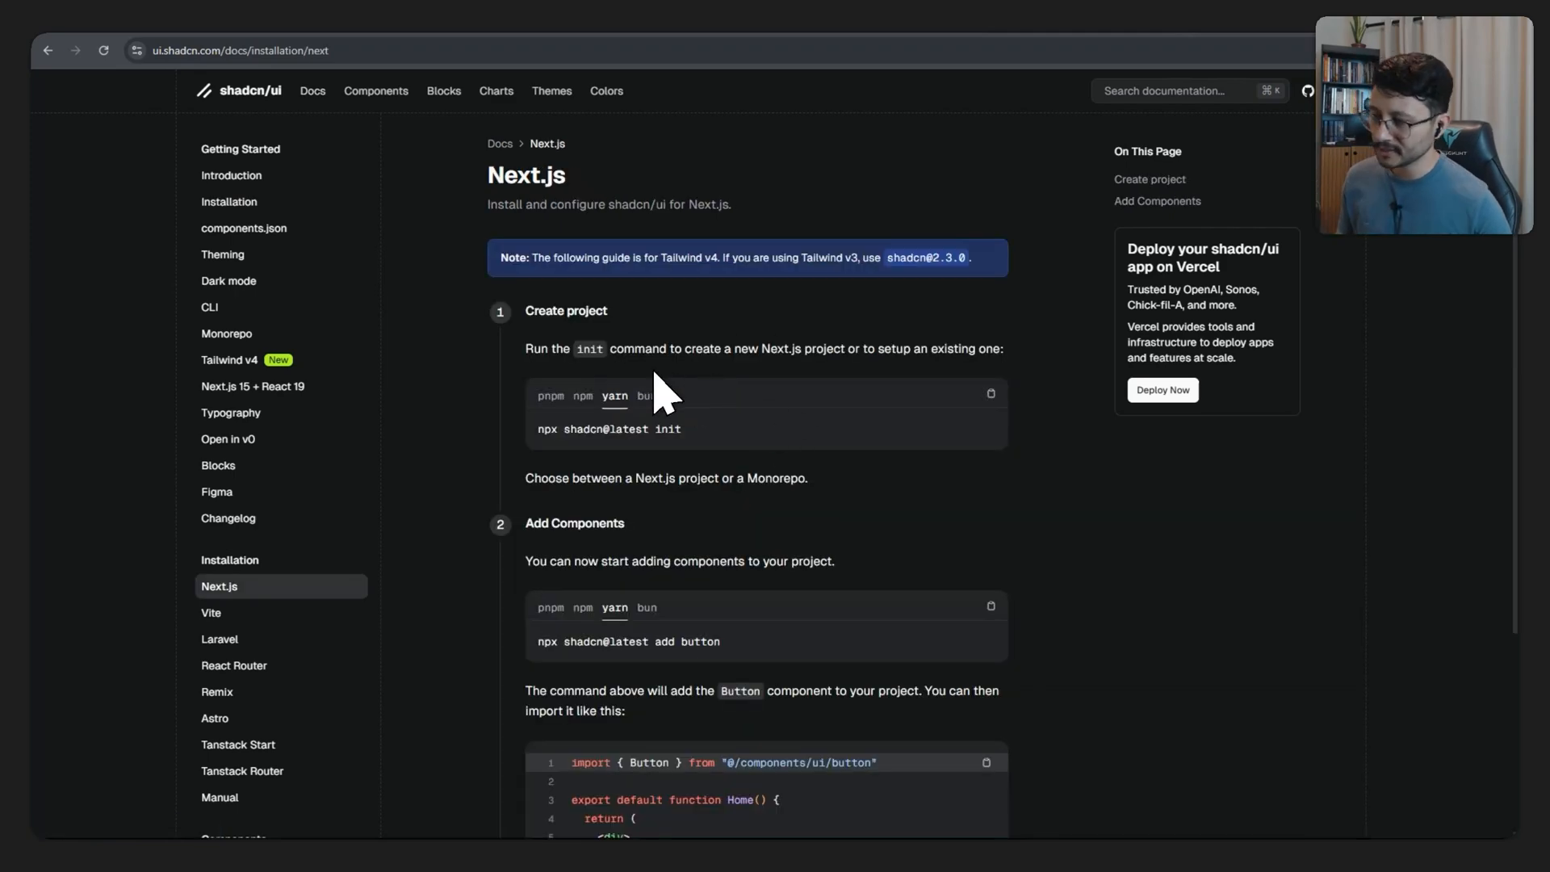
pyautogui.moveTo(613, 413)
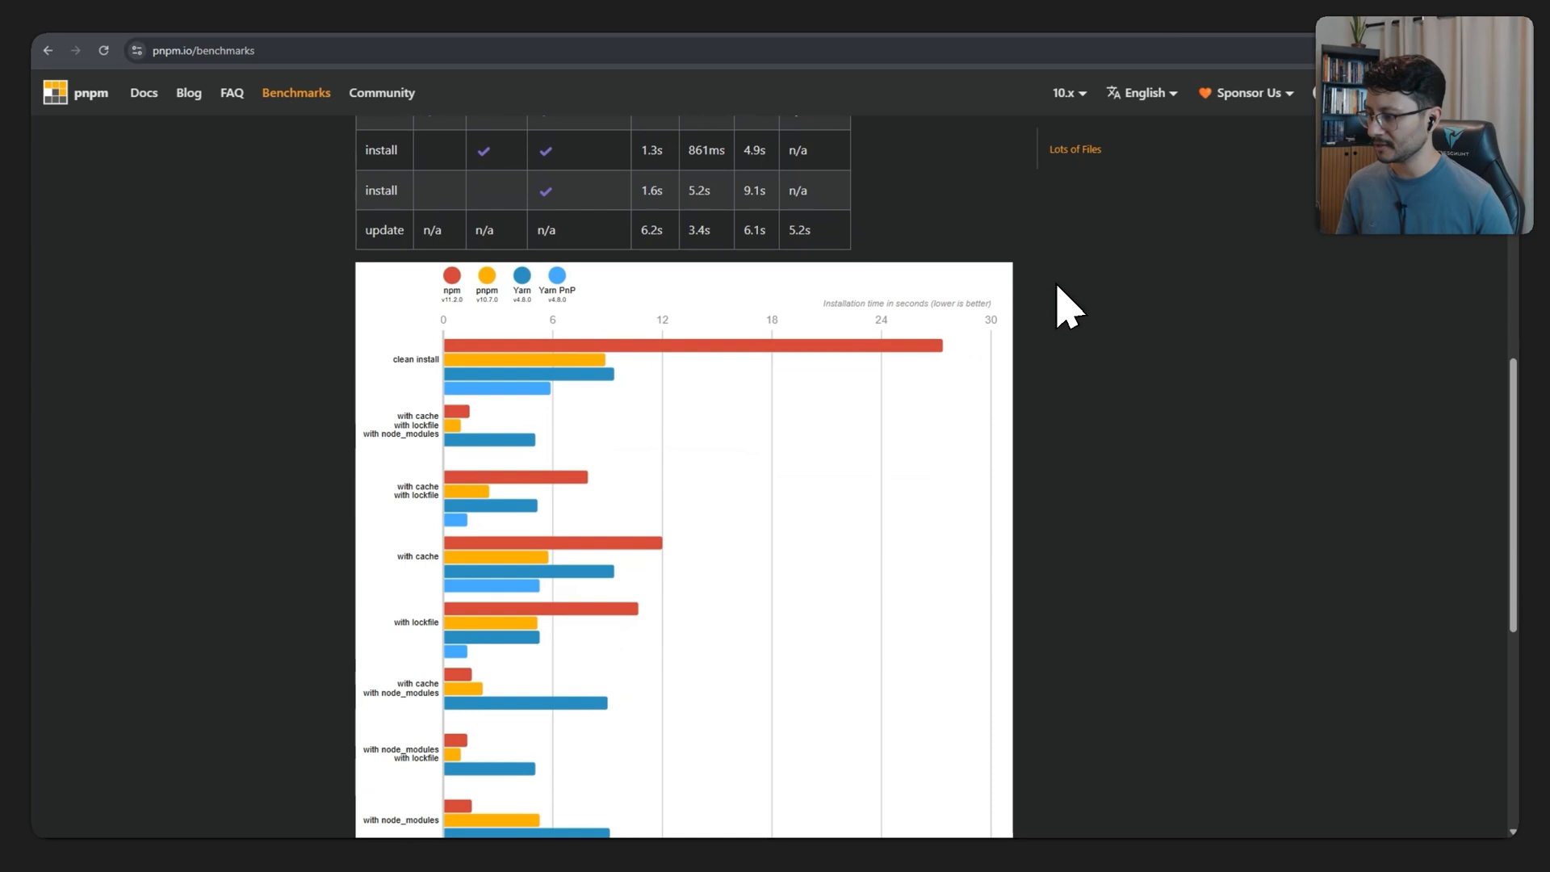
pyautogui.moveTo(448, 395)
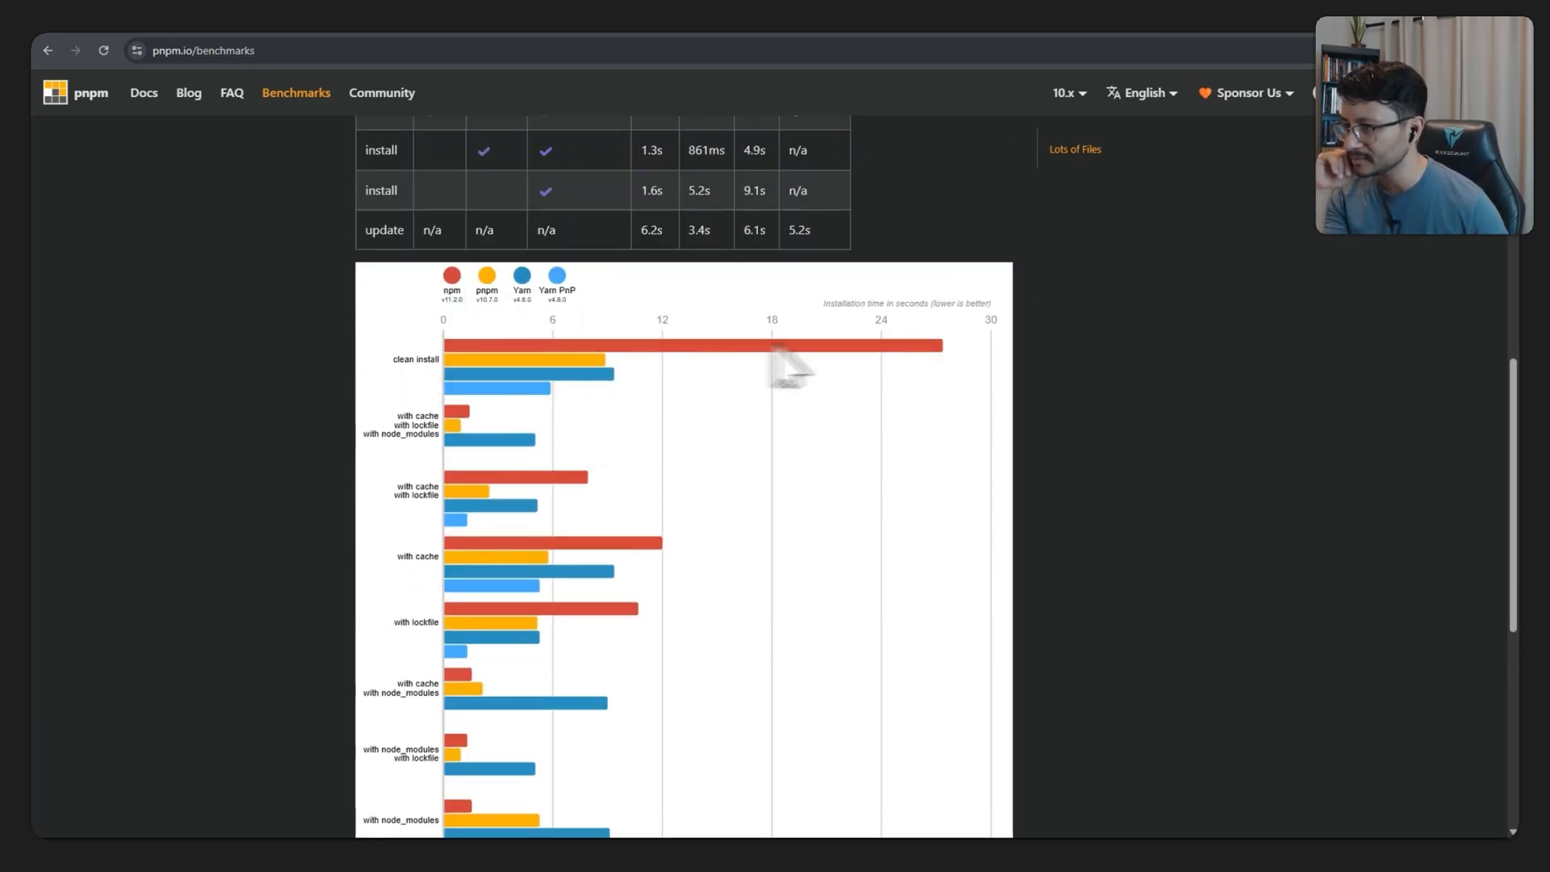
pyautogui.scroll(-3)
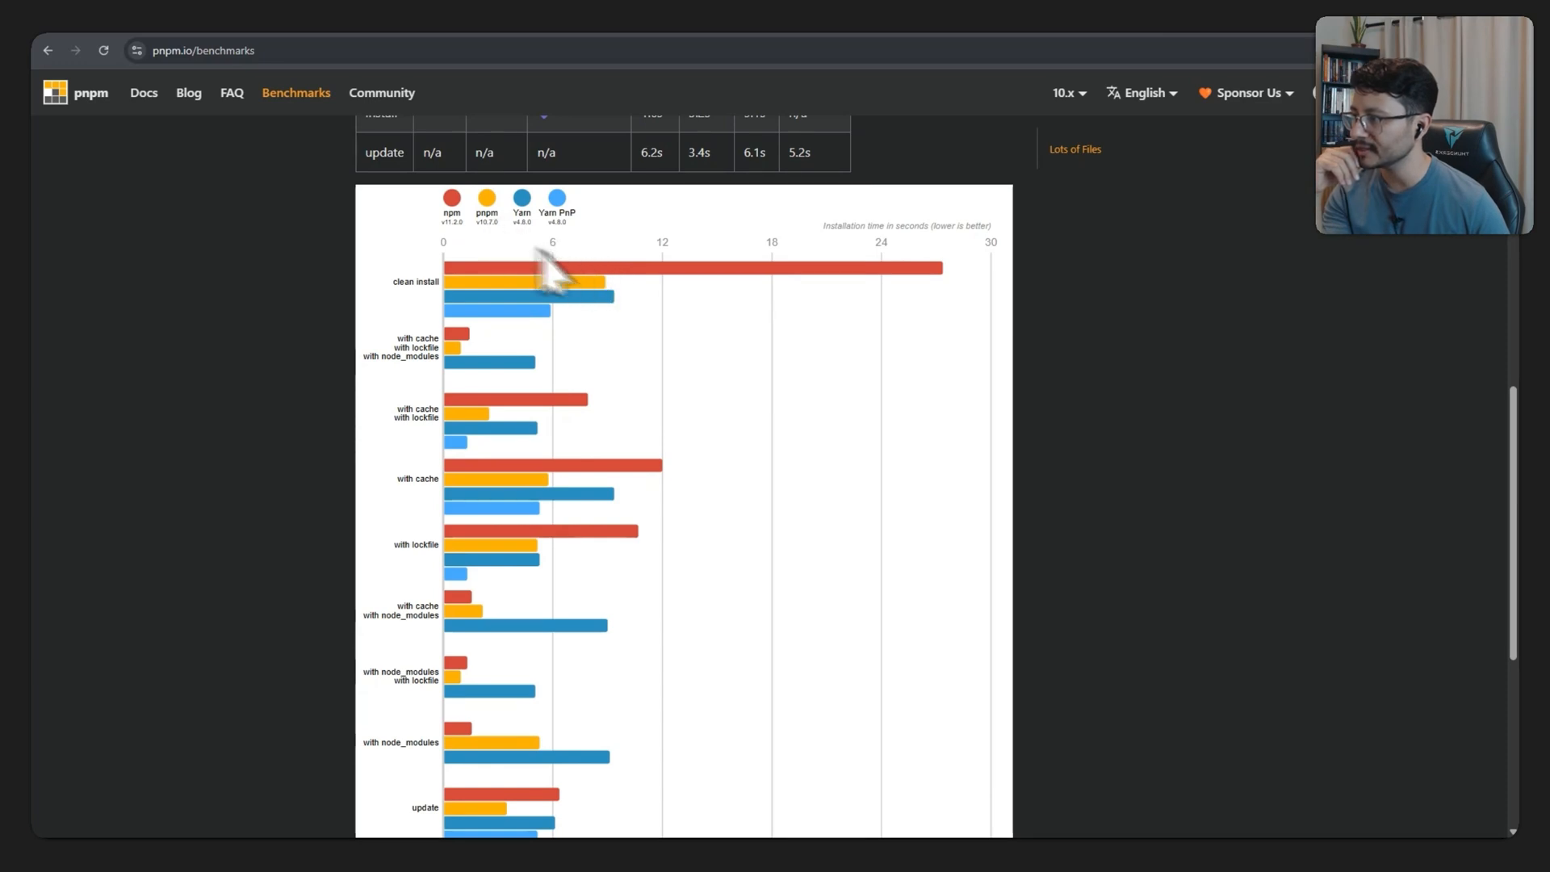
pyautogui.scroll(-3)
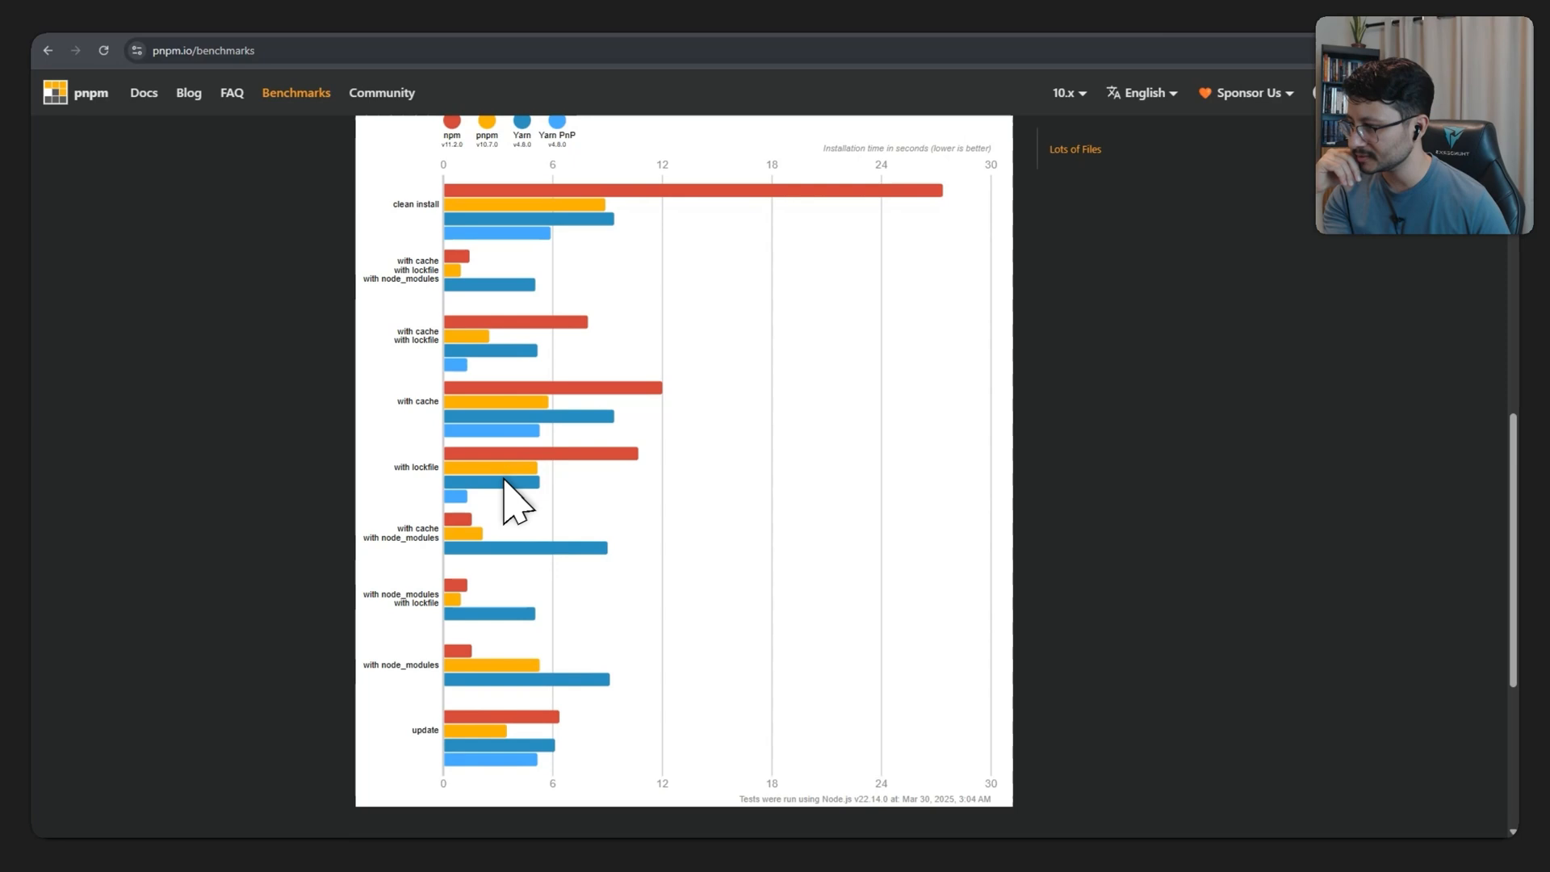
pyautogui.moveTo(517, 682)
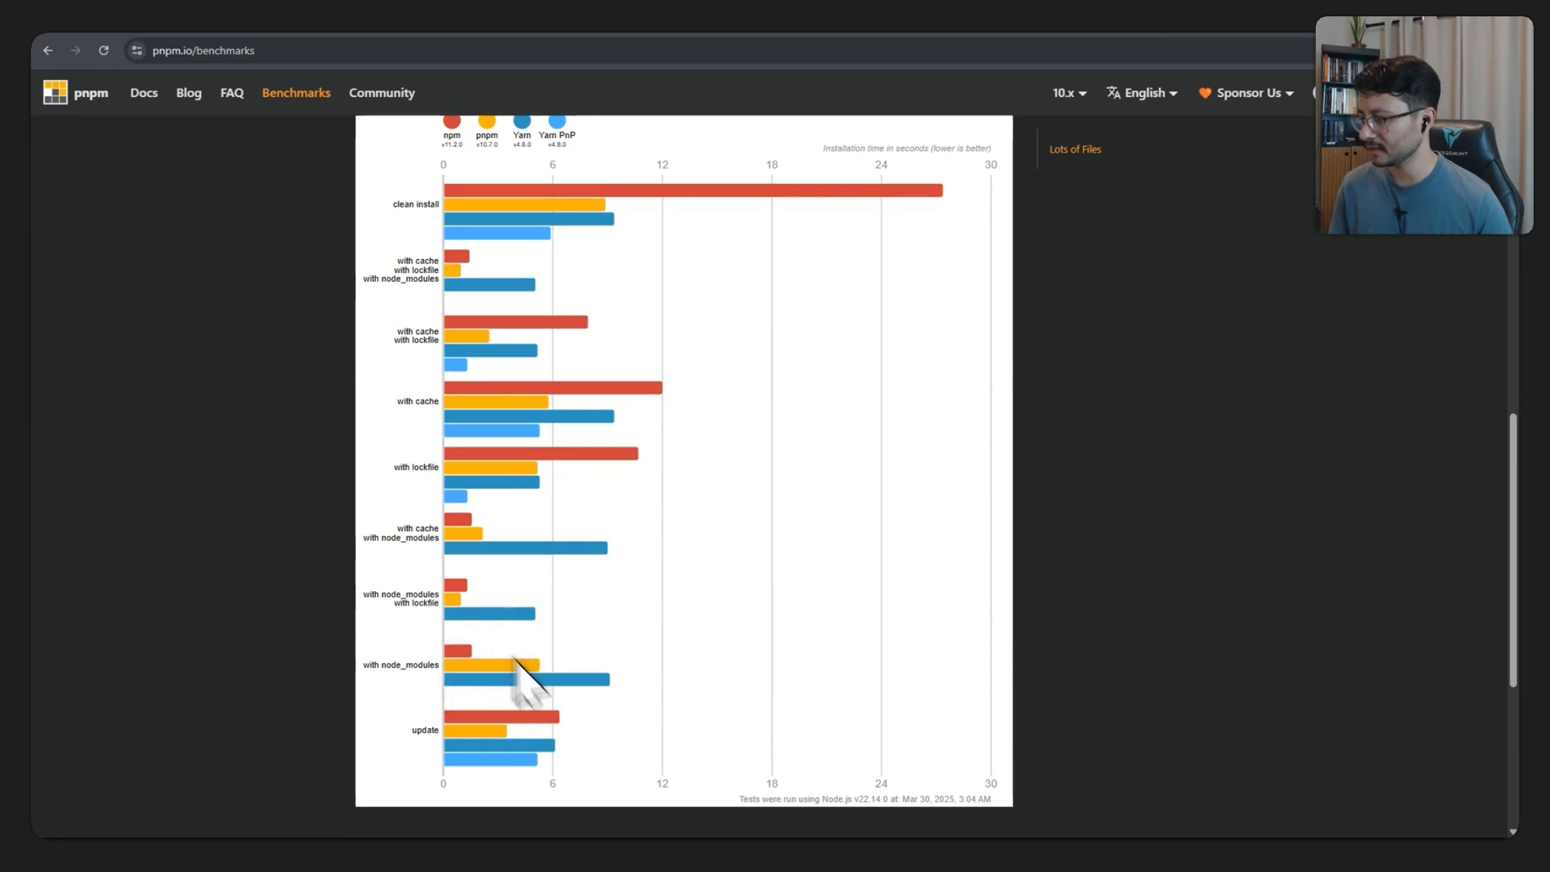
pyautogui.moveTo(1004, 375)
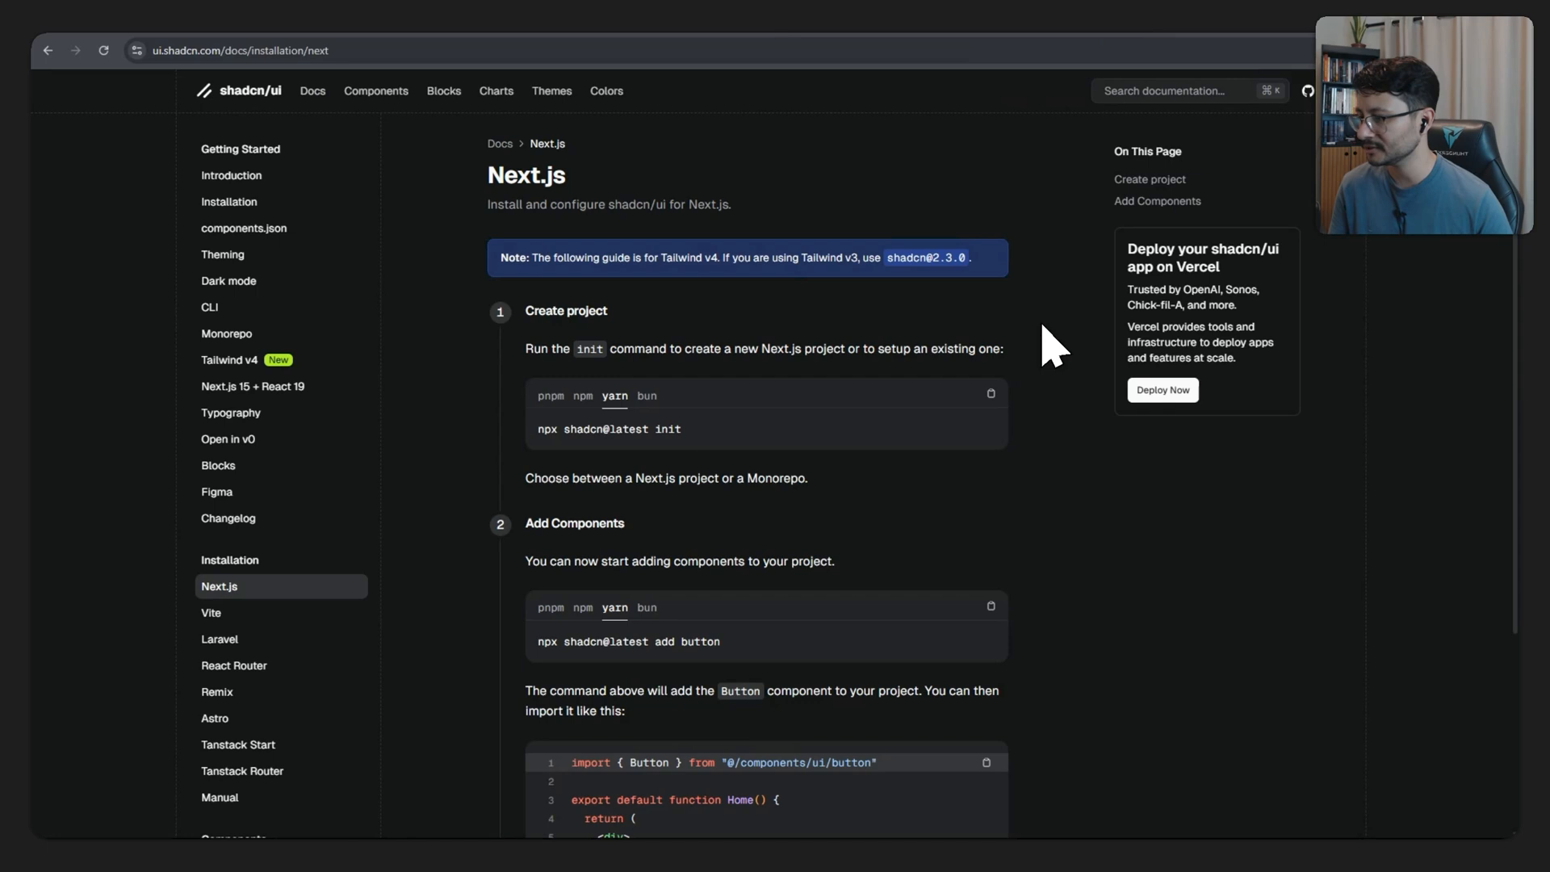
pyautogui.scroll(-3)
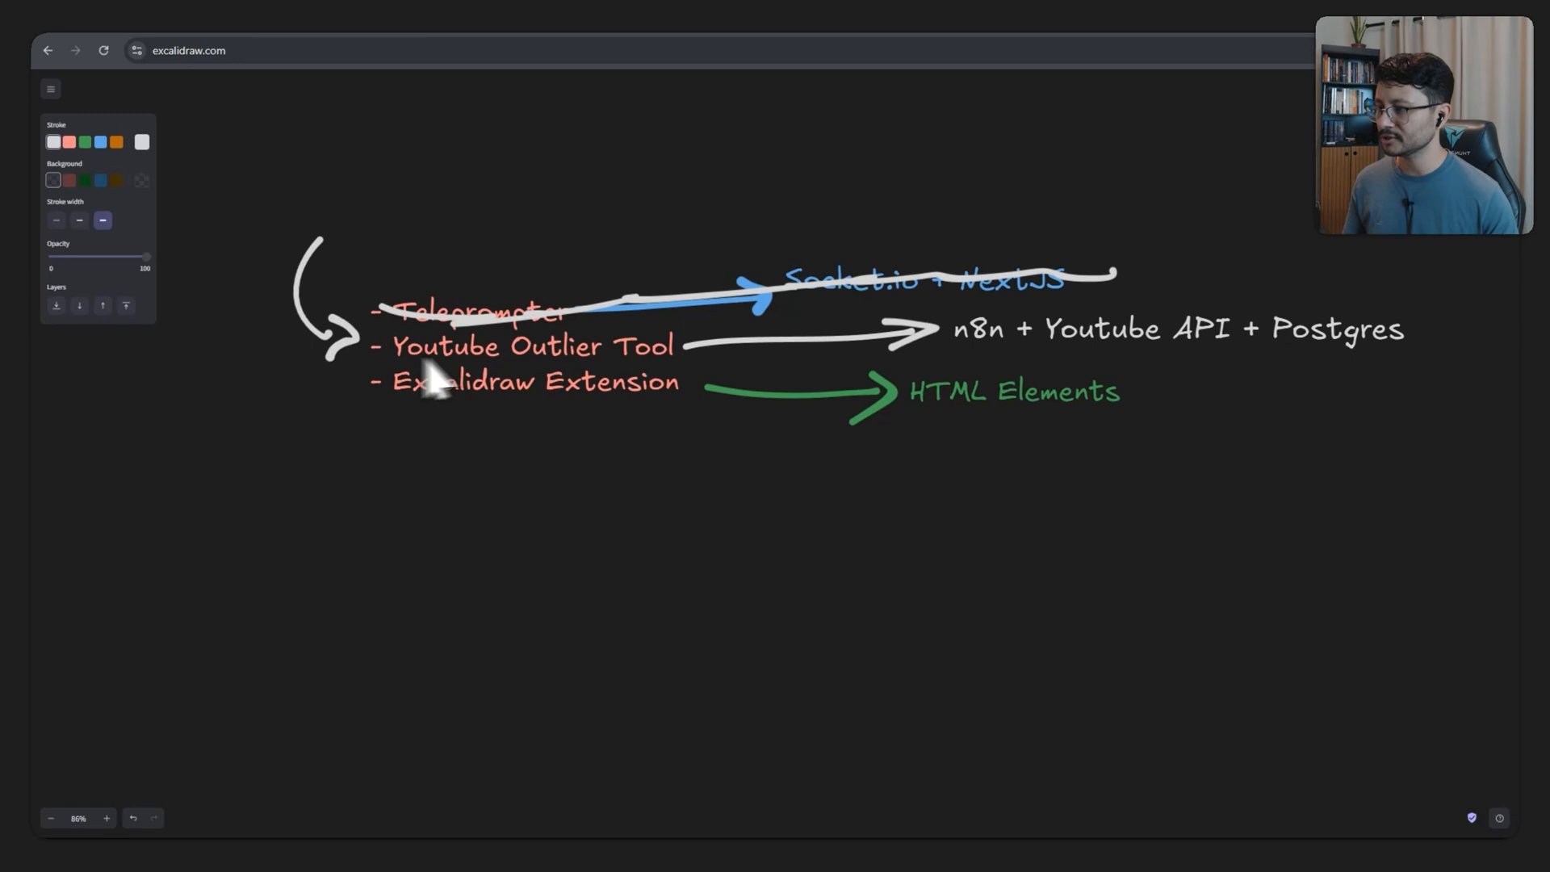
pyautogui.moveTo(572, 353)
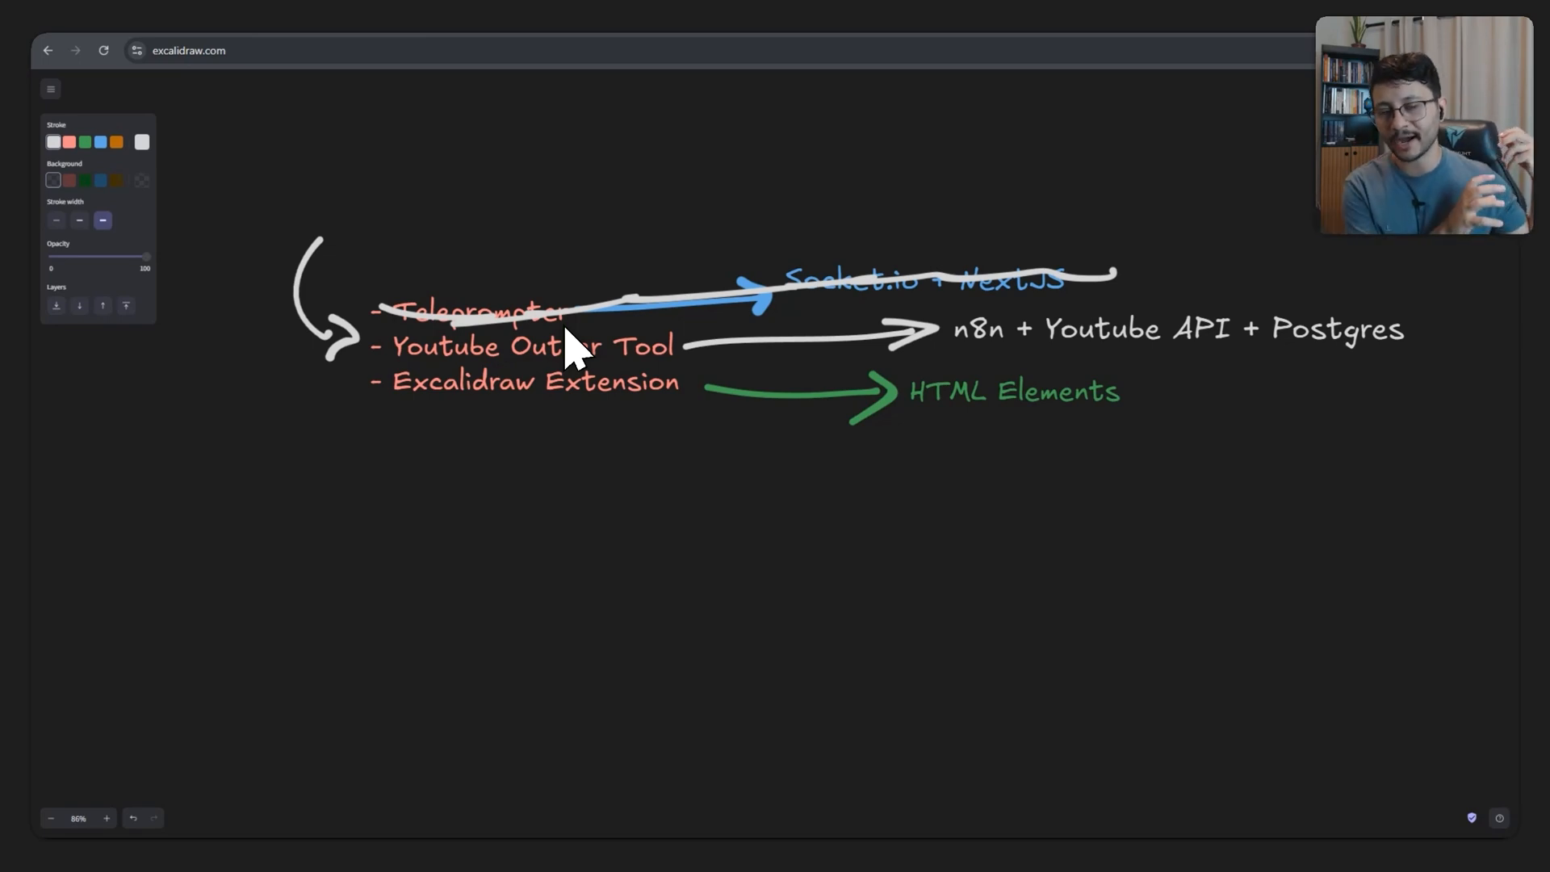
pyautogui.click(186, 50)
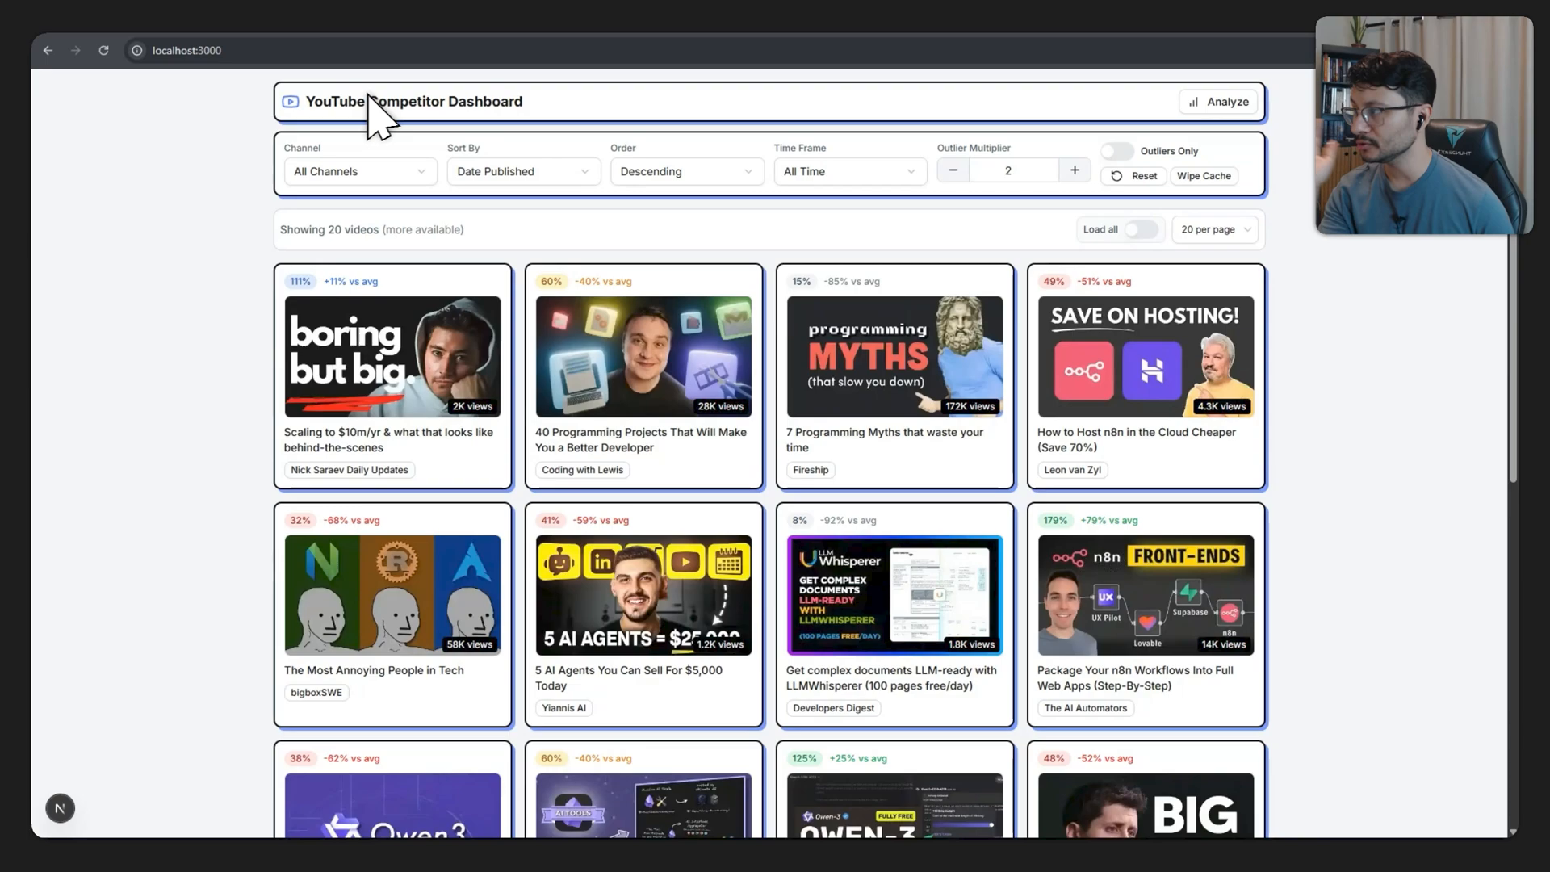
pyautogui.moveTo(1326, 258)
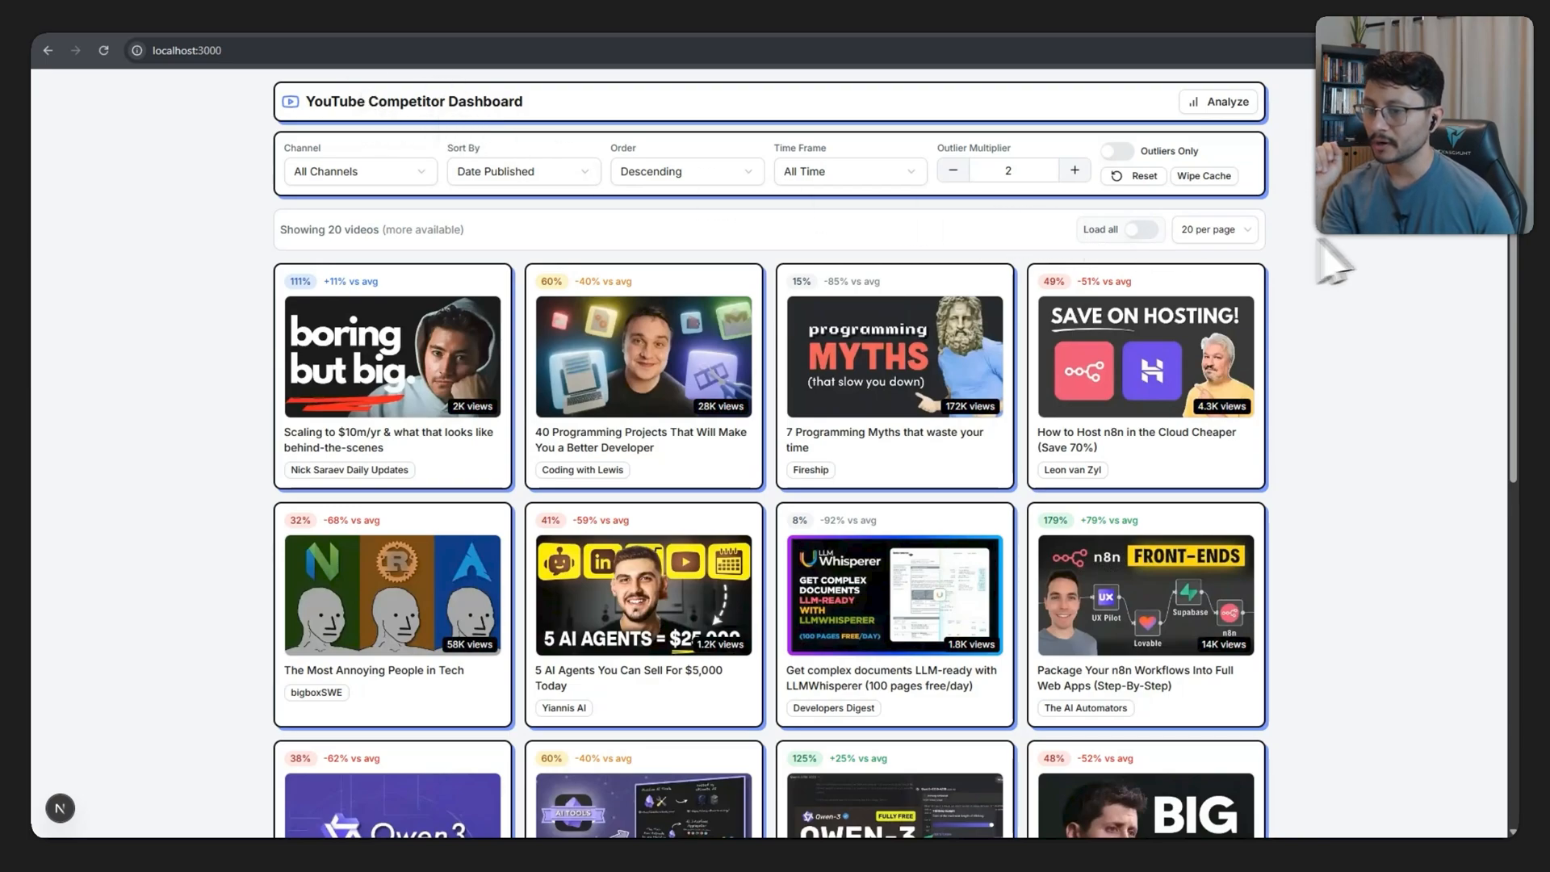
# Scroll the video grid and turn on Outliers Only.
pyautogui.scroll(-3)
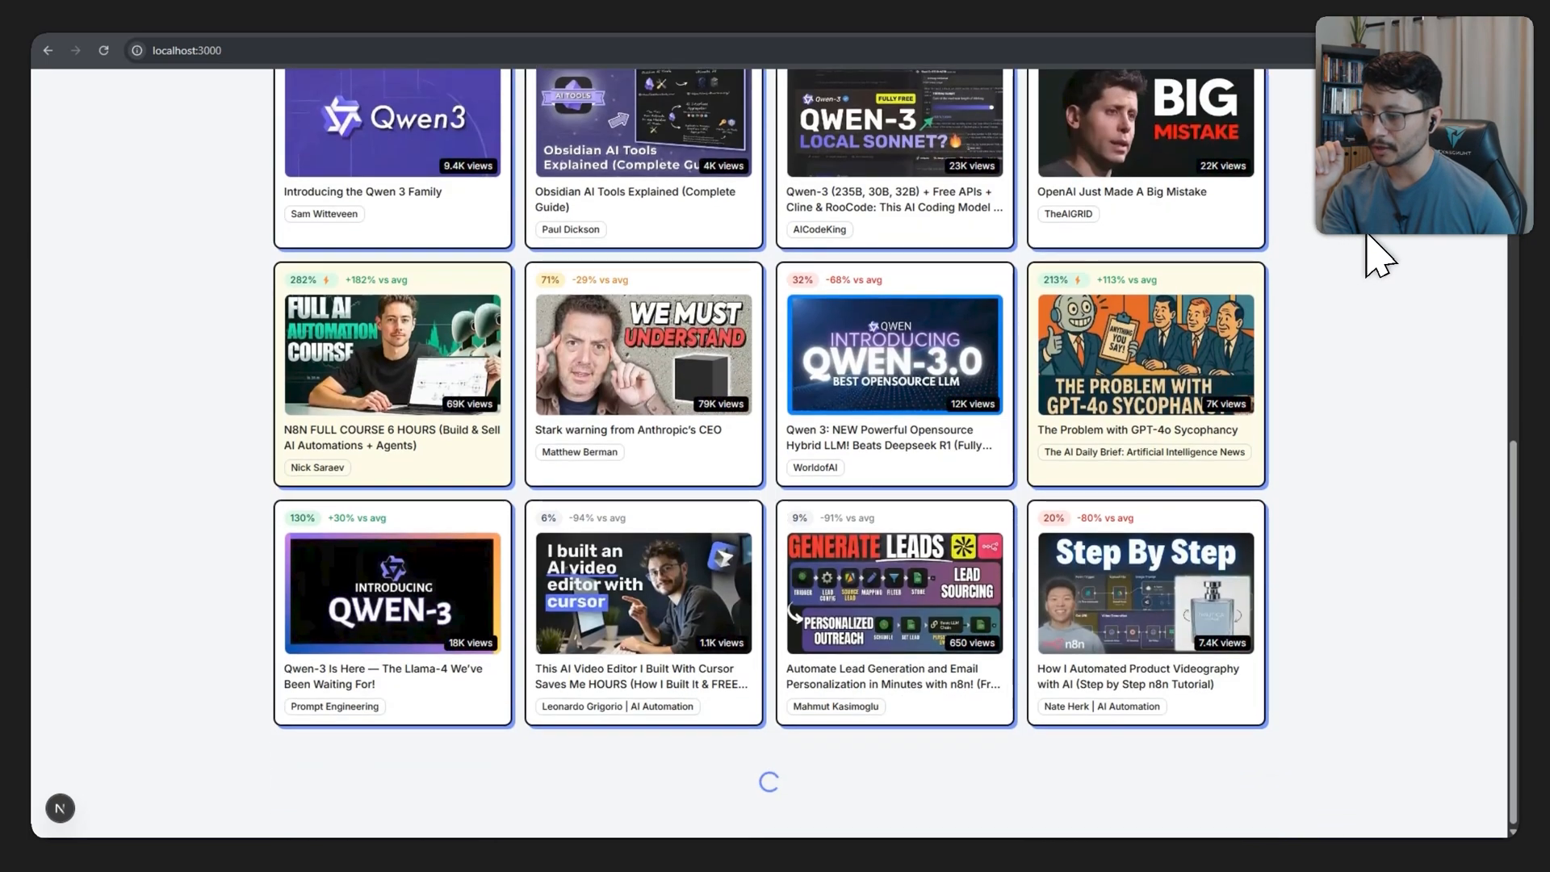
pyautogui.scroll(-3)
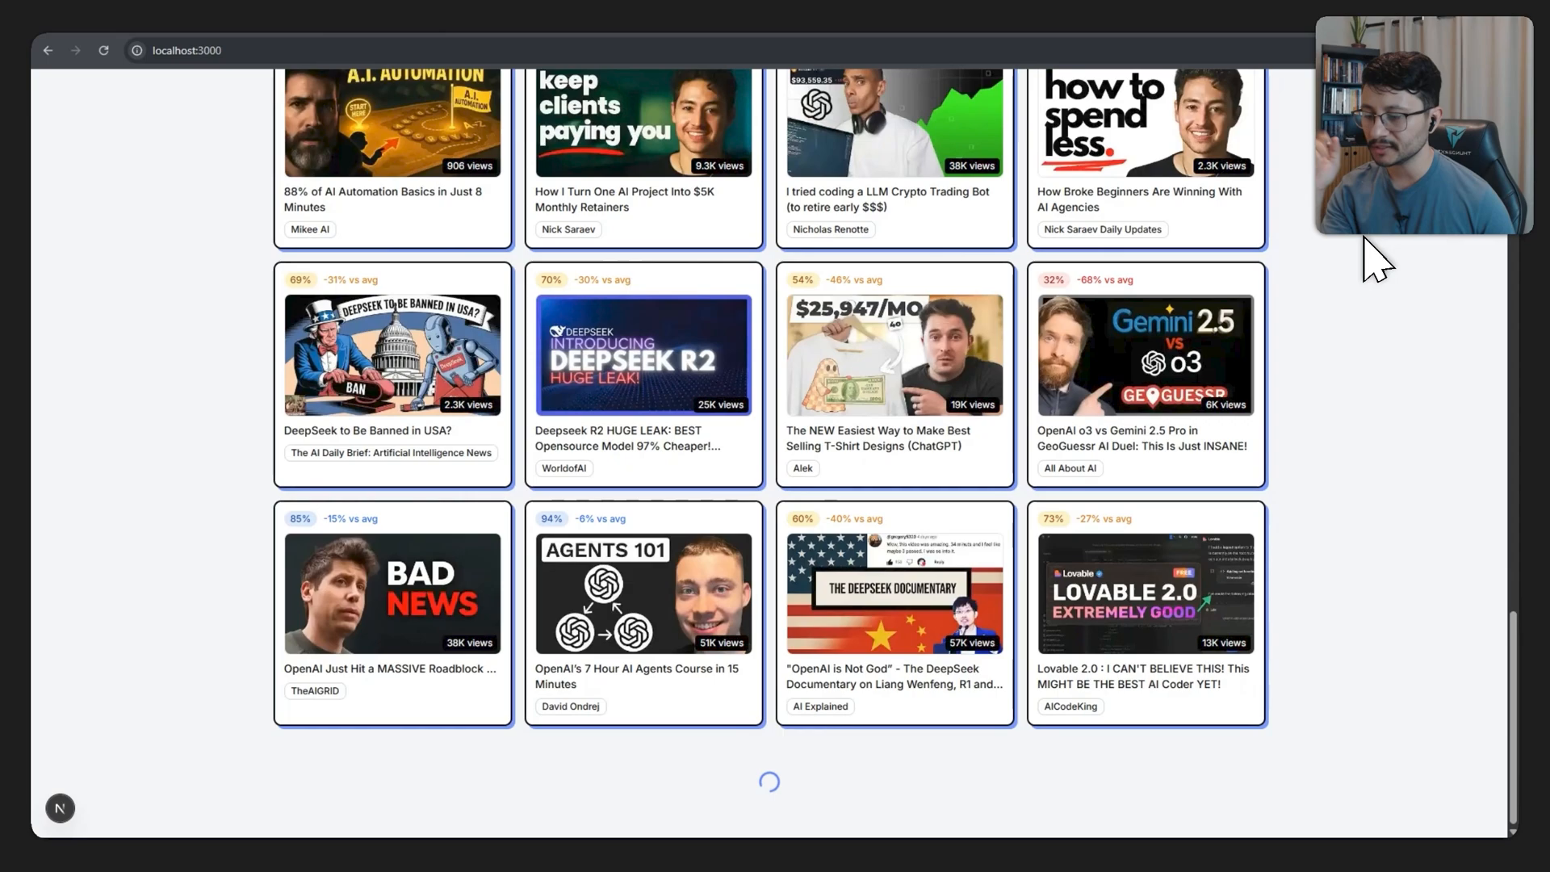
pyautogui.scroll(-3)
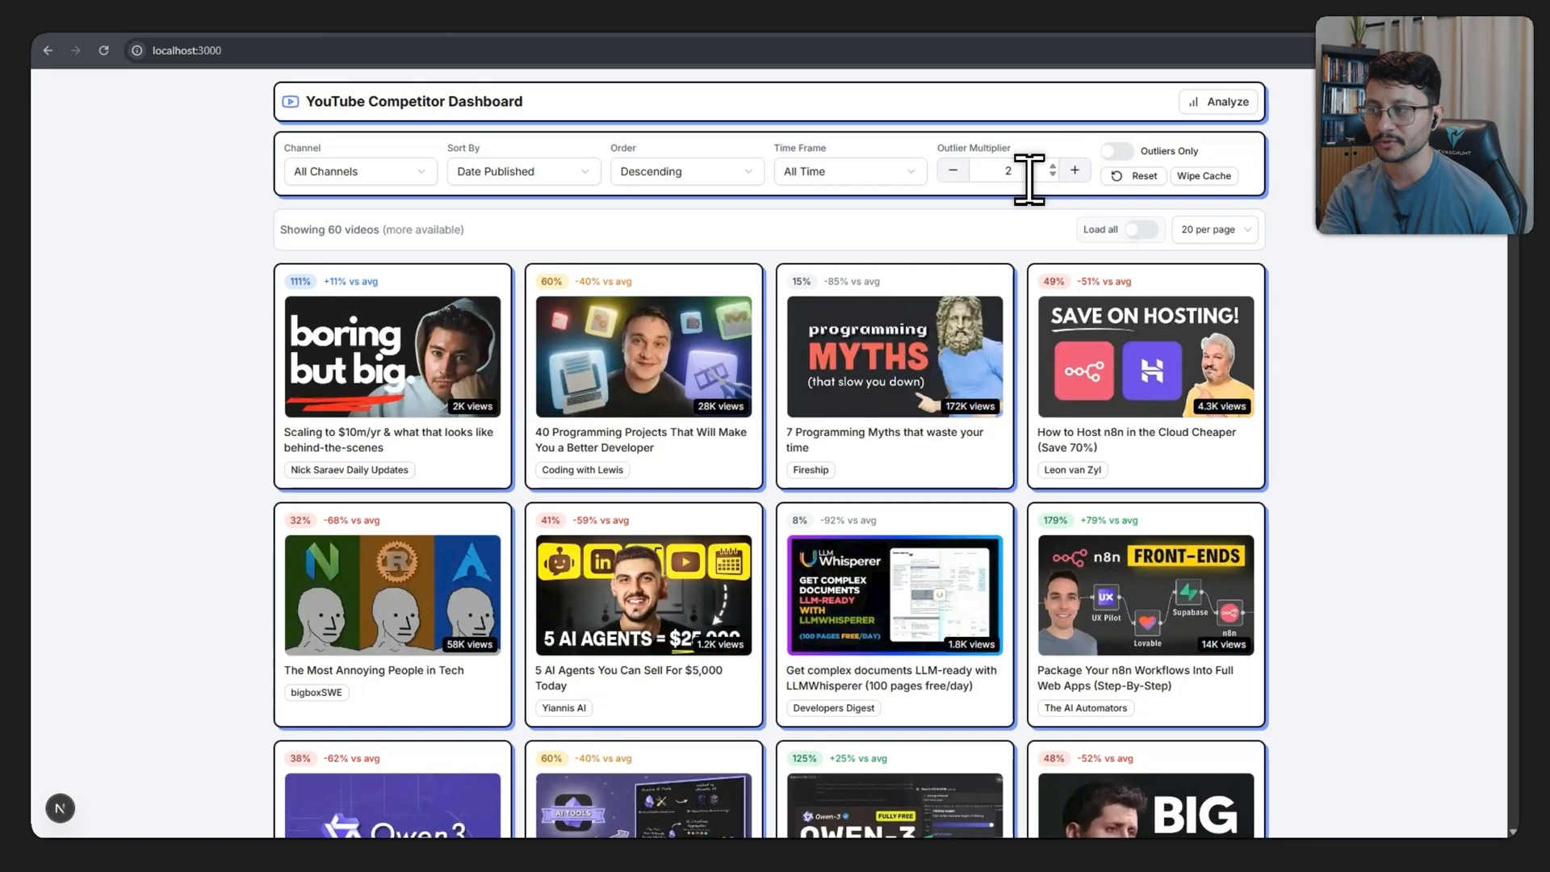
pyautogui.moveTo(1023, 182)
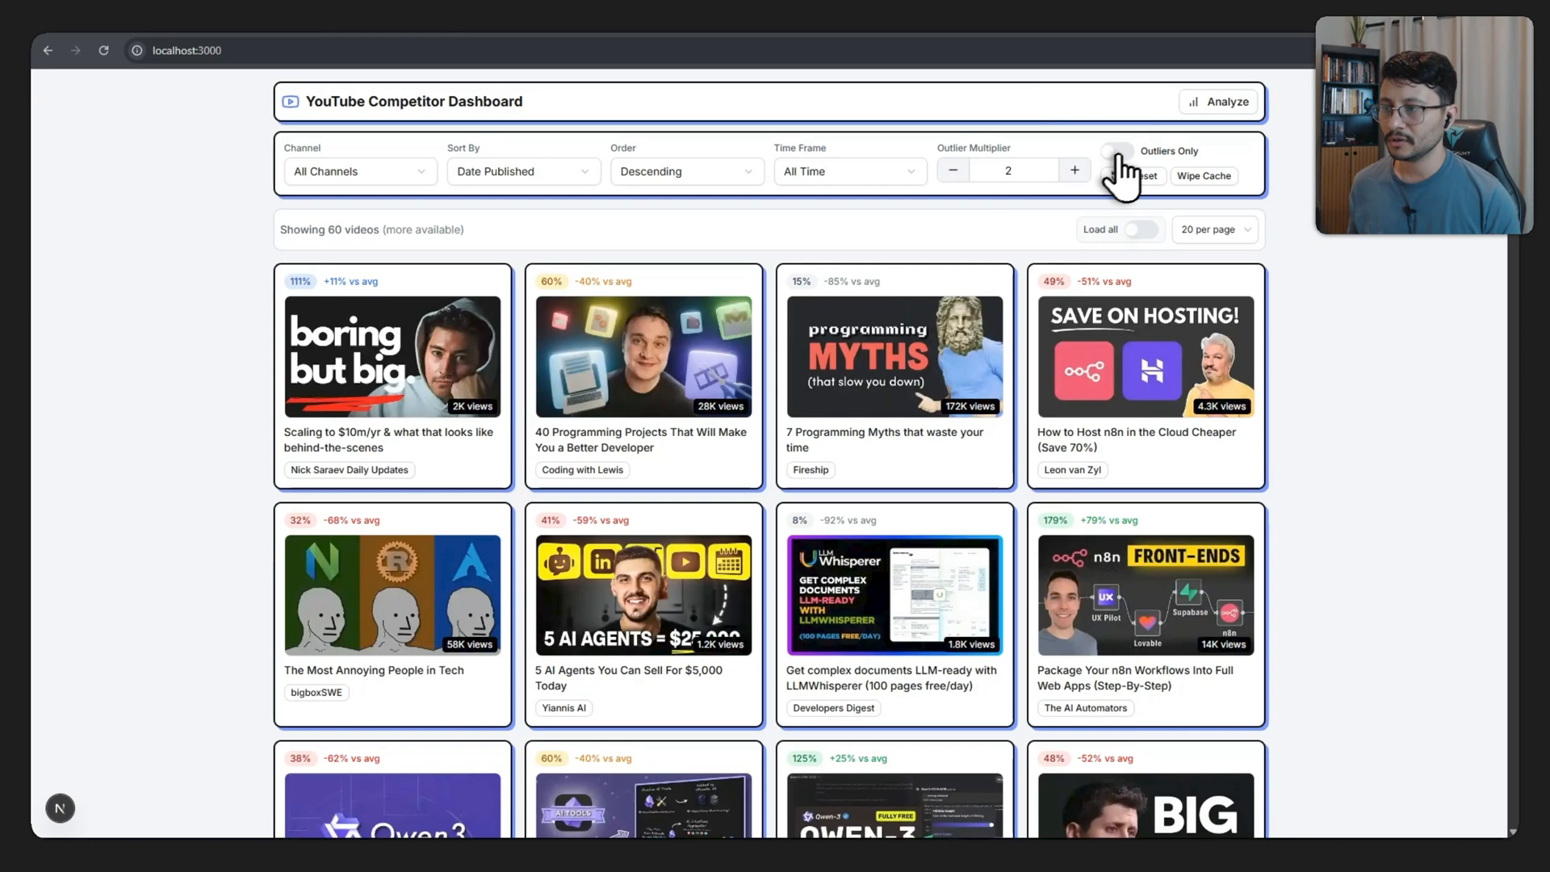
pyautogui.click(1119, 151)
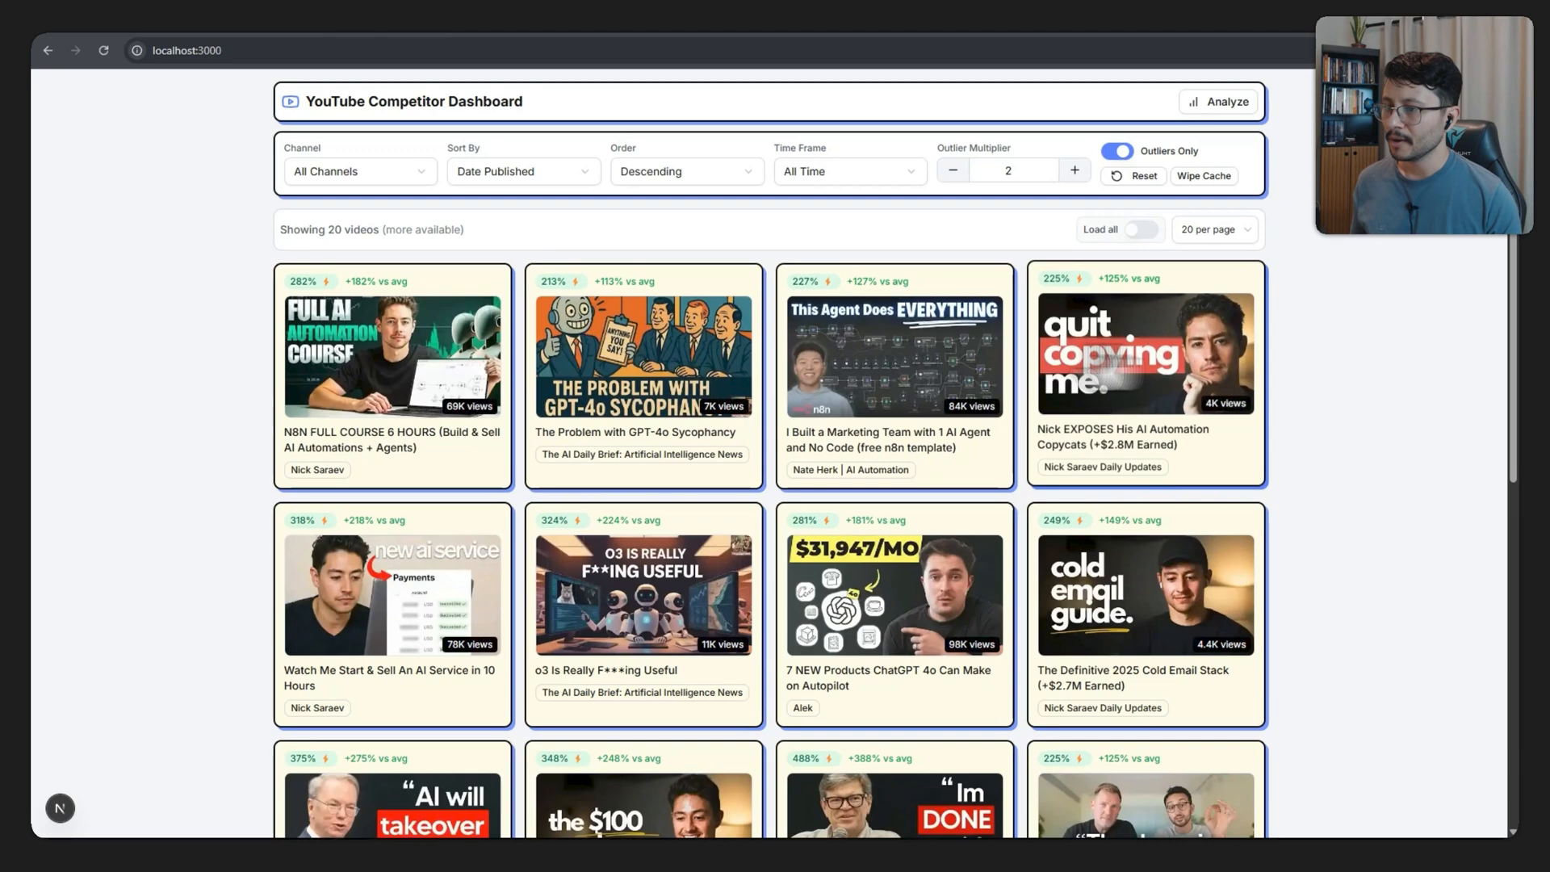
pyautogui.moveTo(1349, 355)
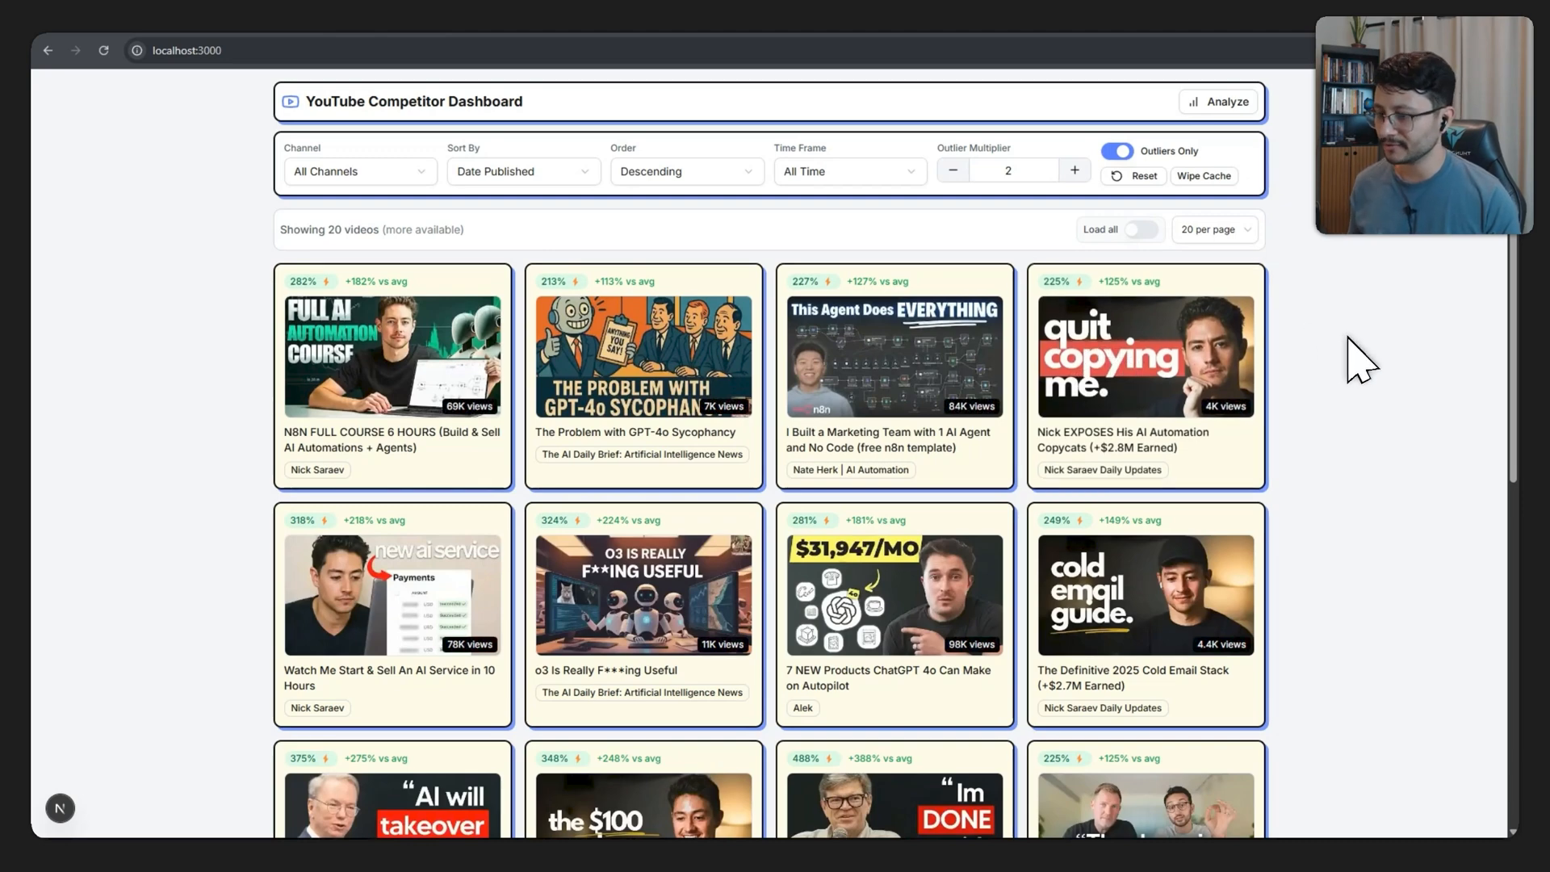
# Set the Time Frame filter to Last 2 Weeks, leaving five videos.
pyautogui.scroll(-3)
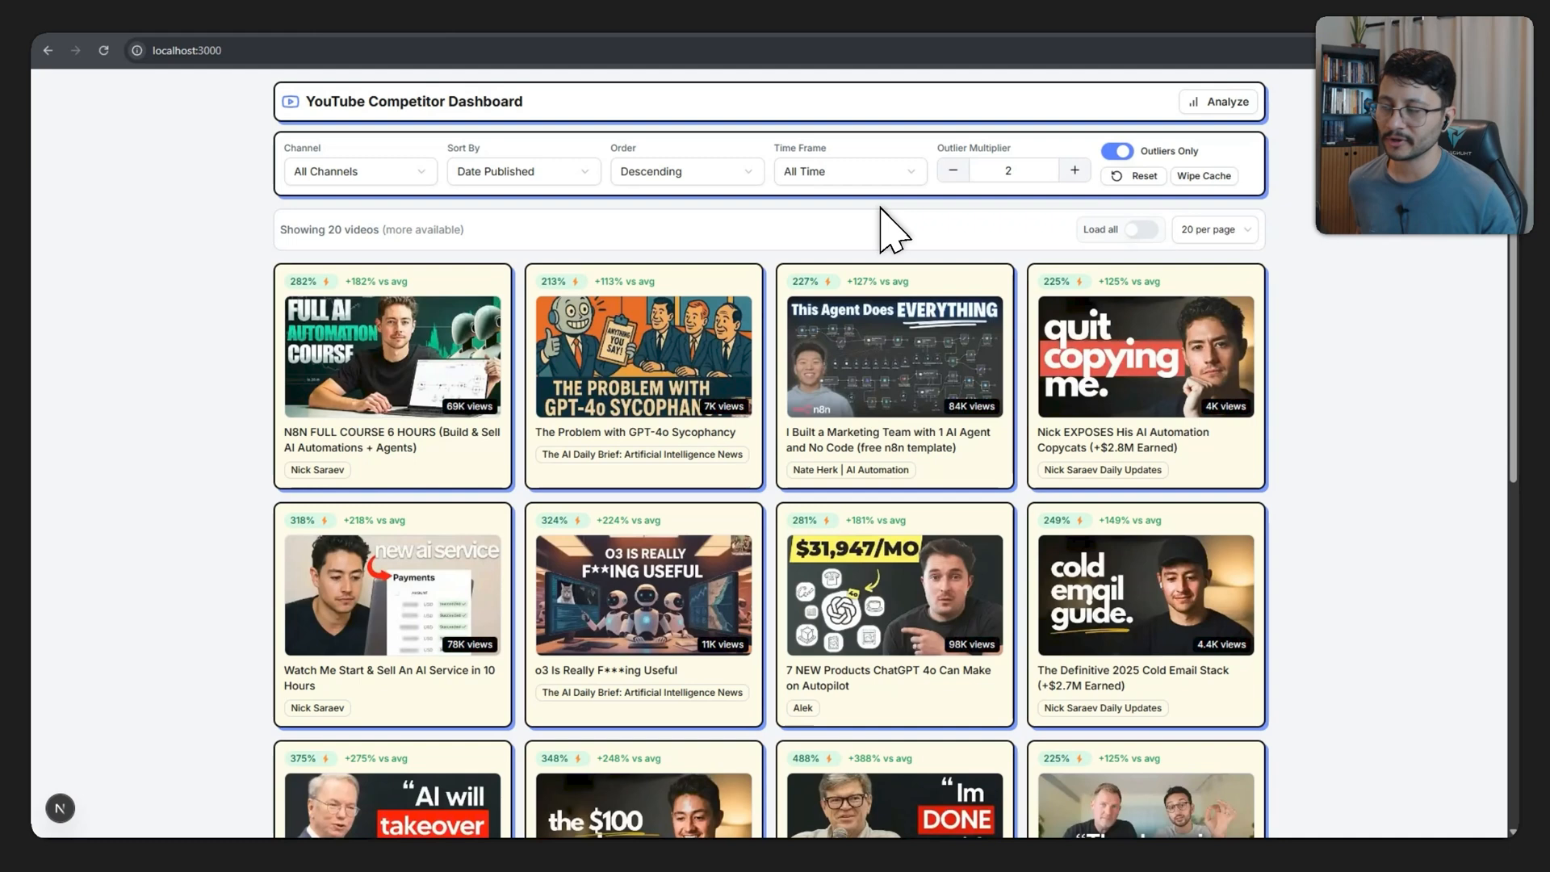
pyautogui.click(850, 171)
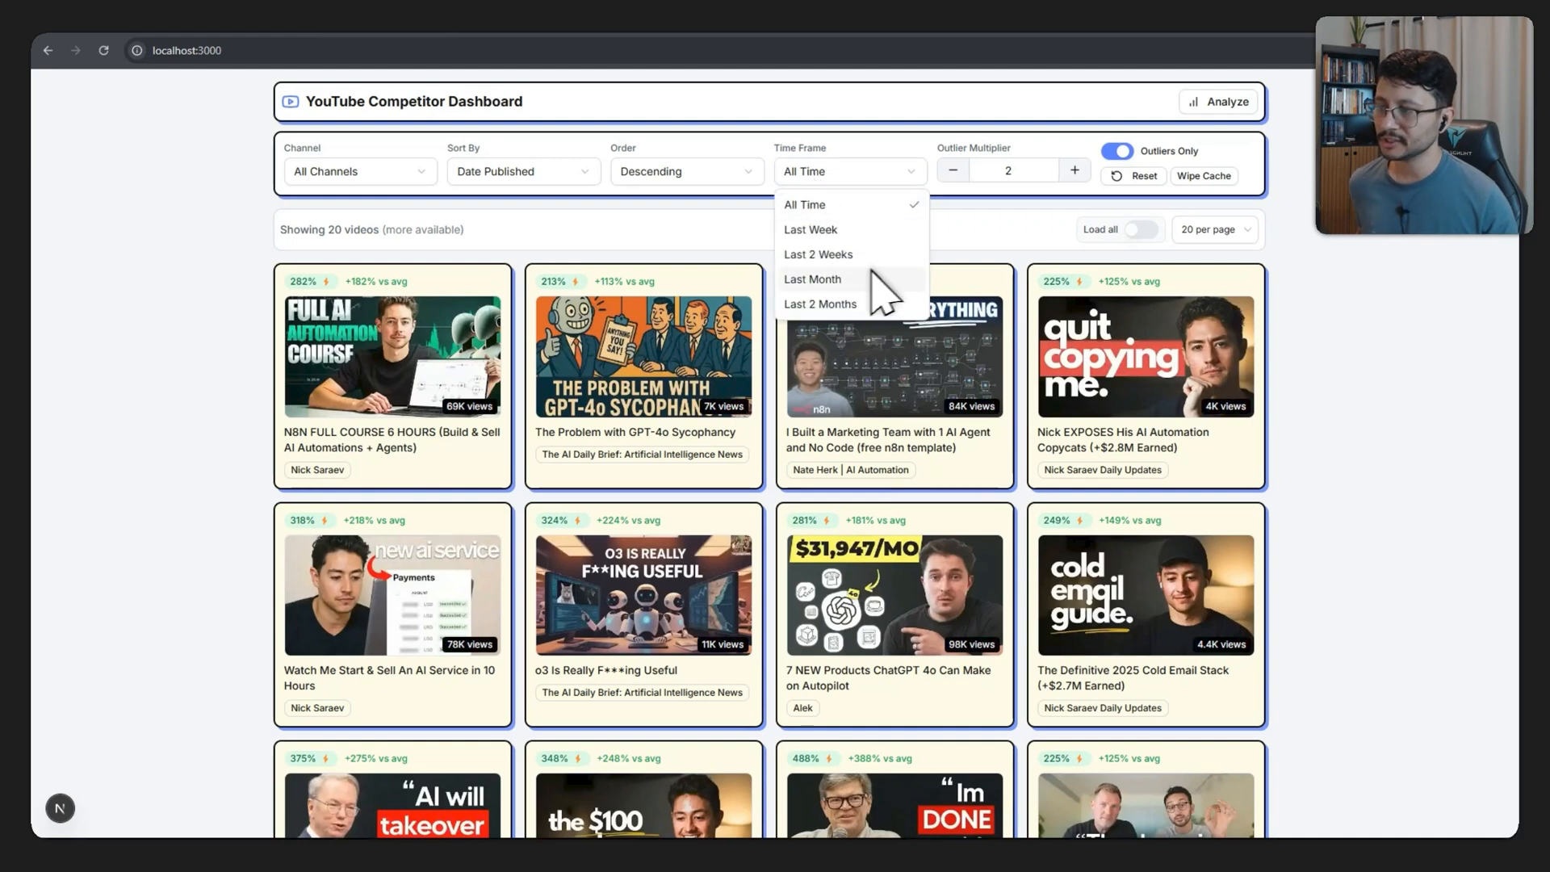
pyautogui.click(818, 254)
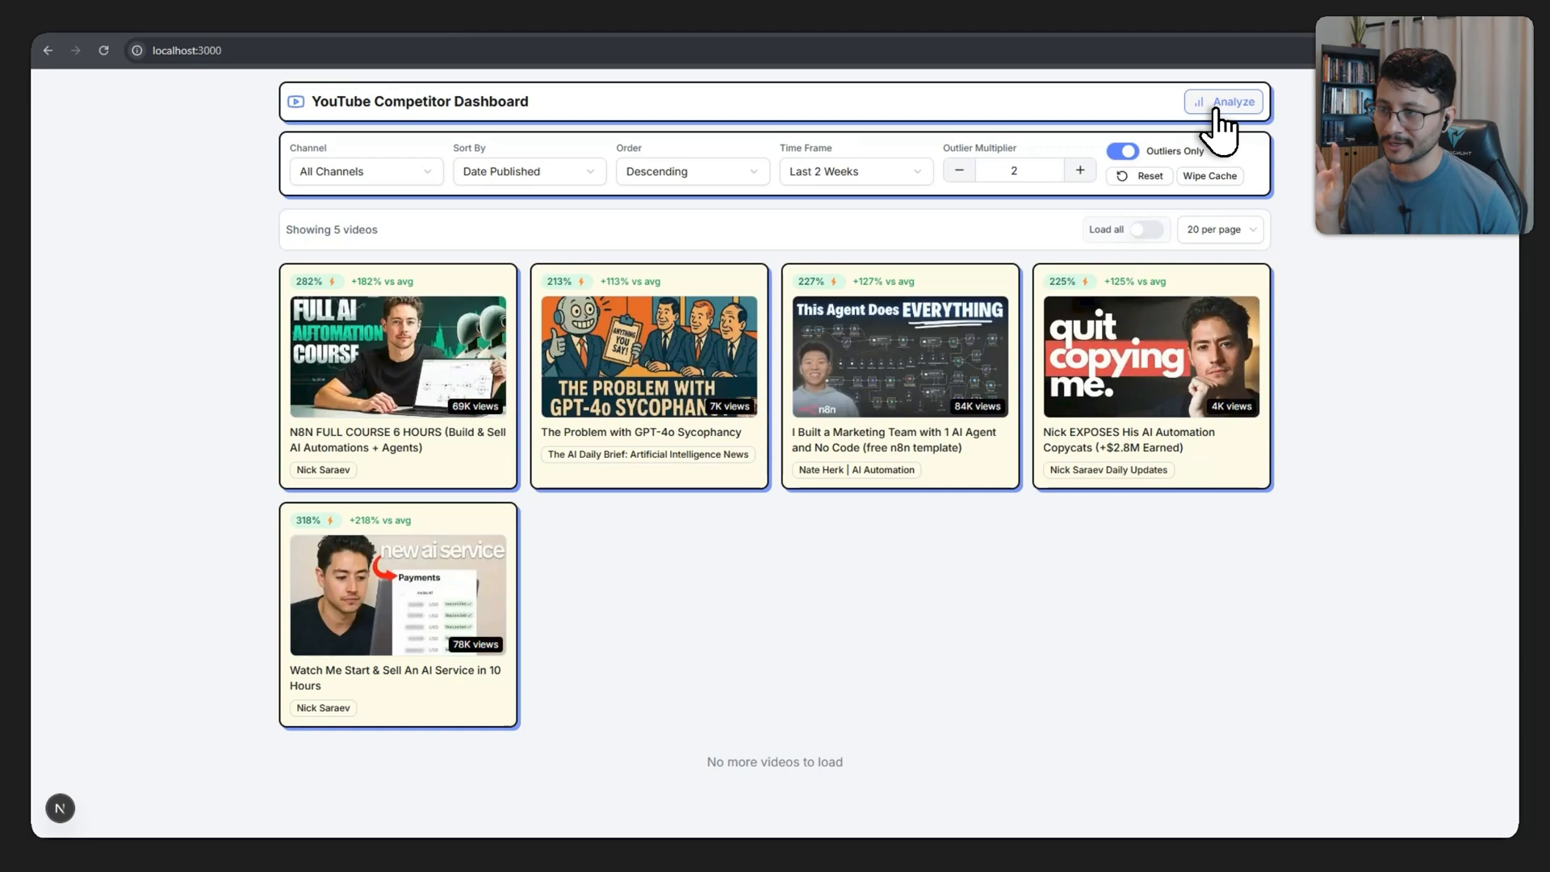
# Run title word analysis, close it, and rerun it on the 16 videos at multiplier 1.2.
pyautogui.click(1227, 101)
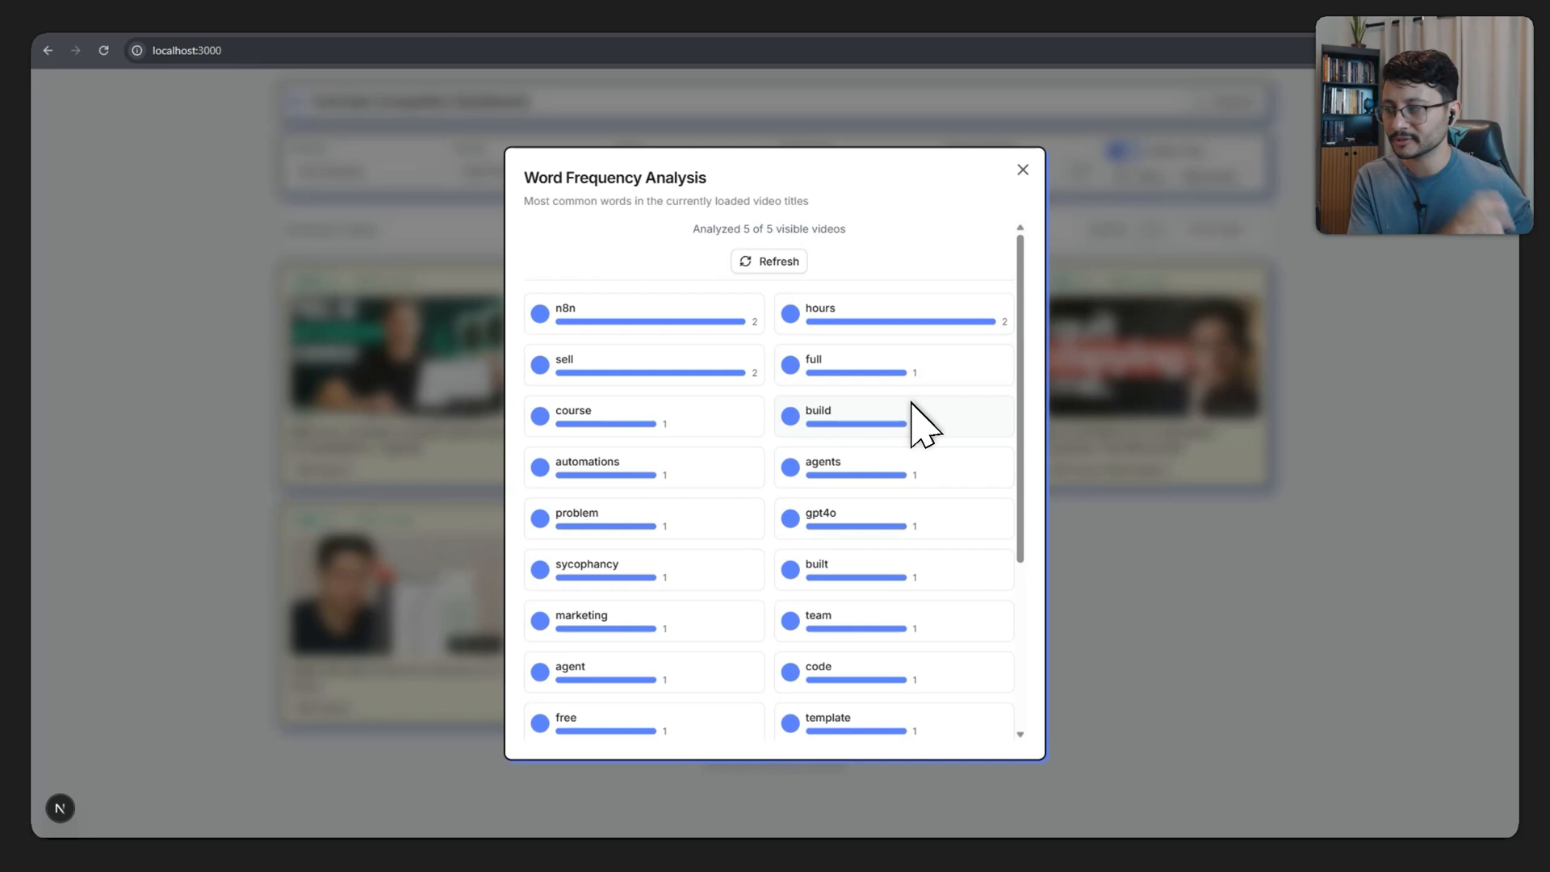
pyautogui.moveTo(775, 349)
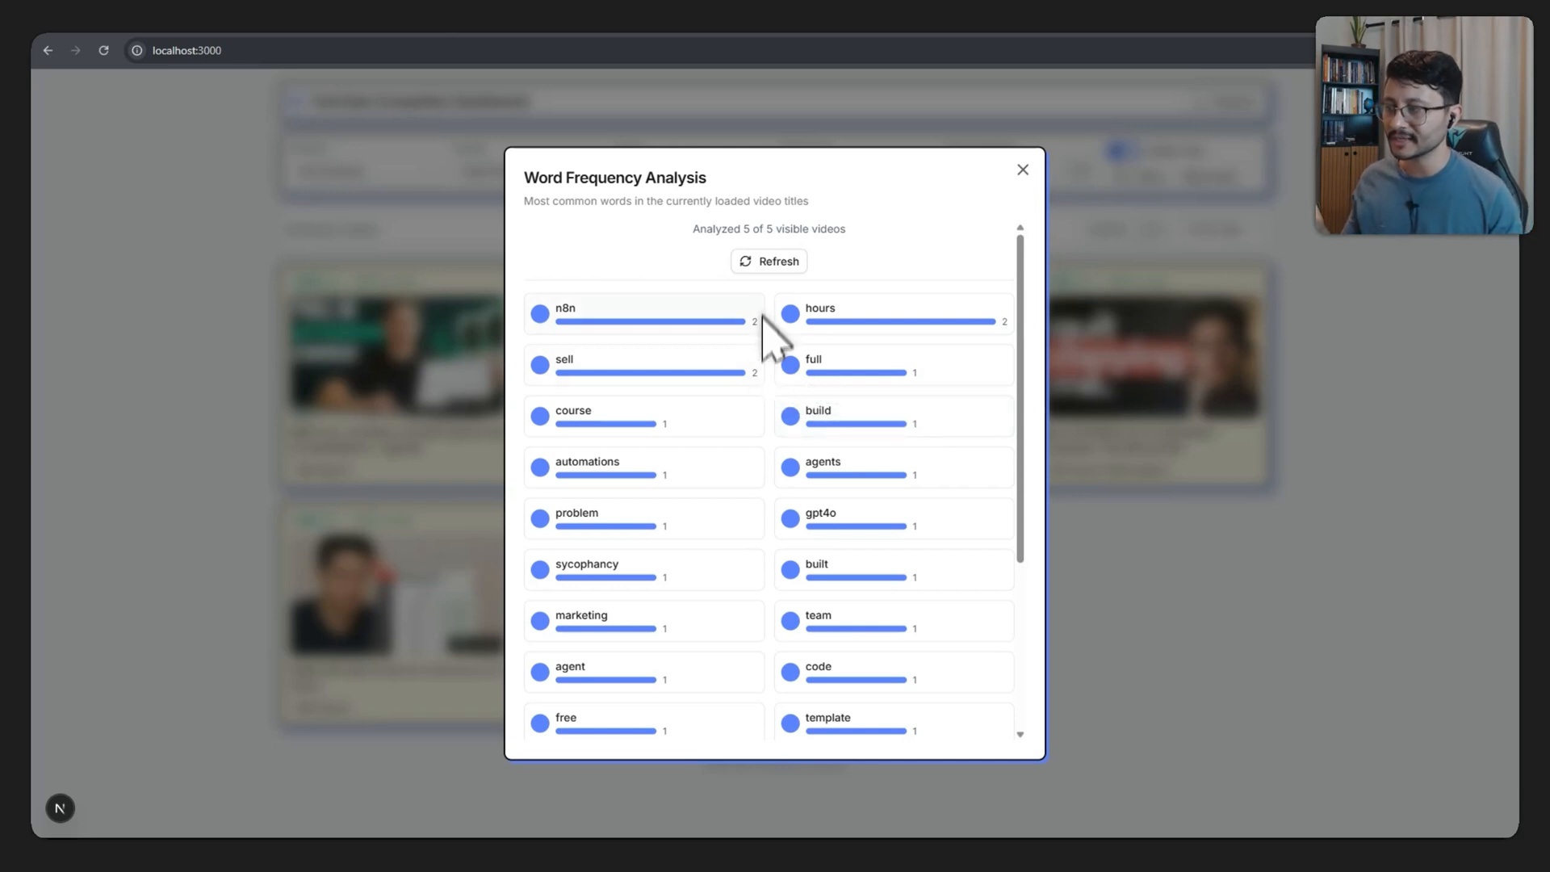
pyautogui.moveTo(973, 318)
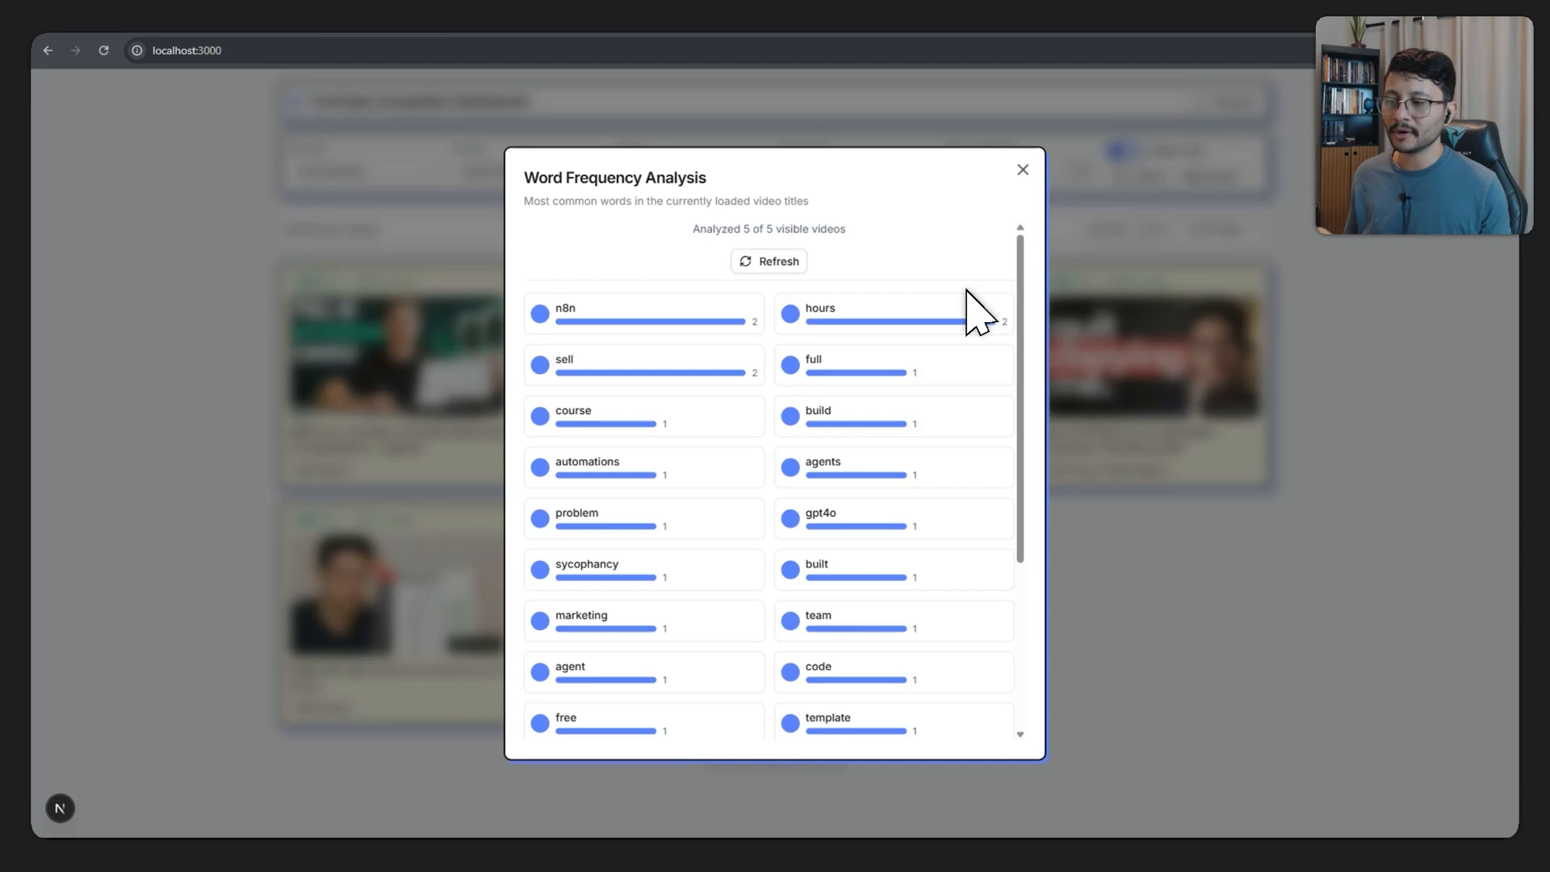
pyautogui.click(1022, 169)
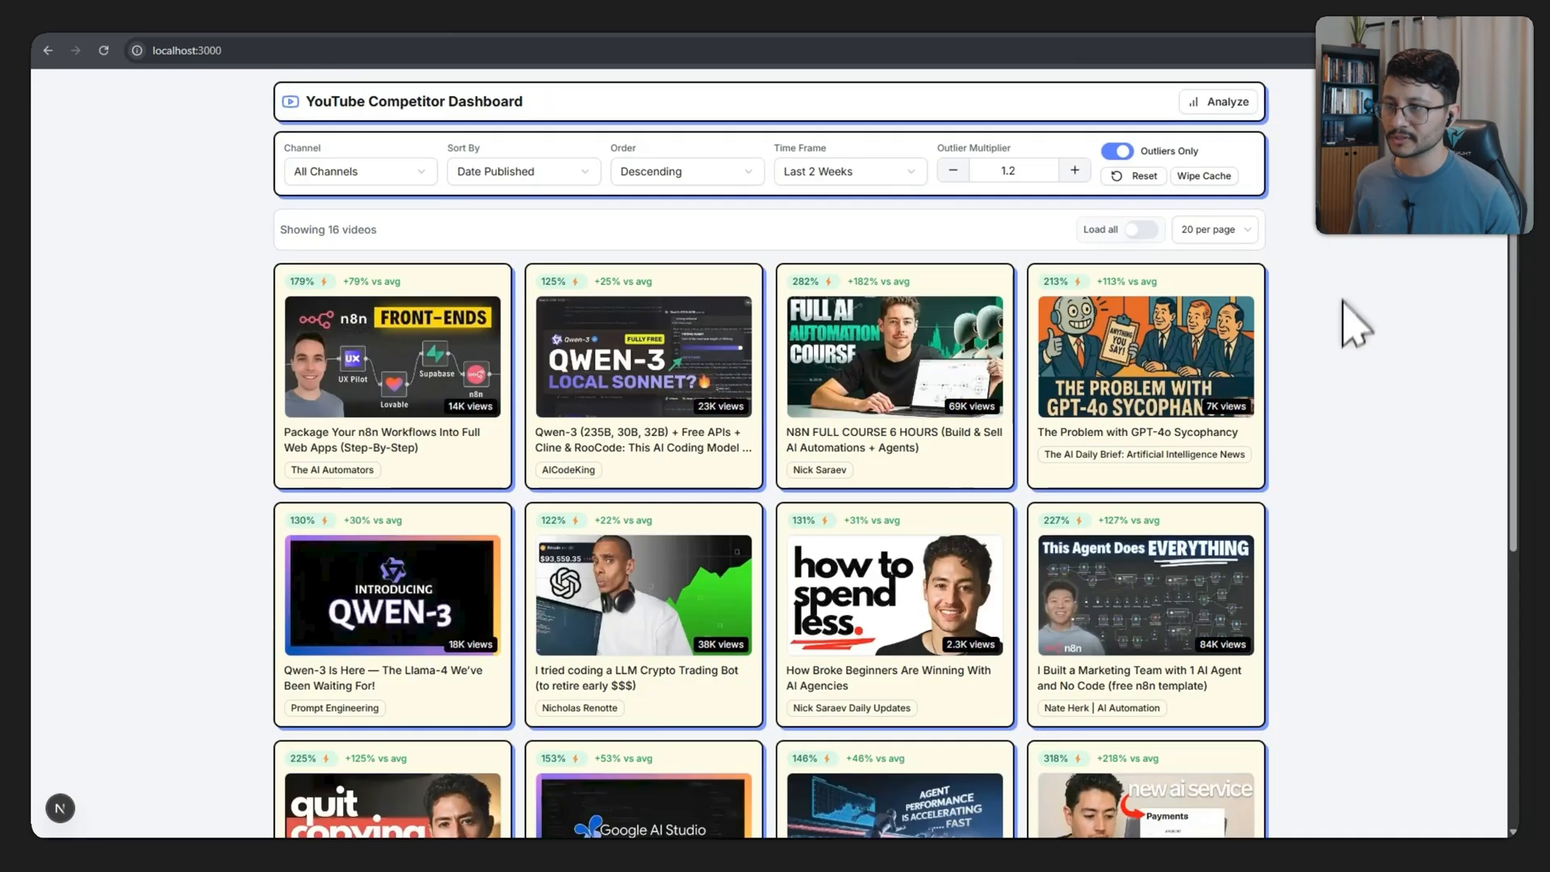
pyautogui.click(1229, 102)
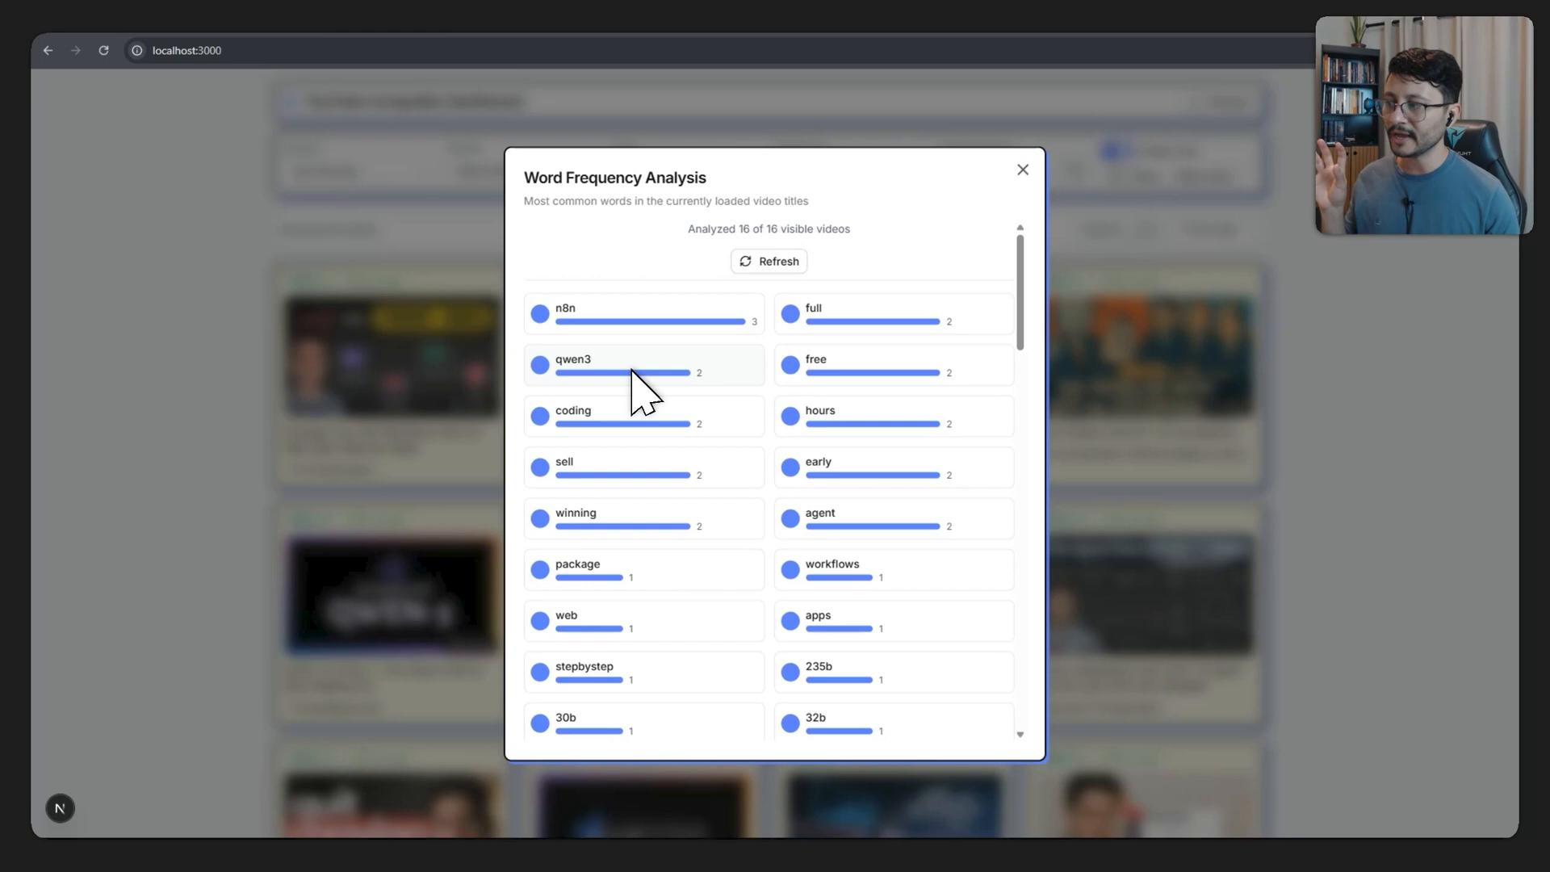
pyautogui.moveTo(864, 337)
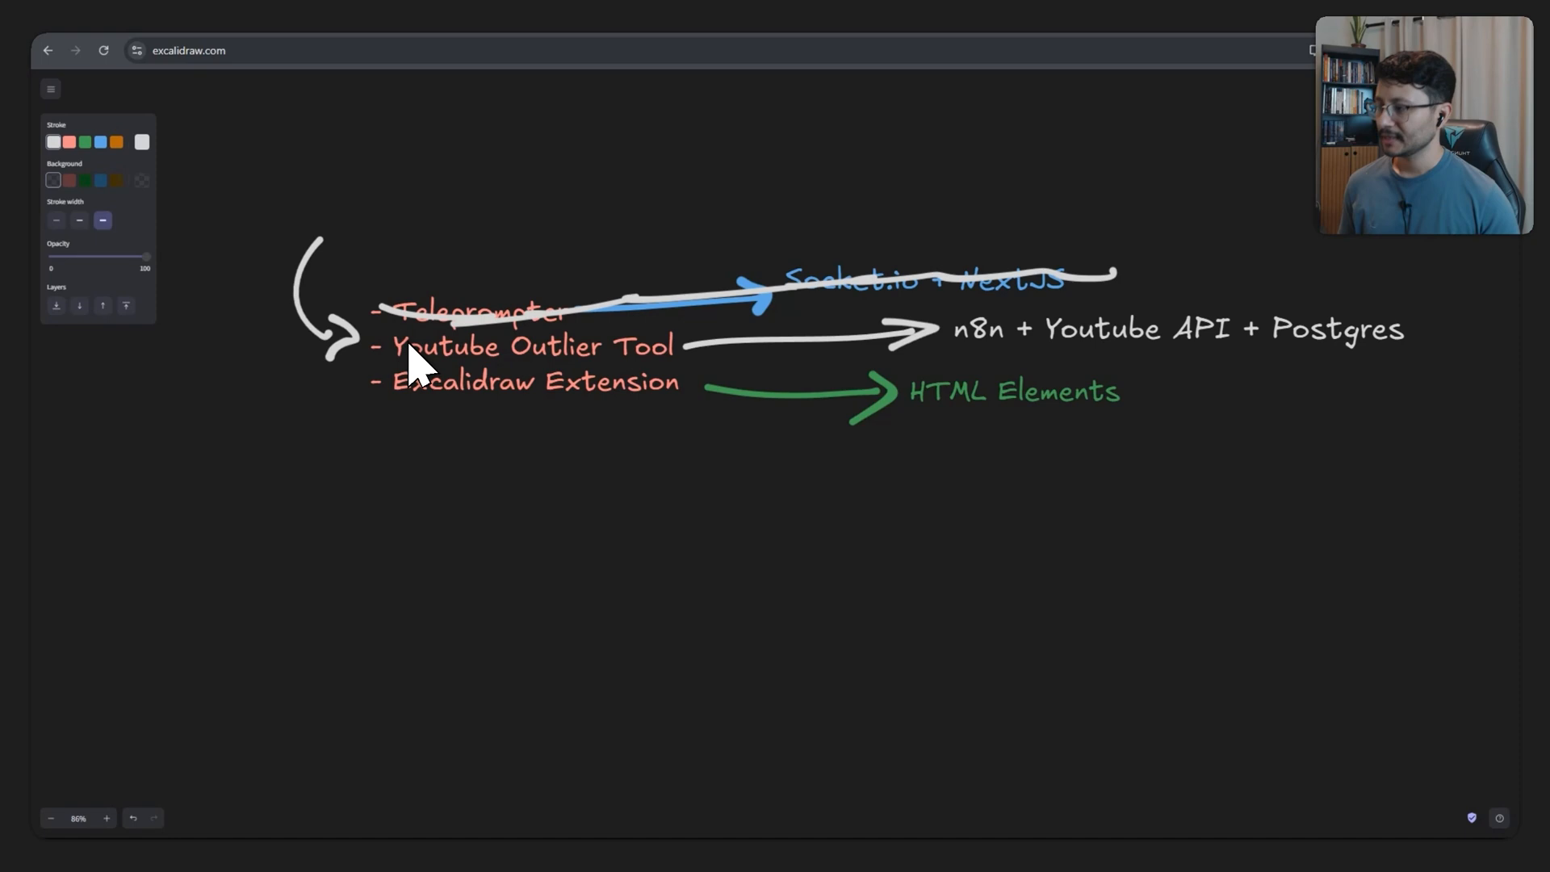
# Scribble out the Youtube Outlier Tool line and its stack, and draw an arrow below.
pyautogui.moveTo(395, 346); pyautogui.dragTo(890, 341)
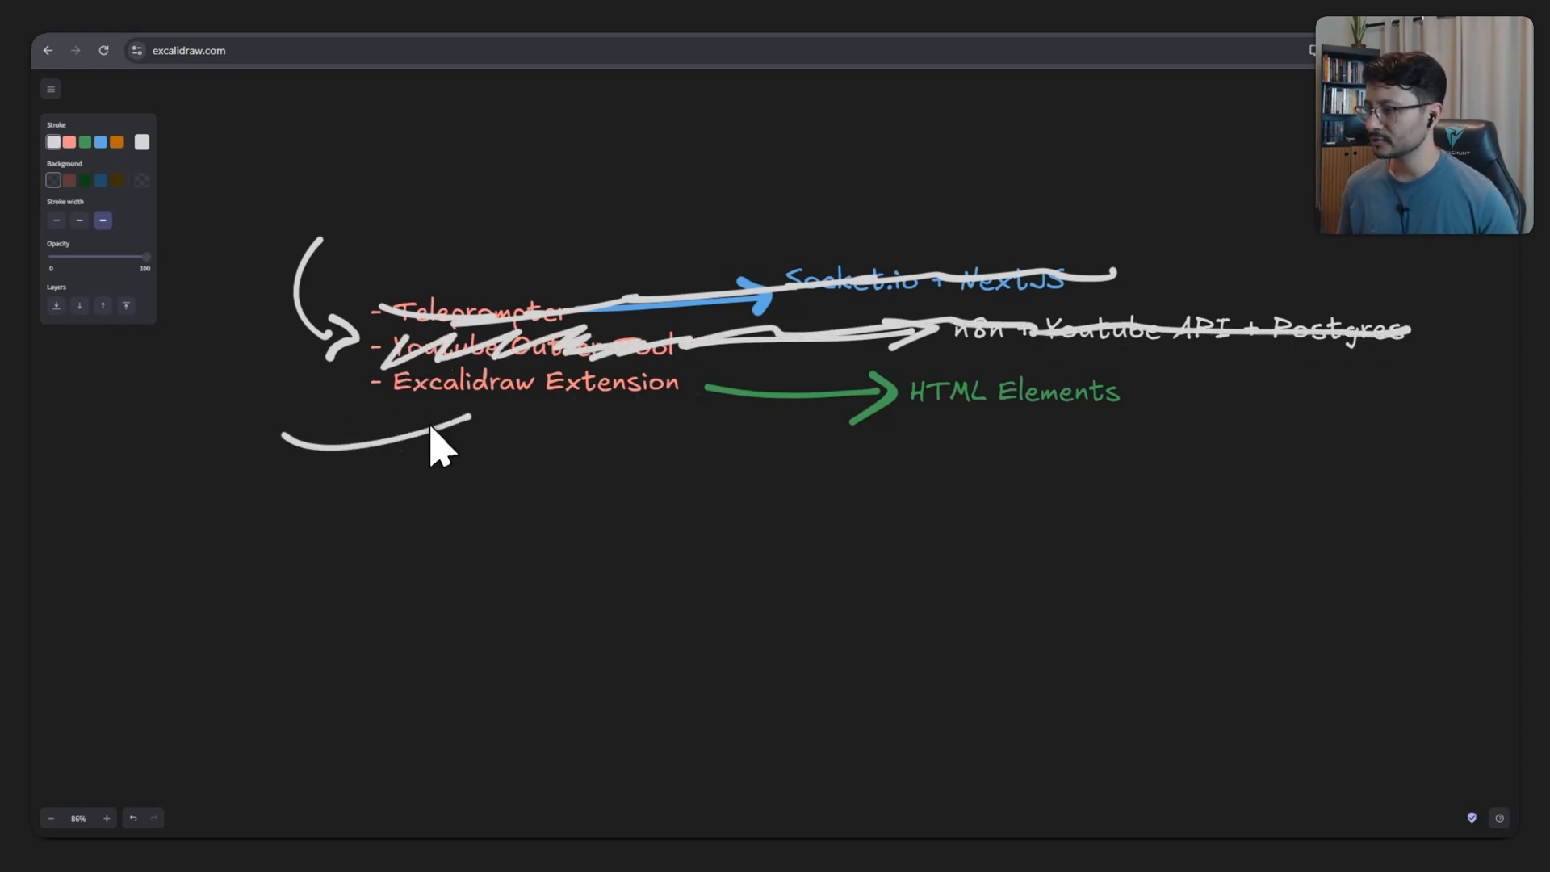
pyautogui.moveTo(465, 435); pyautogui.dragTo(474, 475)
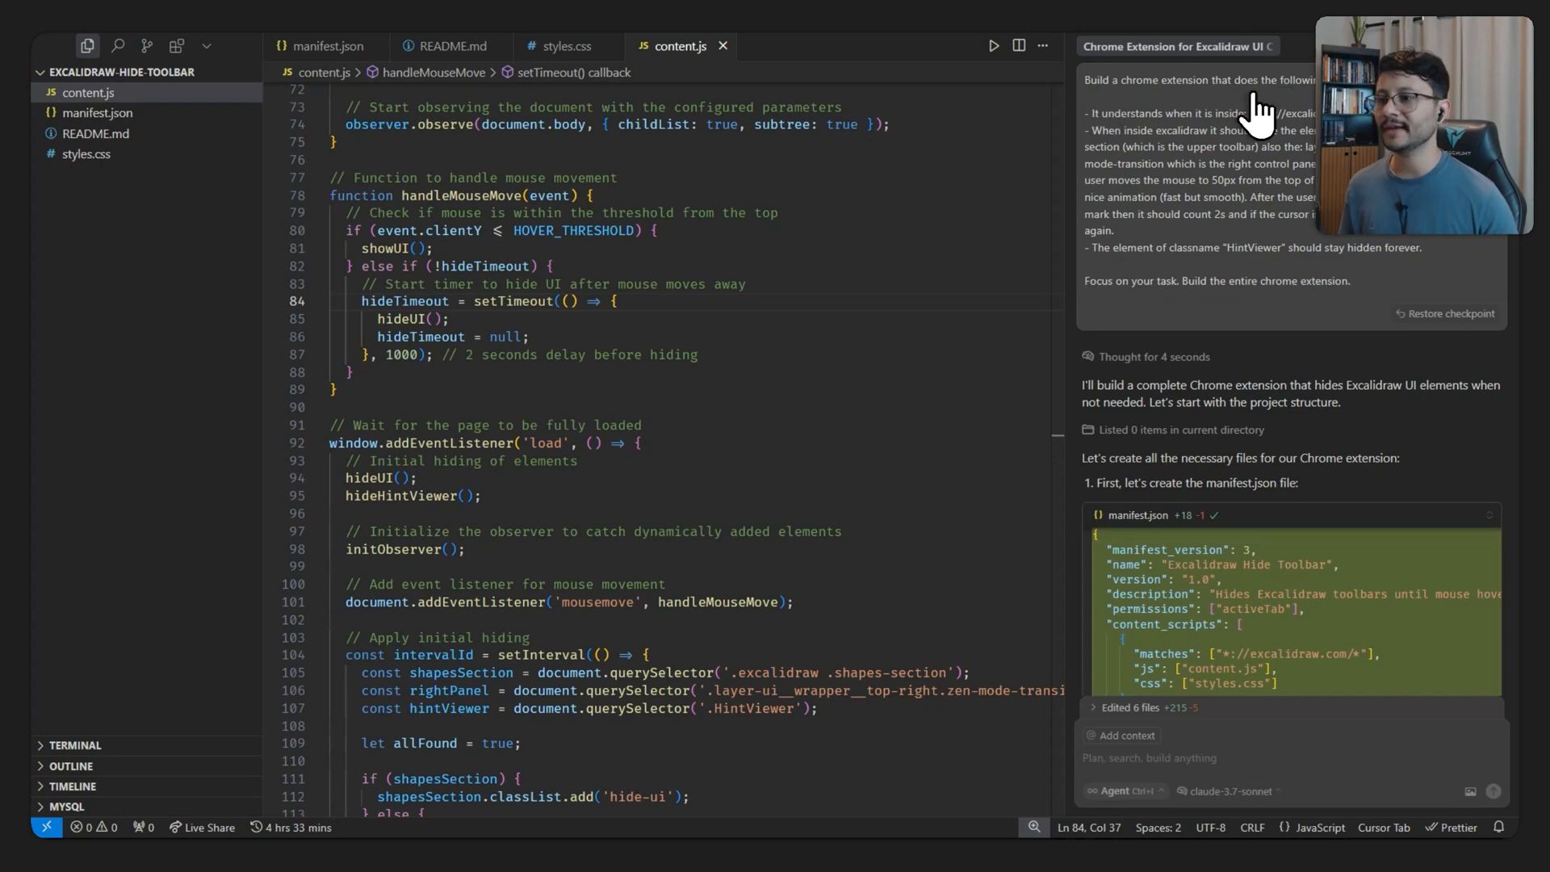
pyautogui.moveTo(1124, 126)
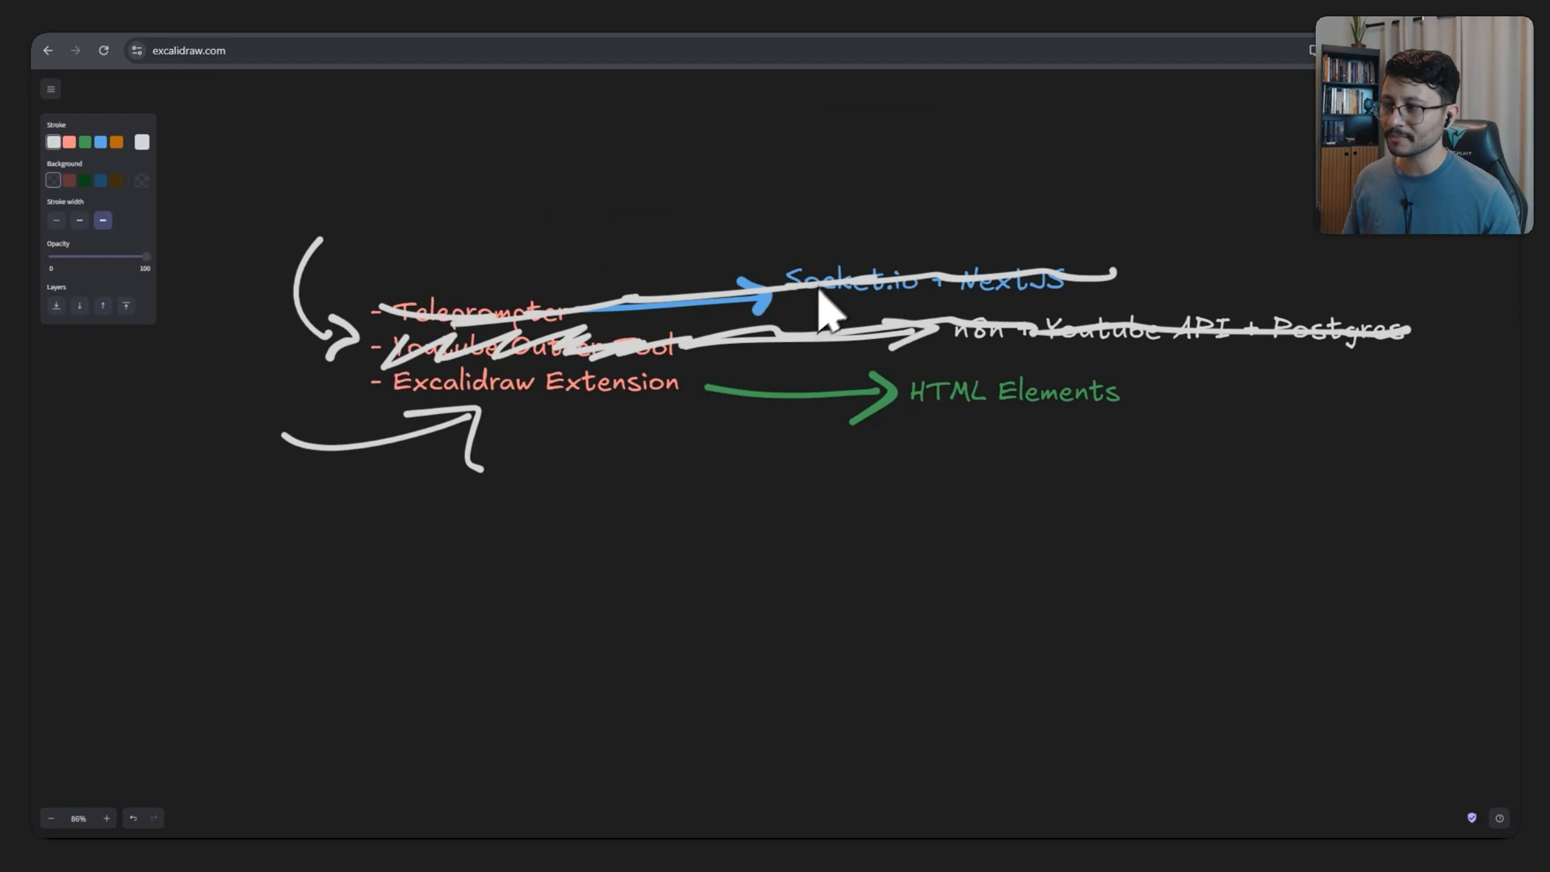
pyautogui.moveTo(768, 243)
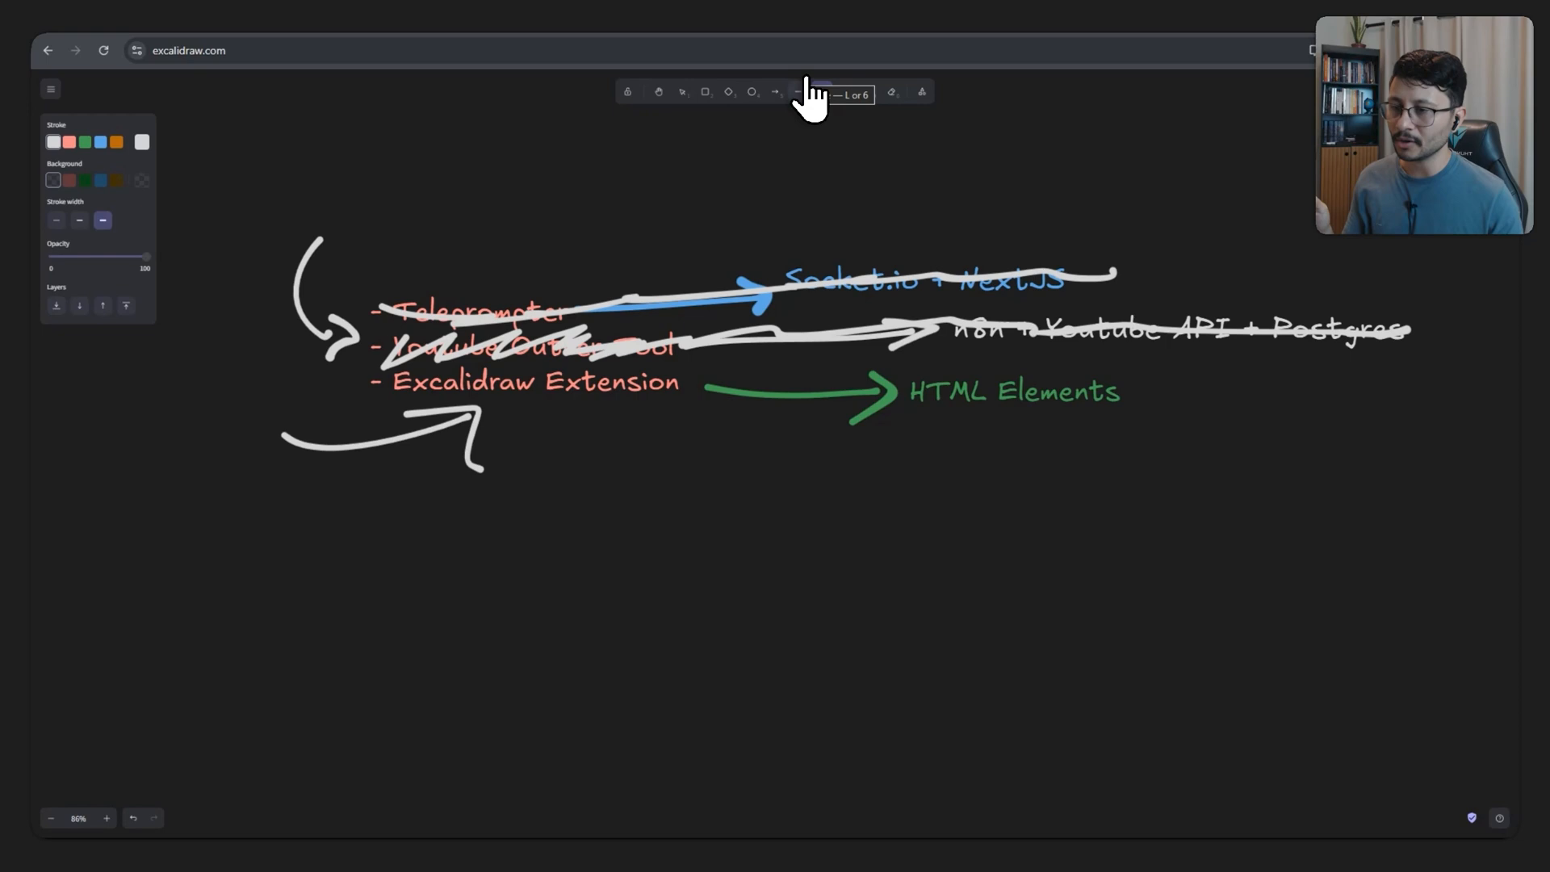
# Select the freedraw pencil from the revealed Excalidraw toolbar.
pyautogui.click(822, 90)
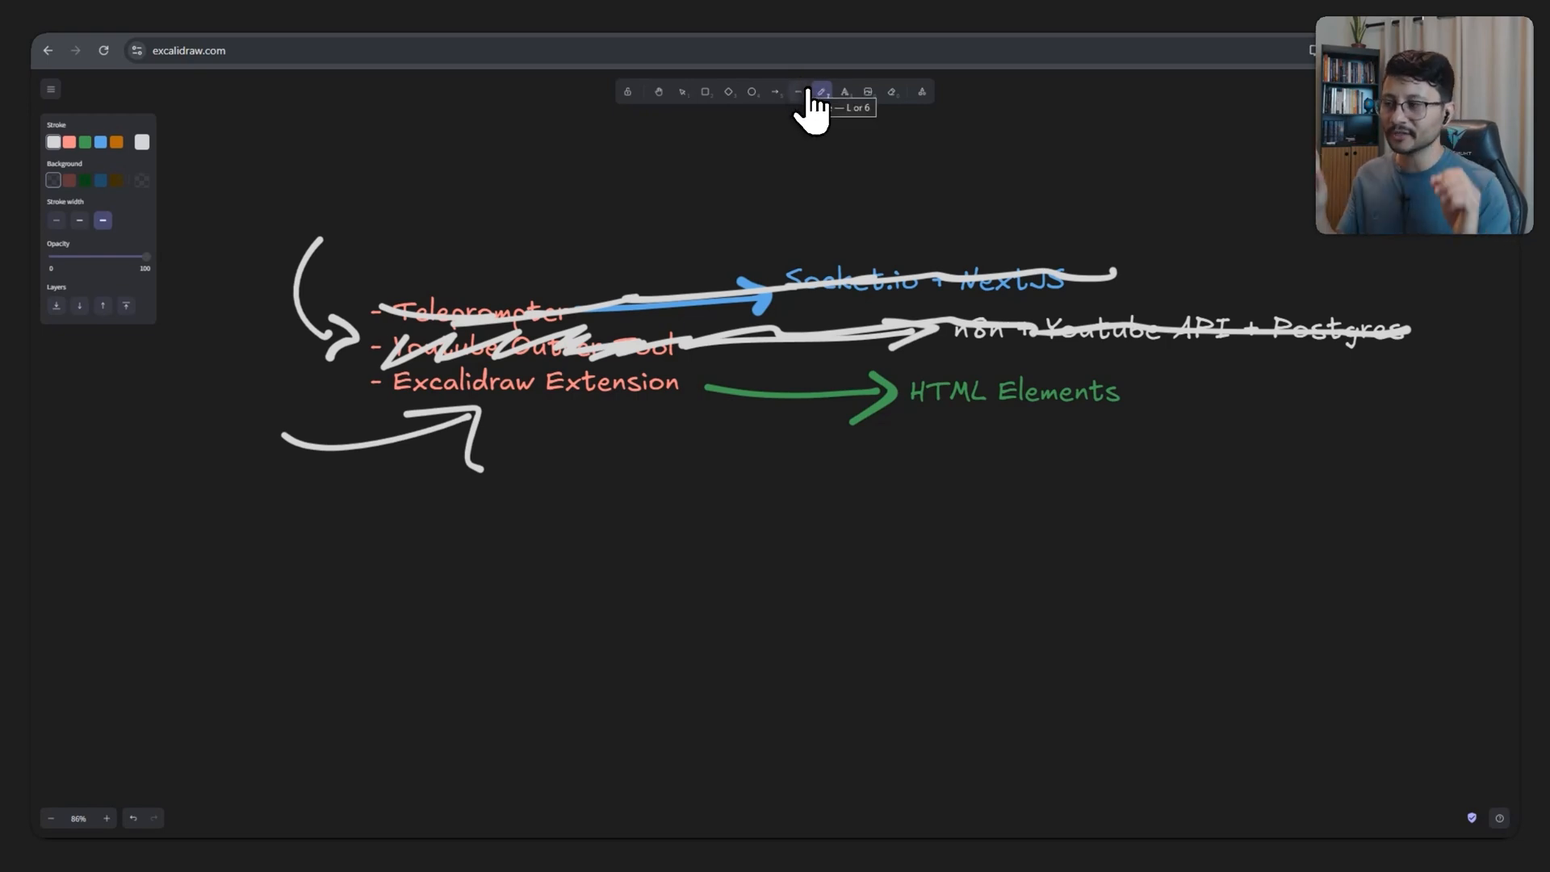
pyautogui.moveTo(802, 234)
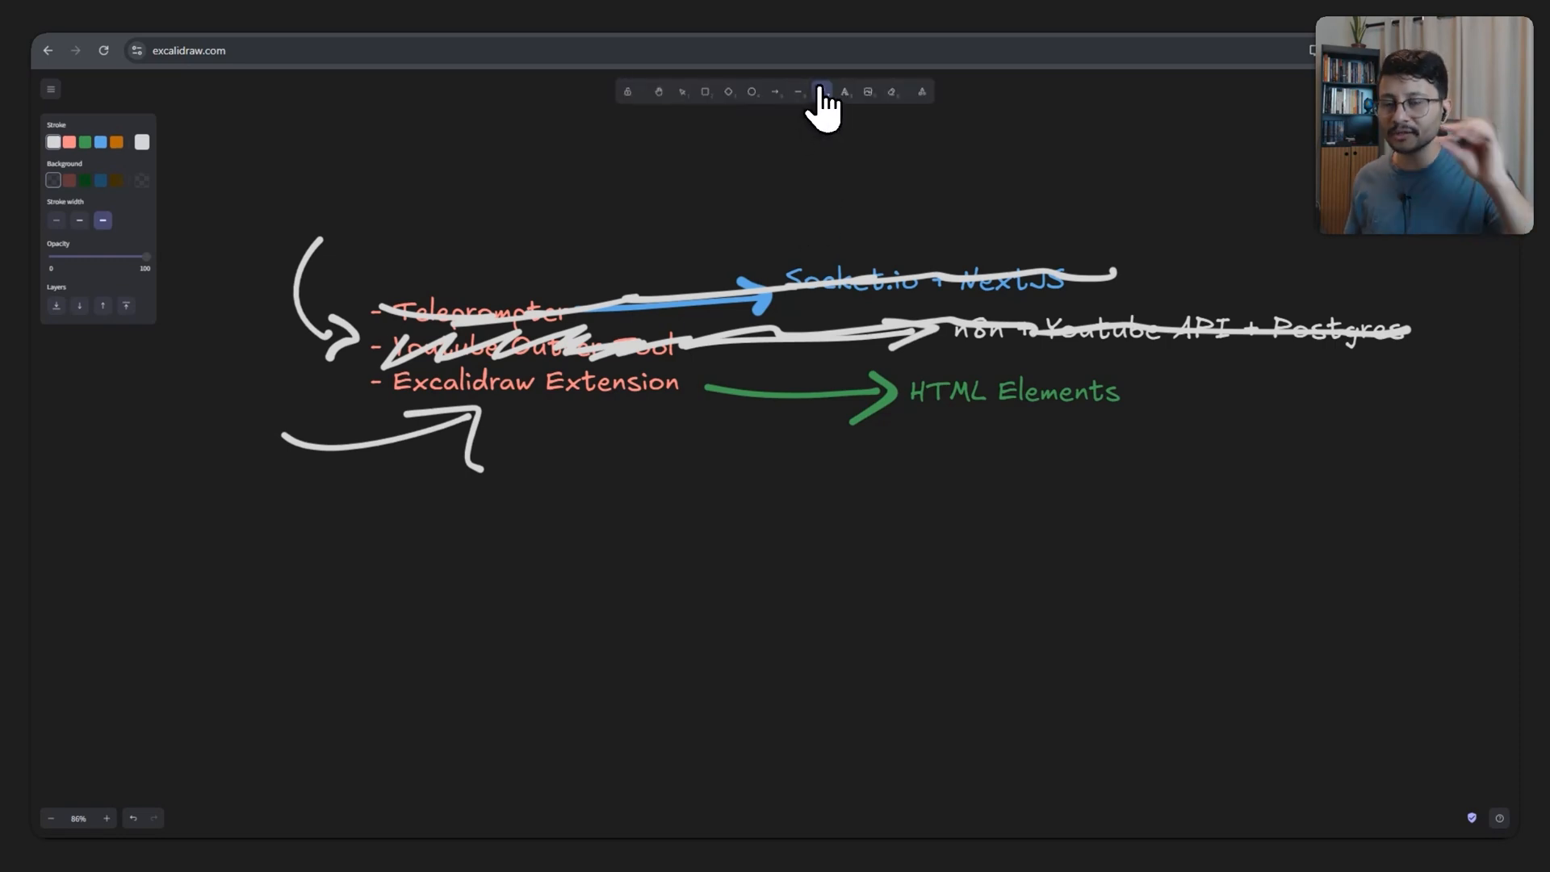
pyautogui.moveTo(823, 91)
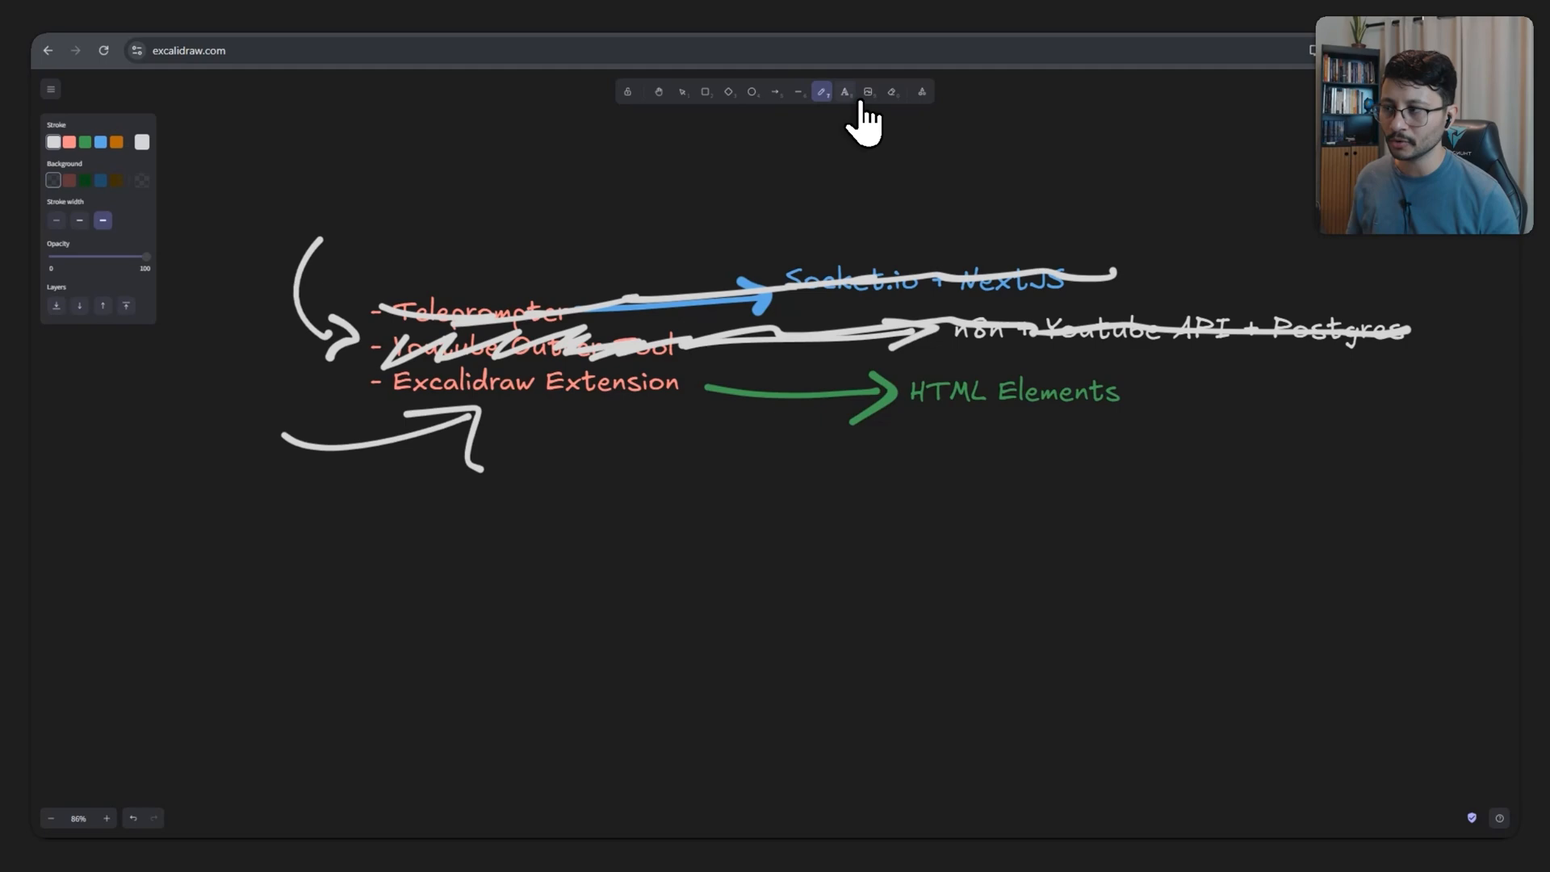
pyautogui.moveTo(844, 90)
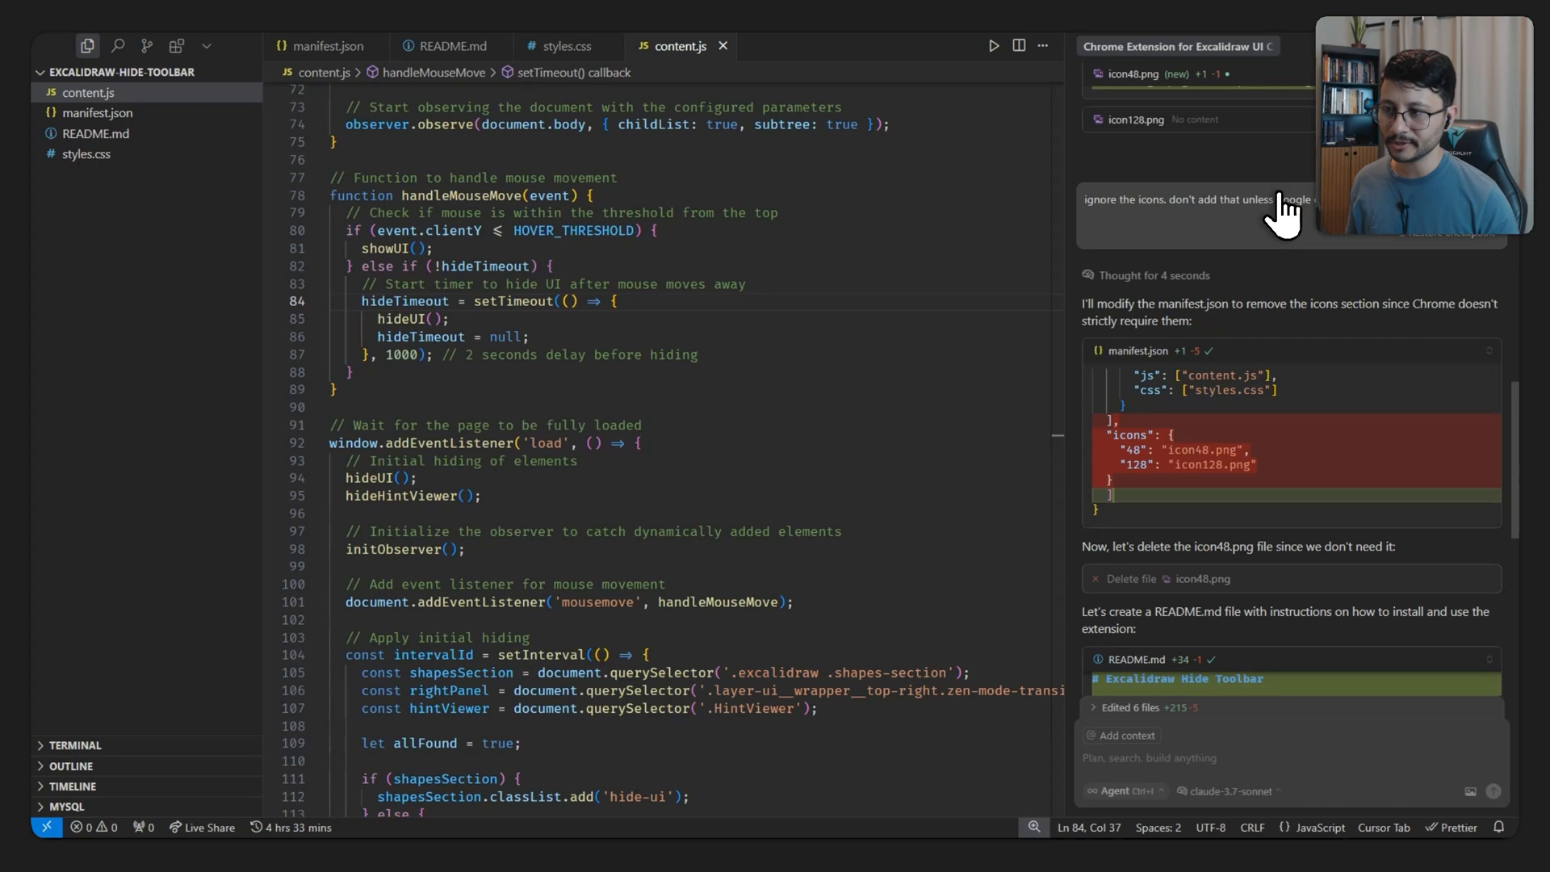
pyautogui.moveTo(1204, 226)
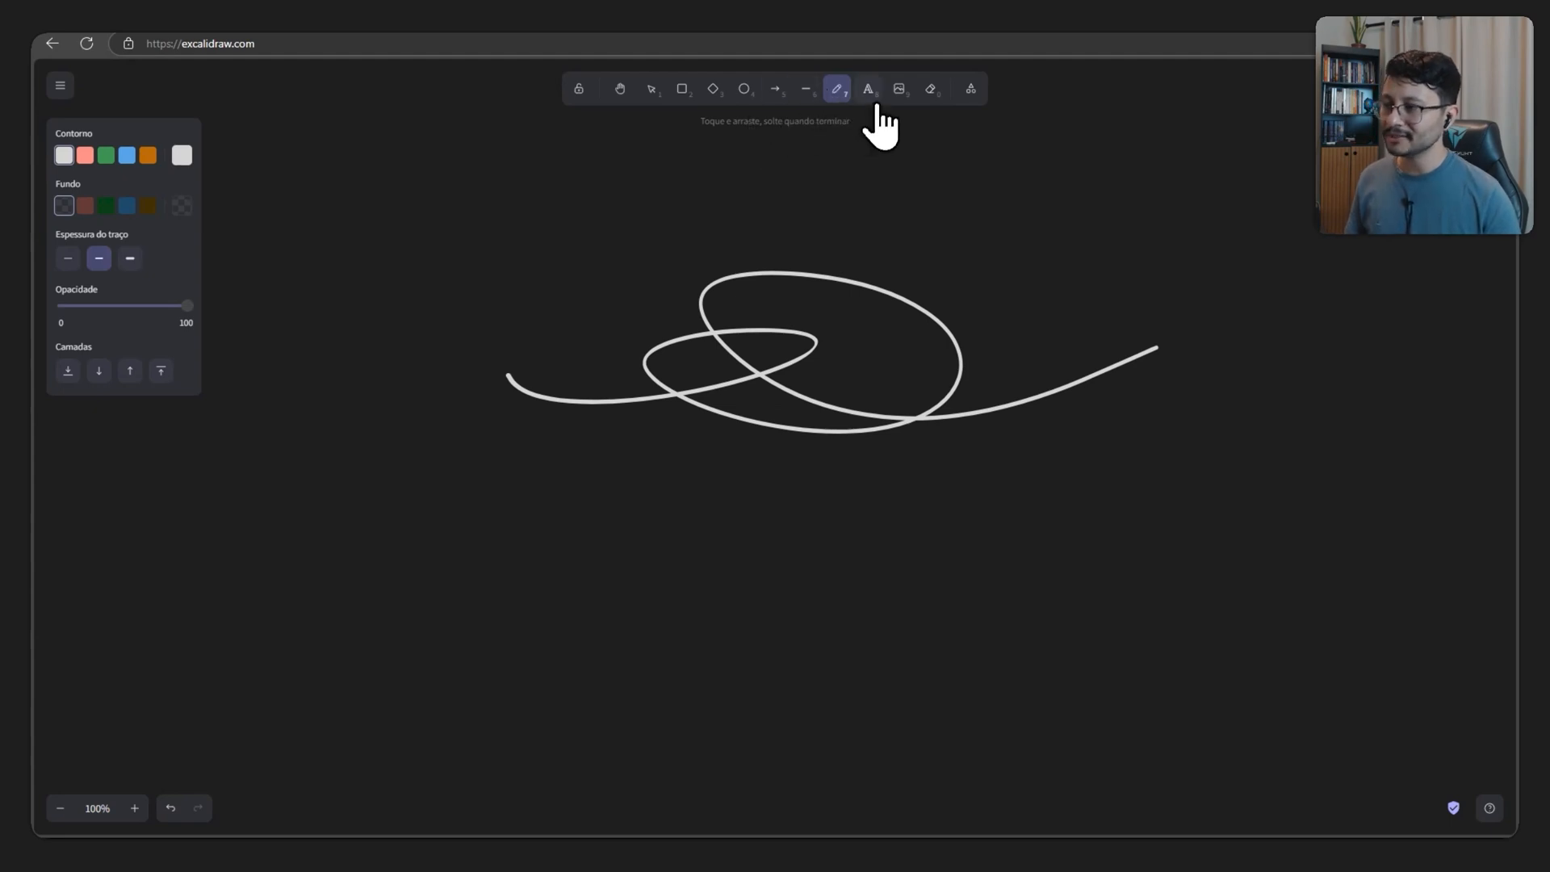
pyautogui.moveTo(866, 166)
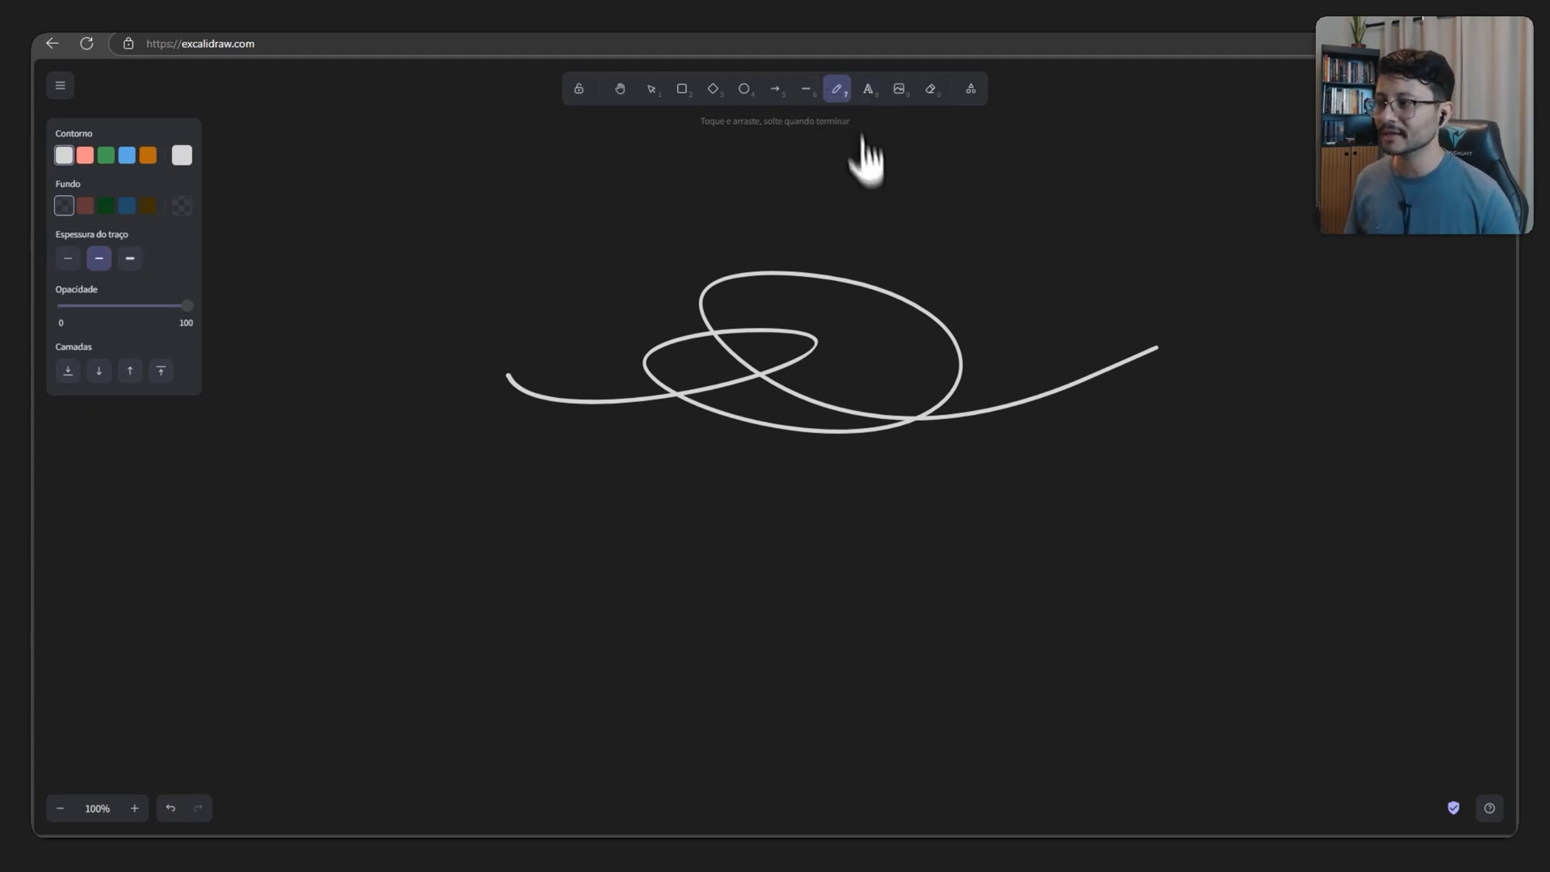
pyautogui.moveTo(837, 89)
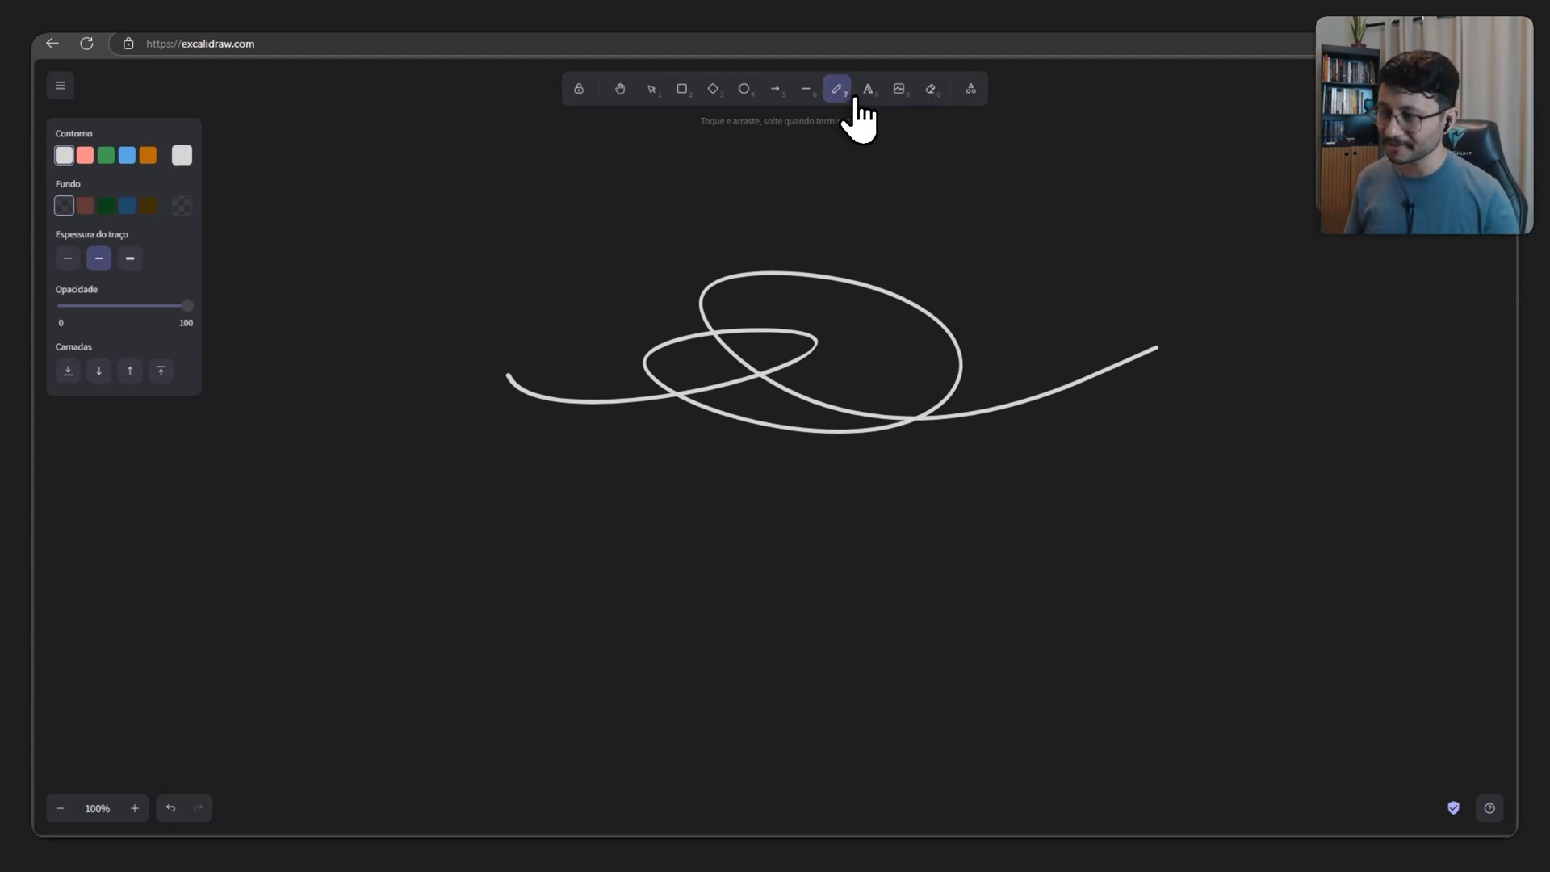
pyautogui.moveTo(878, 166)
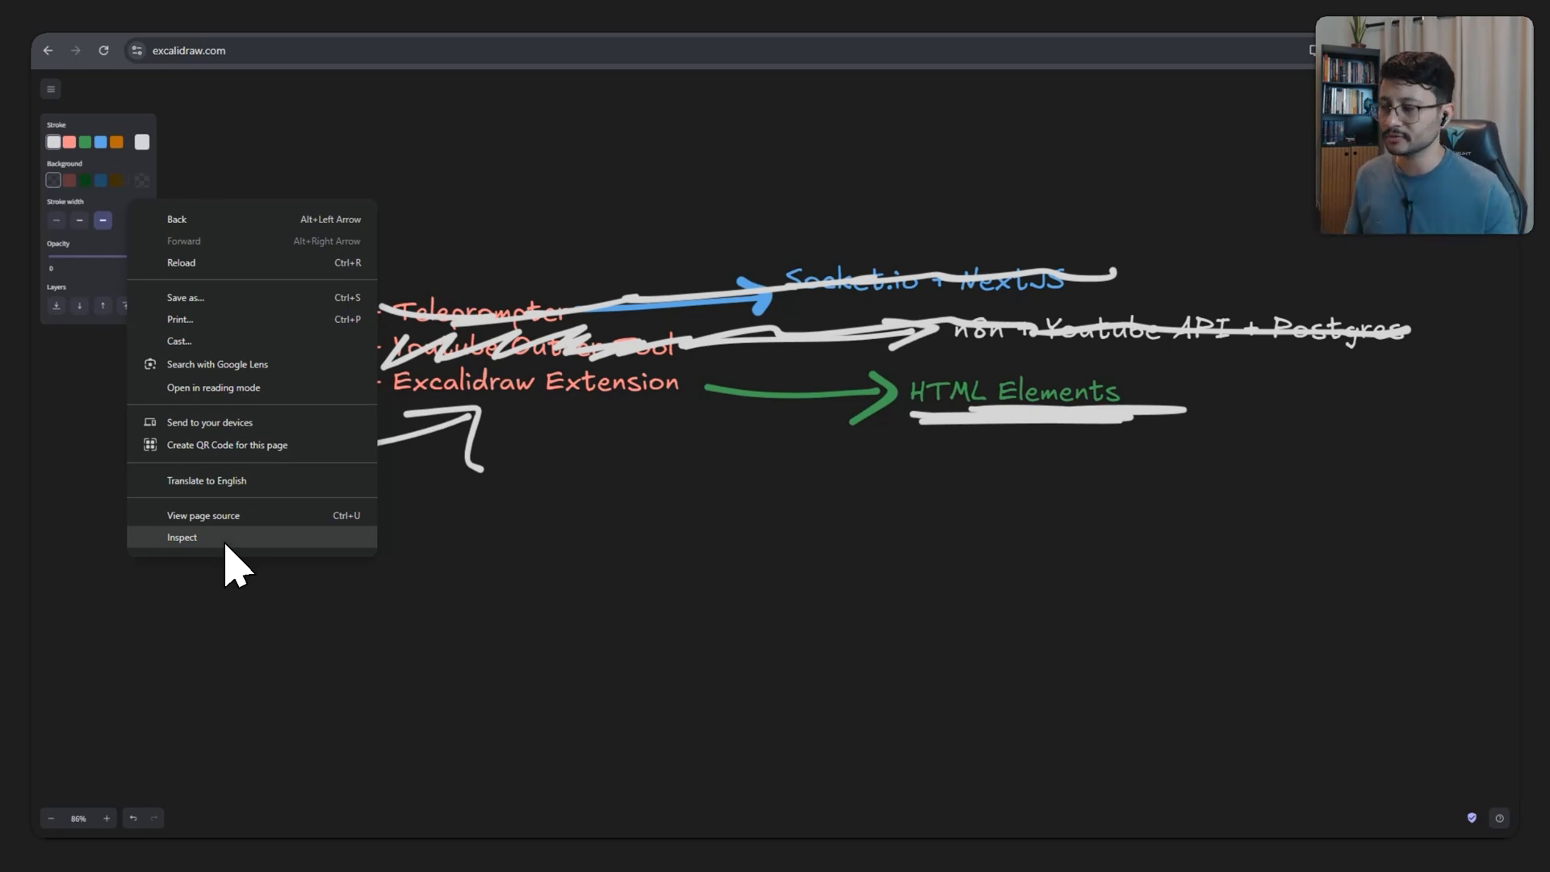
# Inspect the Excalidraw page and select the div.Island.App-menu__left element.
pyautogui.click(182, 536)
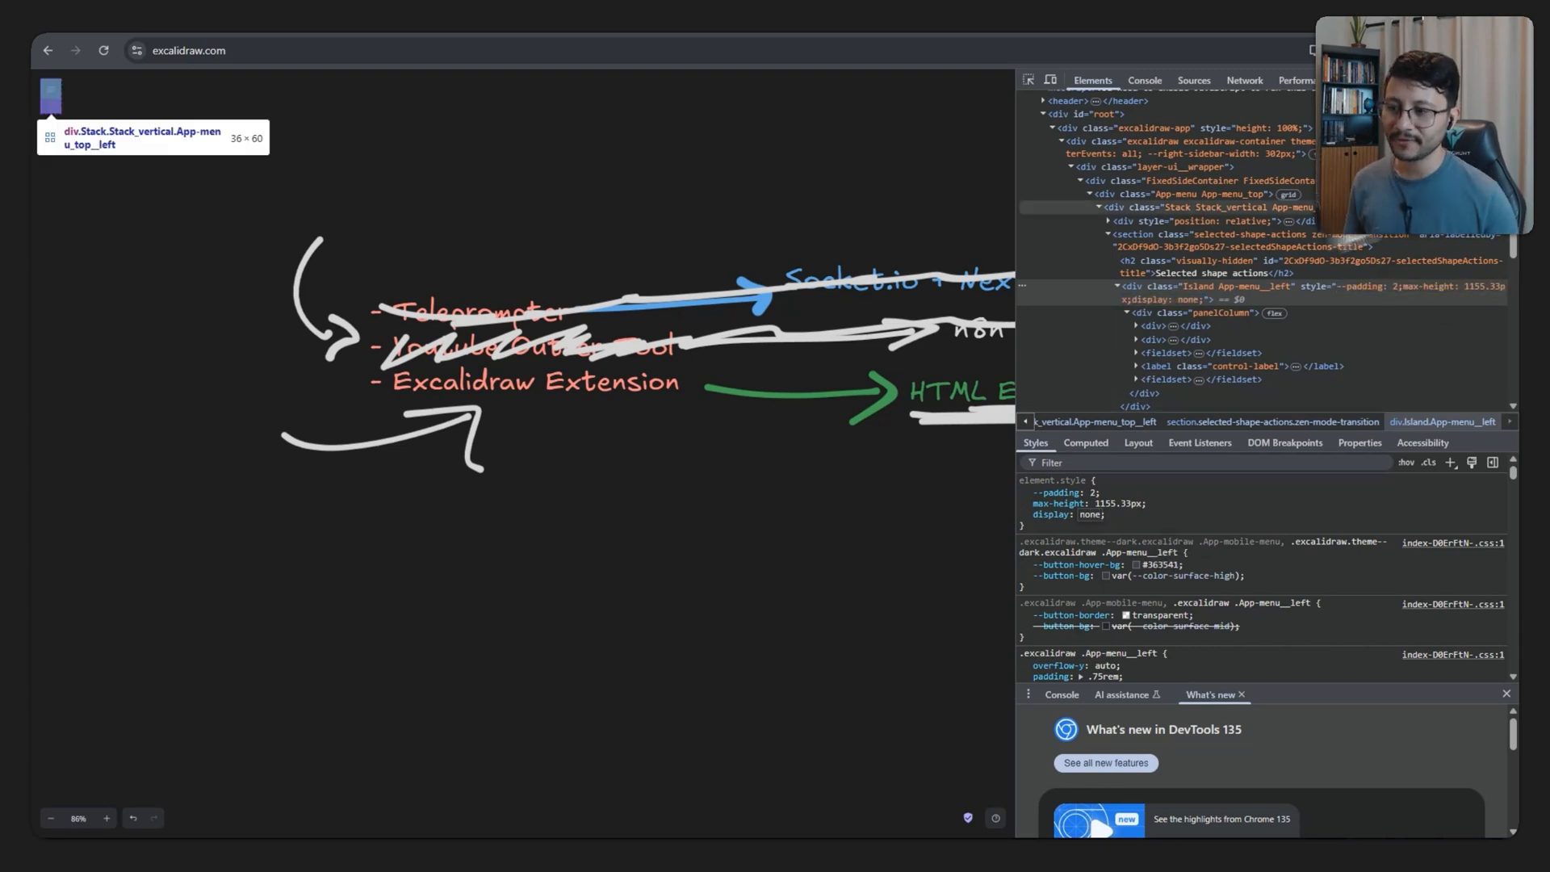
pyautogui.click(1238, 285)
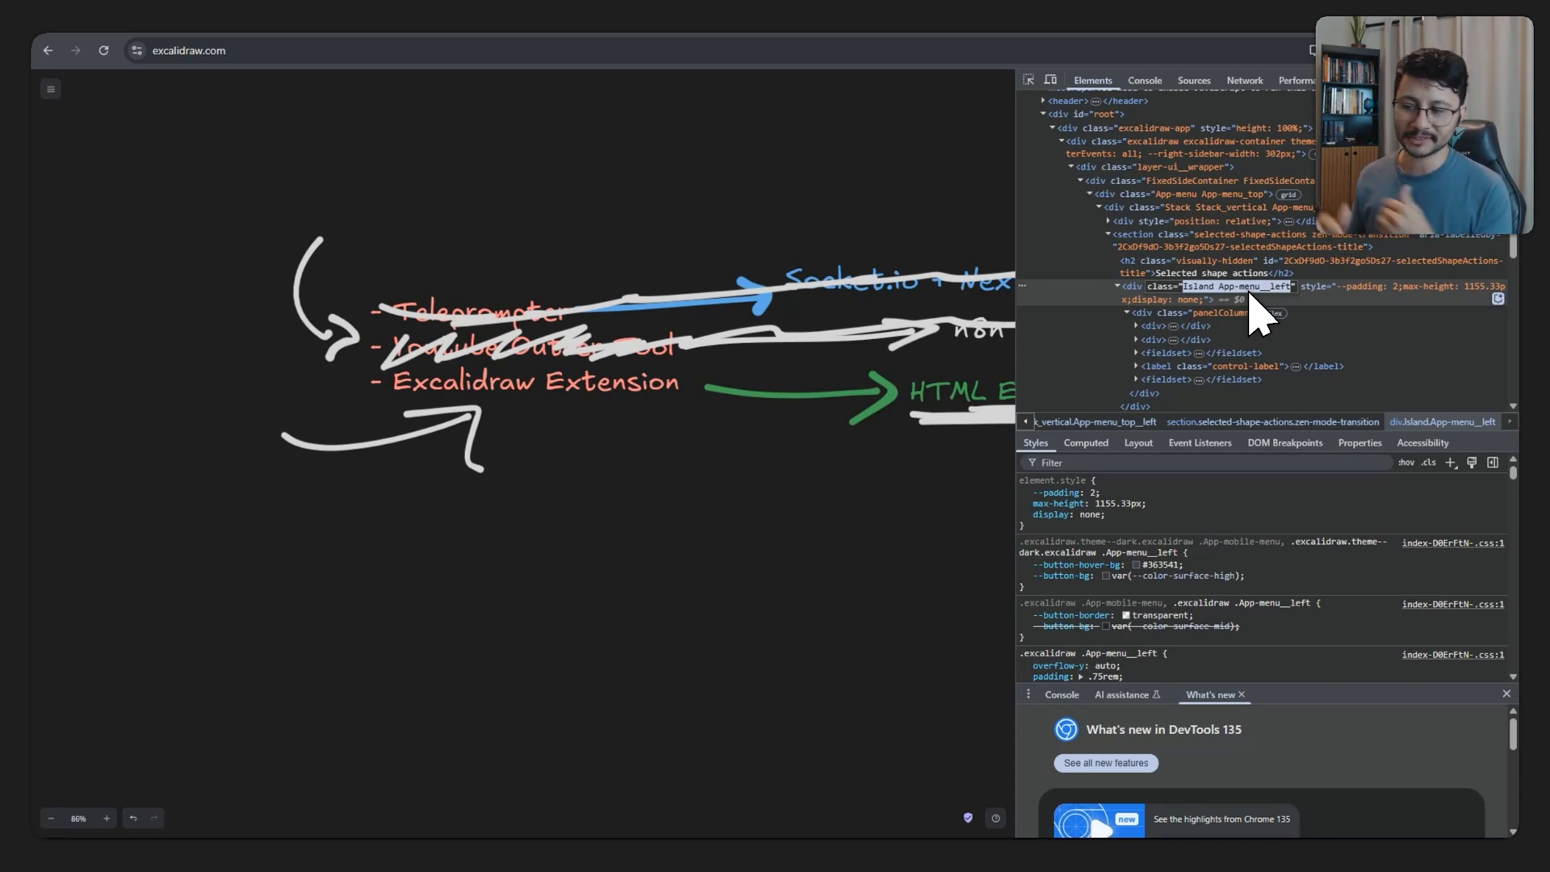
pyautogui.moveTo(1274, 302)
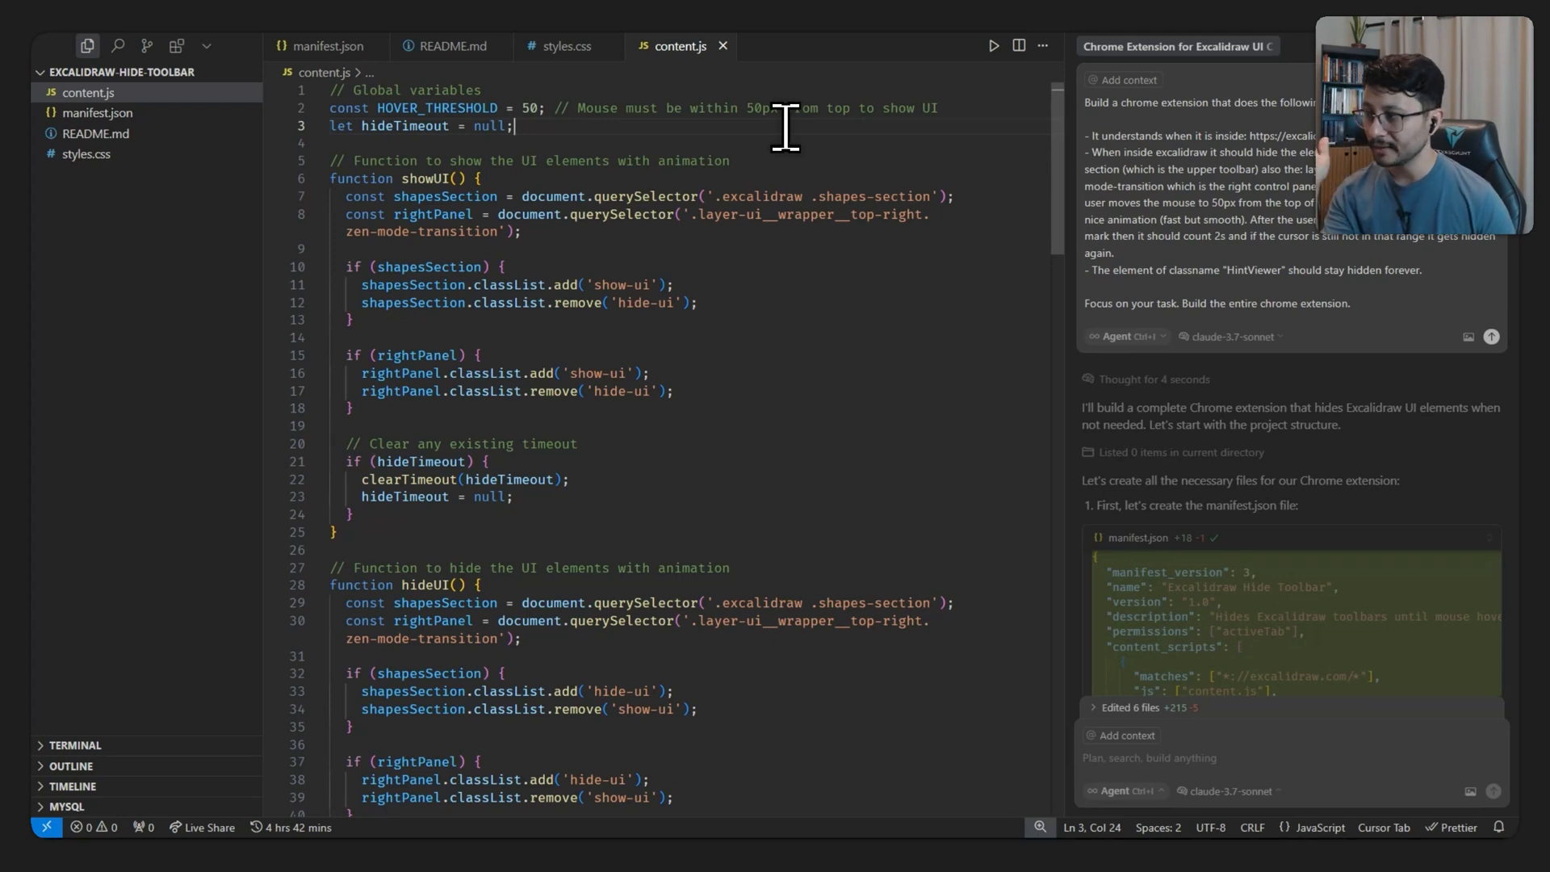
pyautogui.moveTo(792, 158)
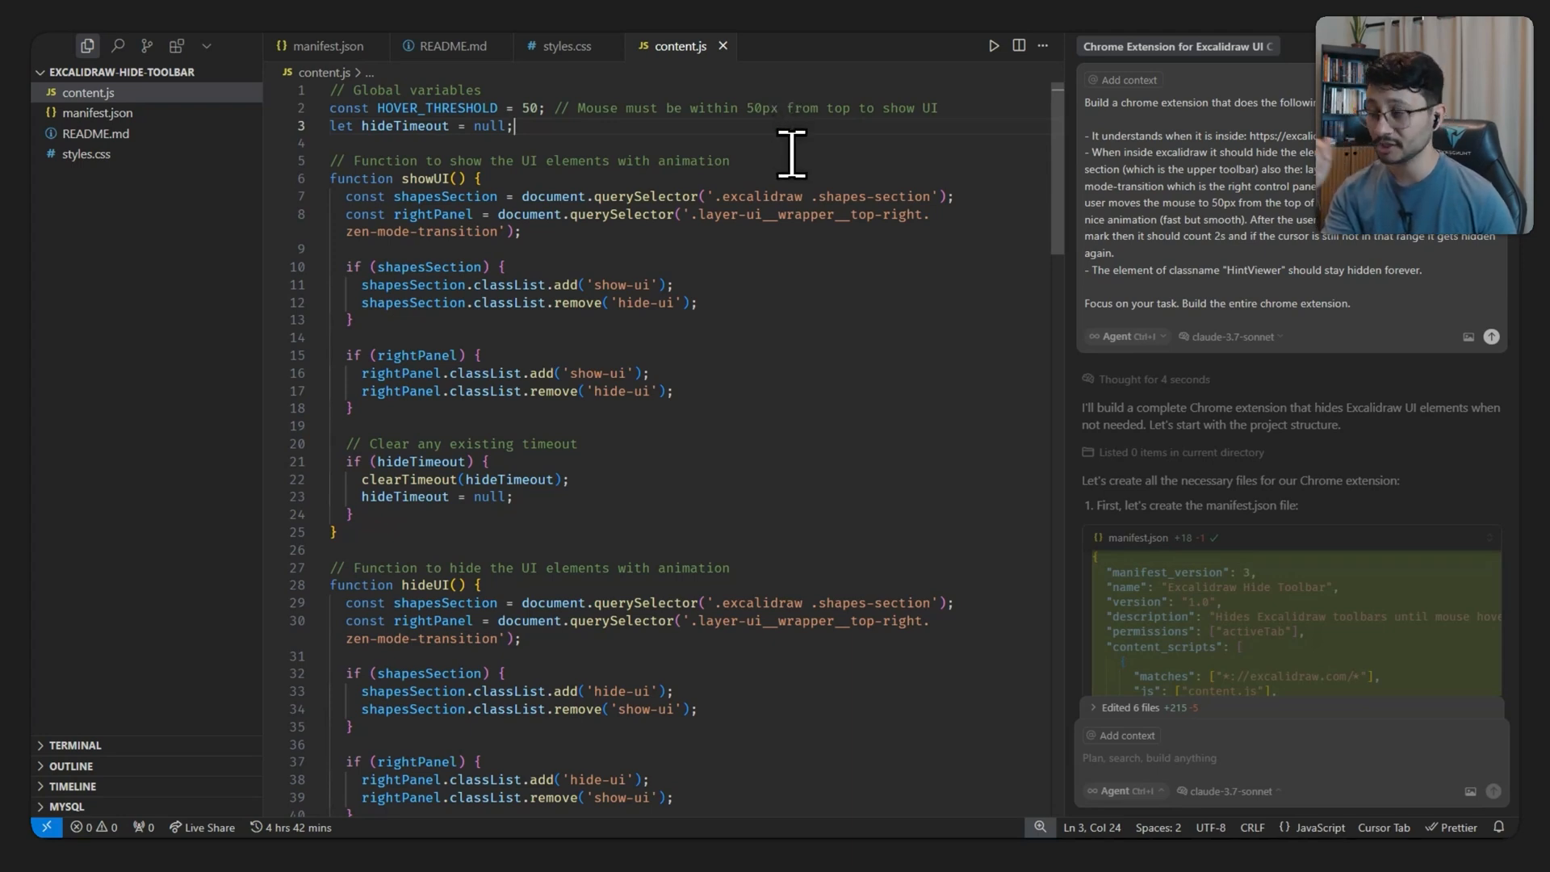
pyautogui.moveTo(875, 244)
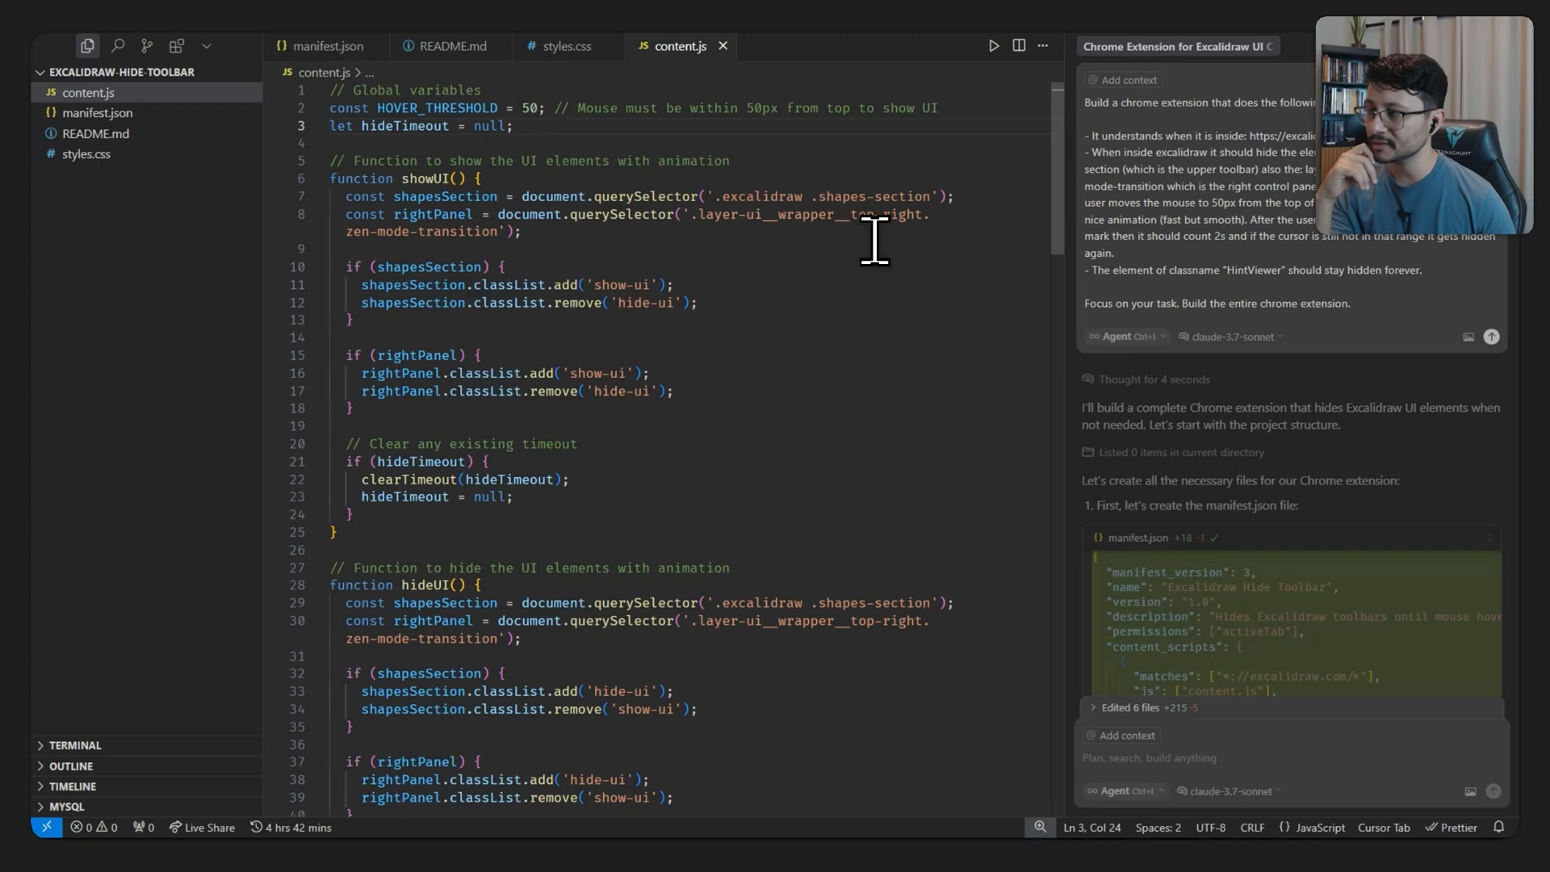
pyautogui.moveTo(866, 218)
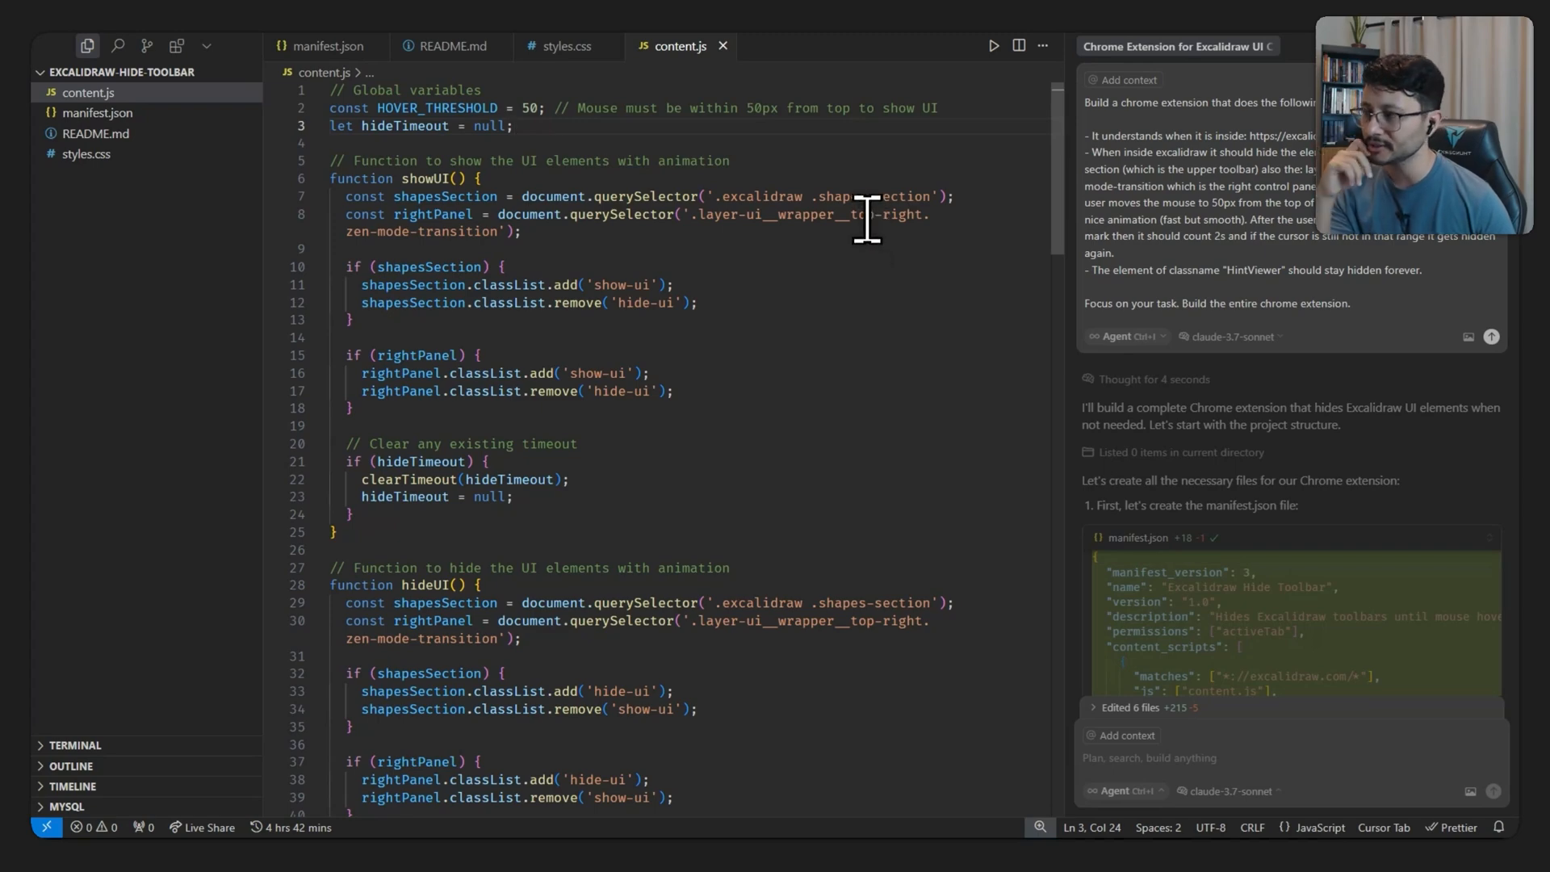
# Scroll through content.js's hover threshold, showUI, hideUI and hideHintViewer code.
pyautogui.scroll(-3)
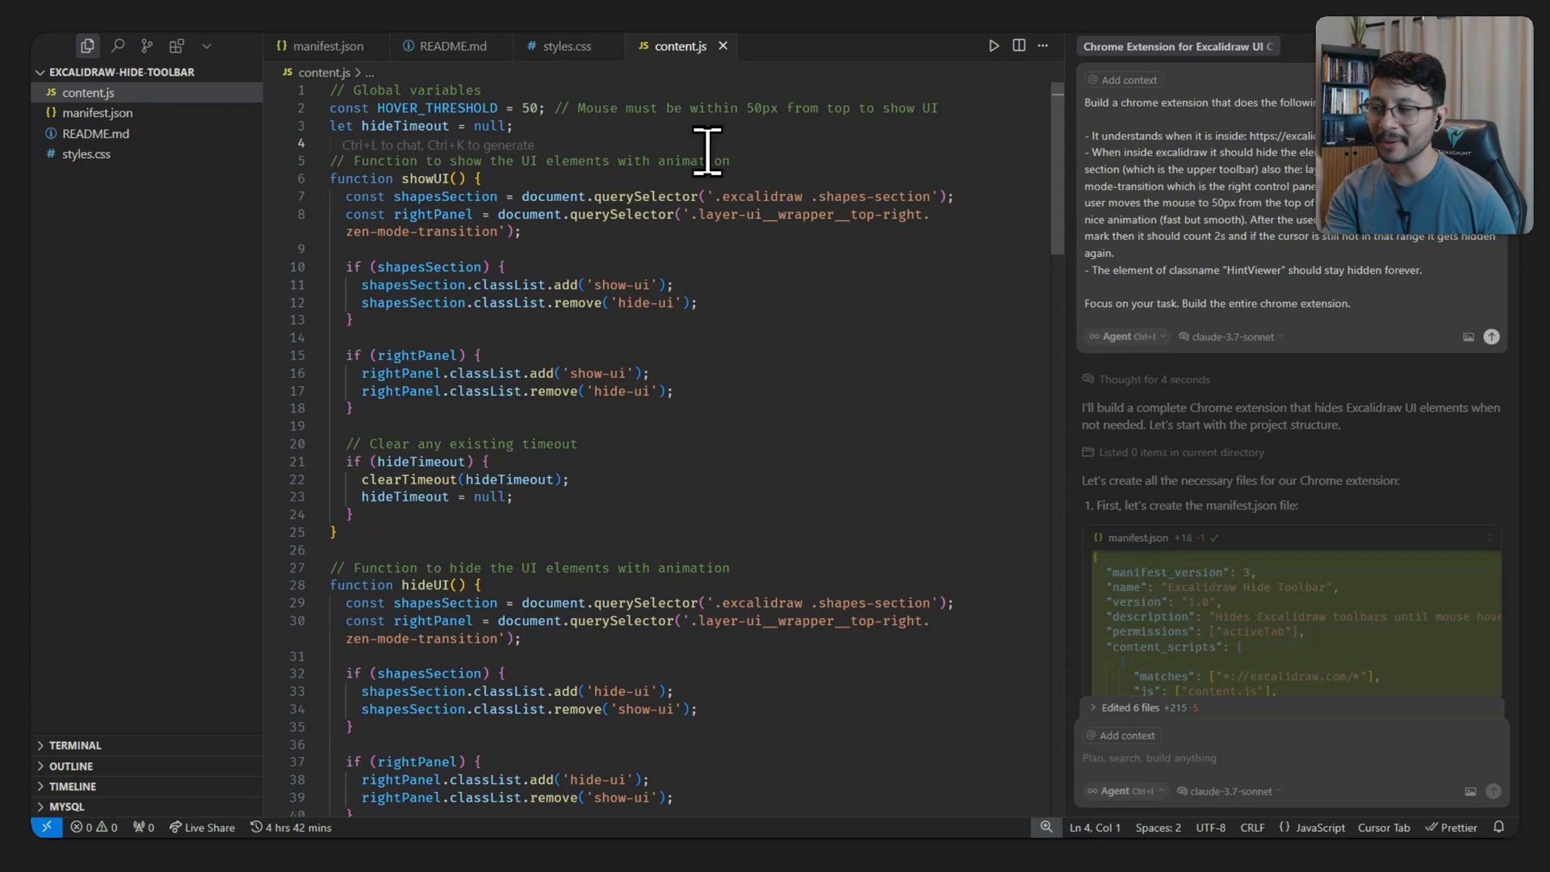
pyautogui.scroll(-3)
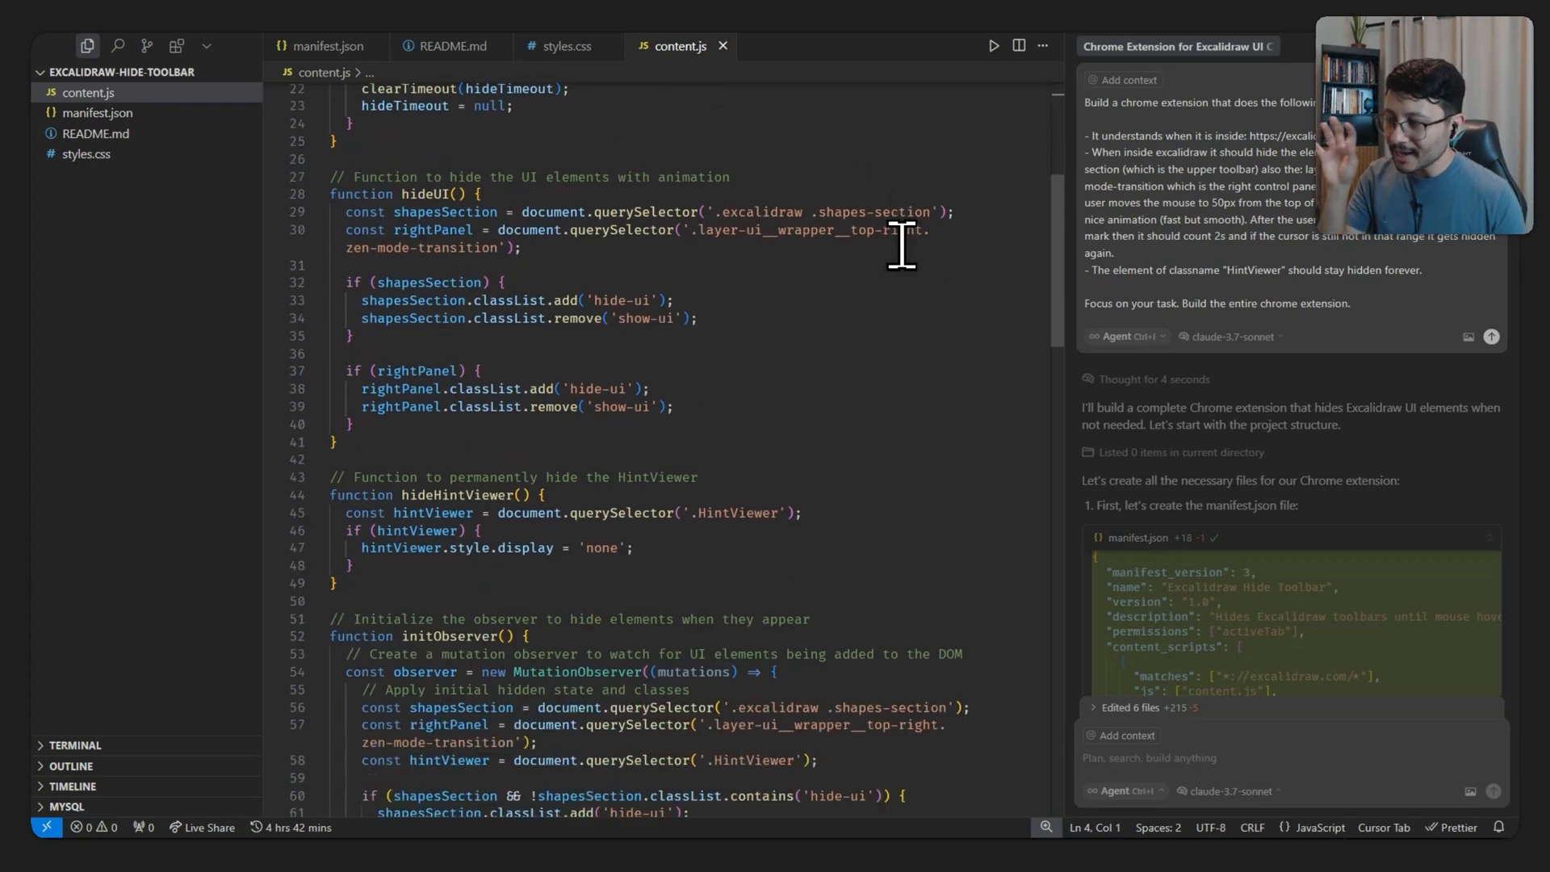
pyautogui.scroll(-3)
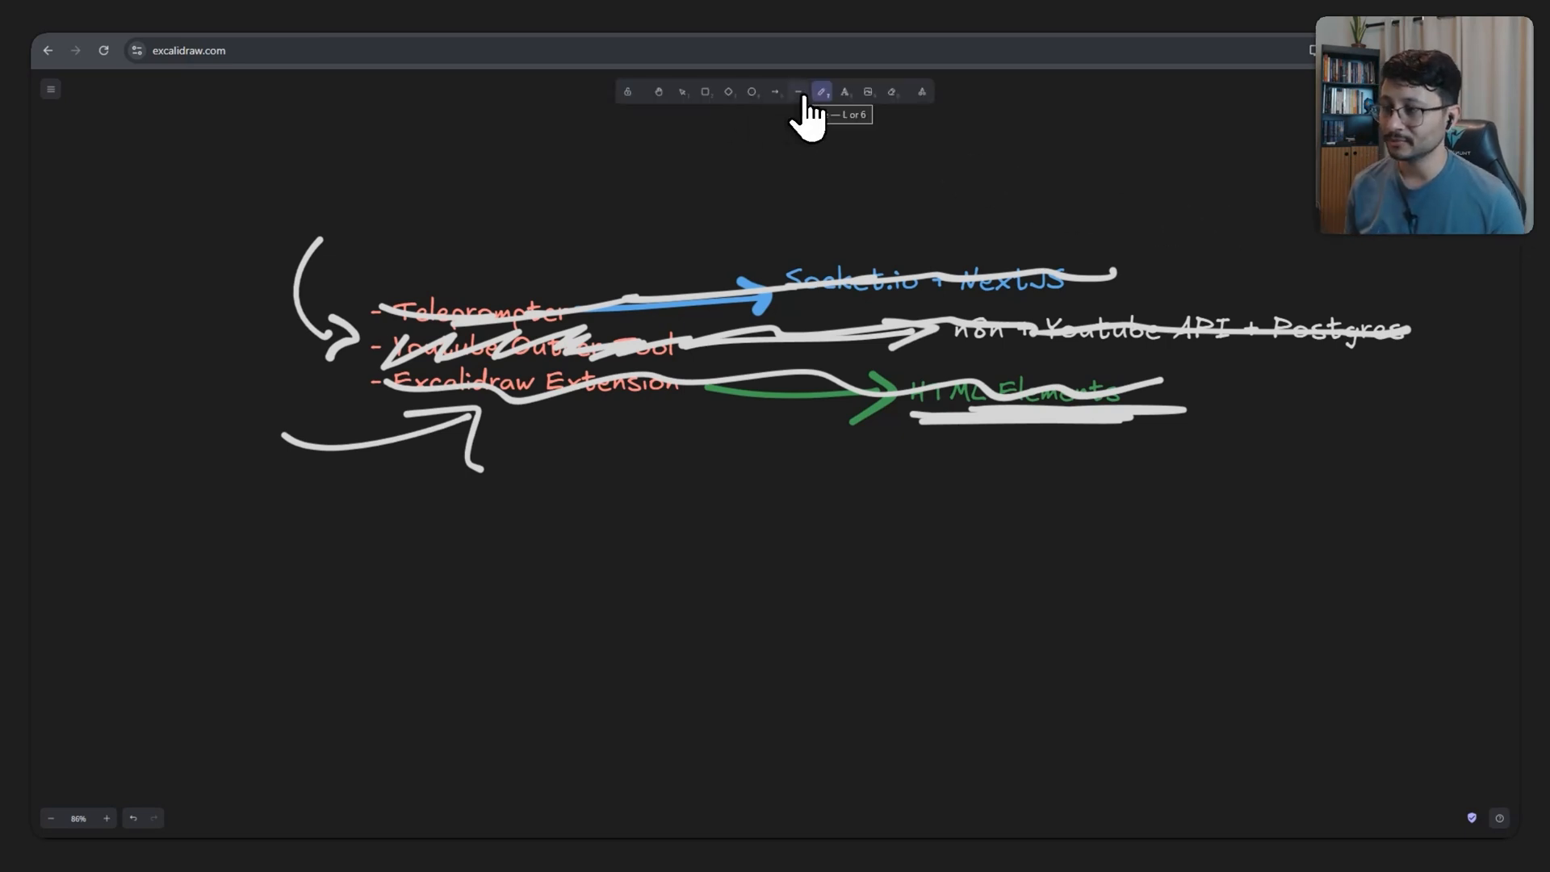
pyautogui.moveTo(999, 206)
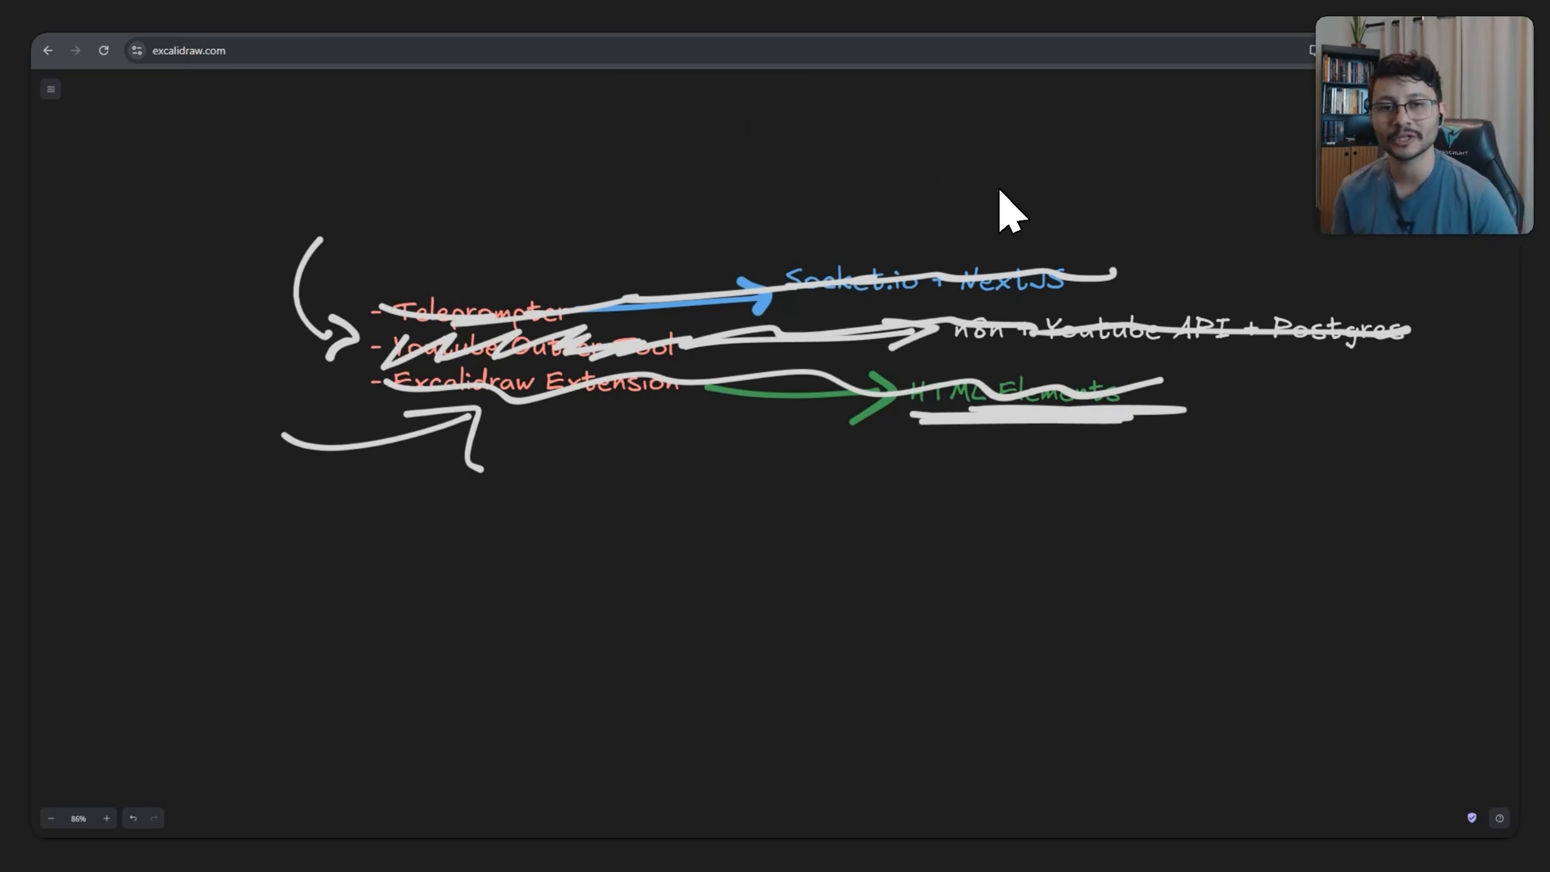